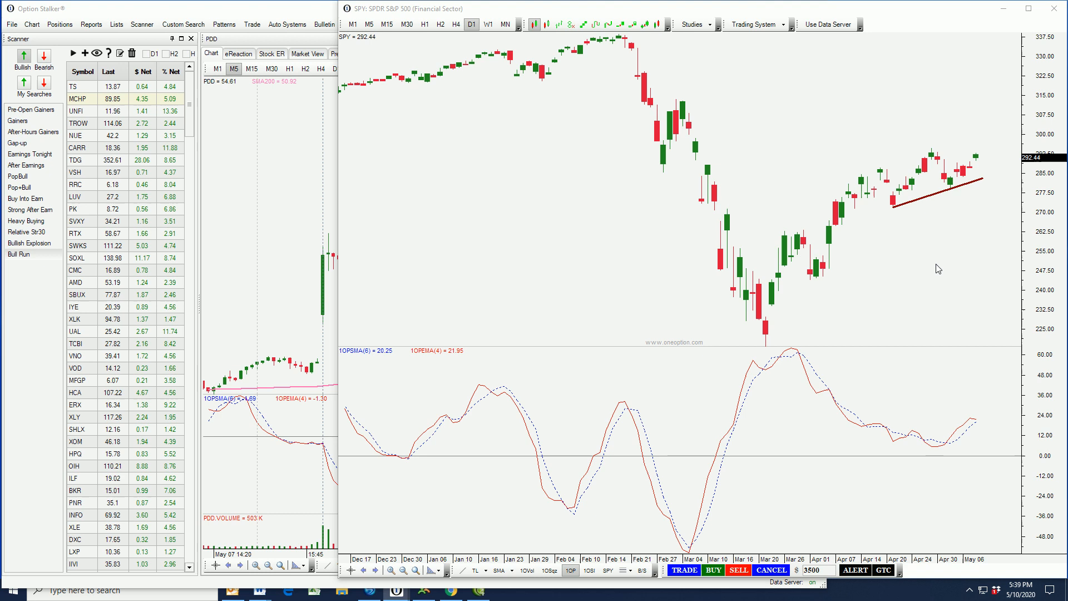
mouse_move(928, 169)
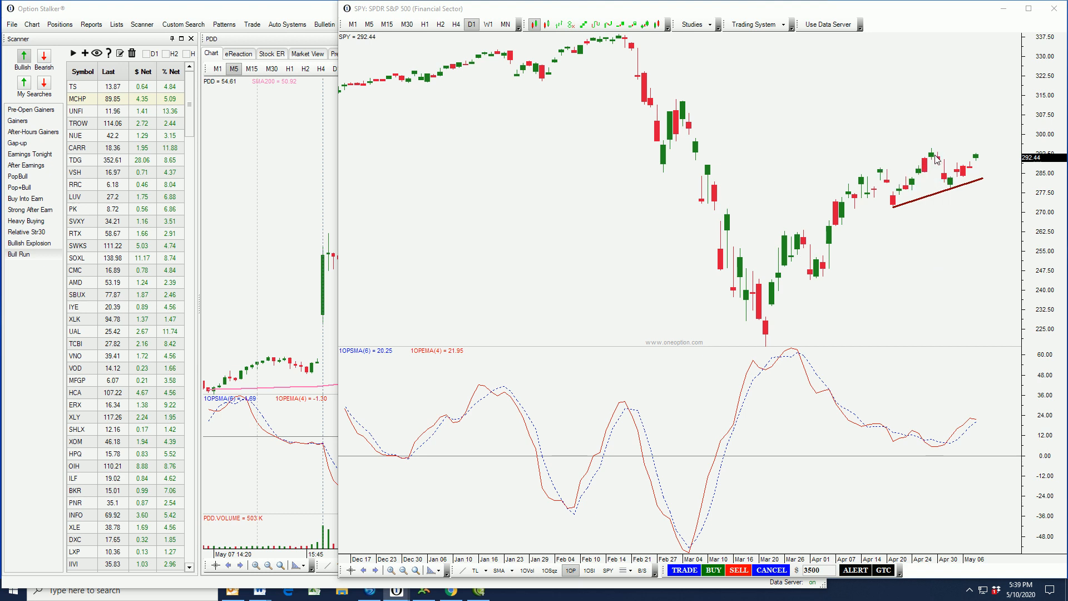
mouse_move(939, 172)
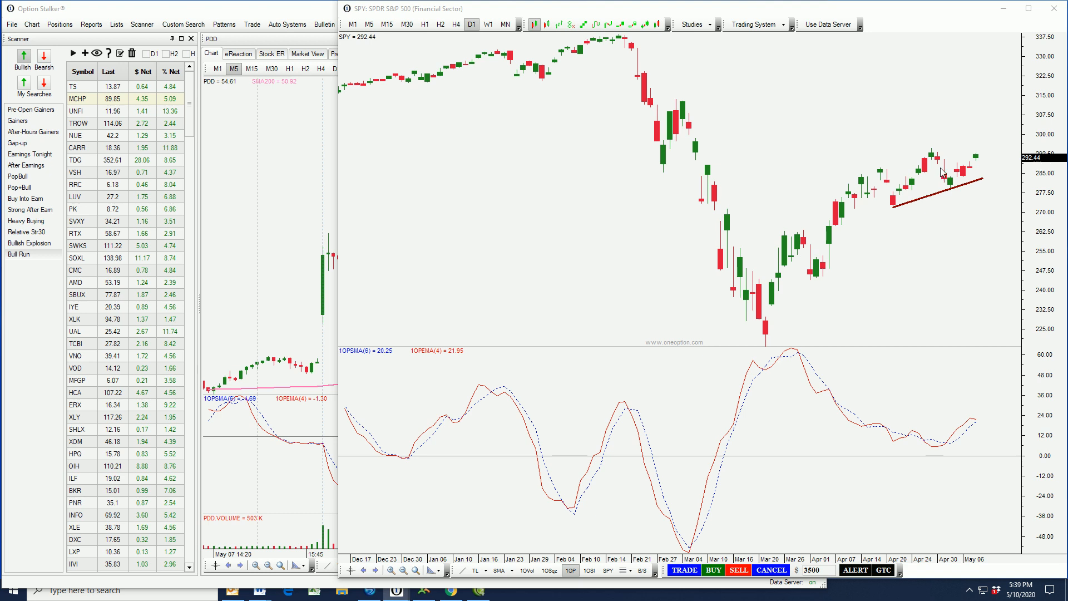
mouse_move(972, 216)
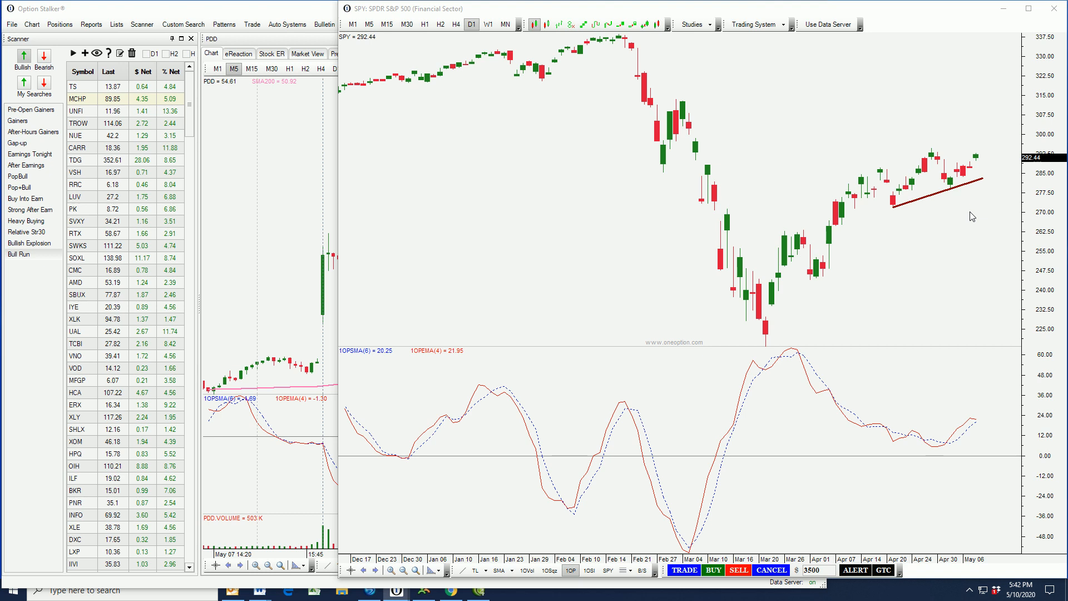
mouse_move(831, 123)
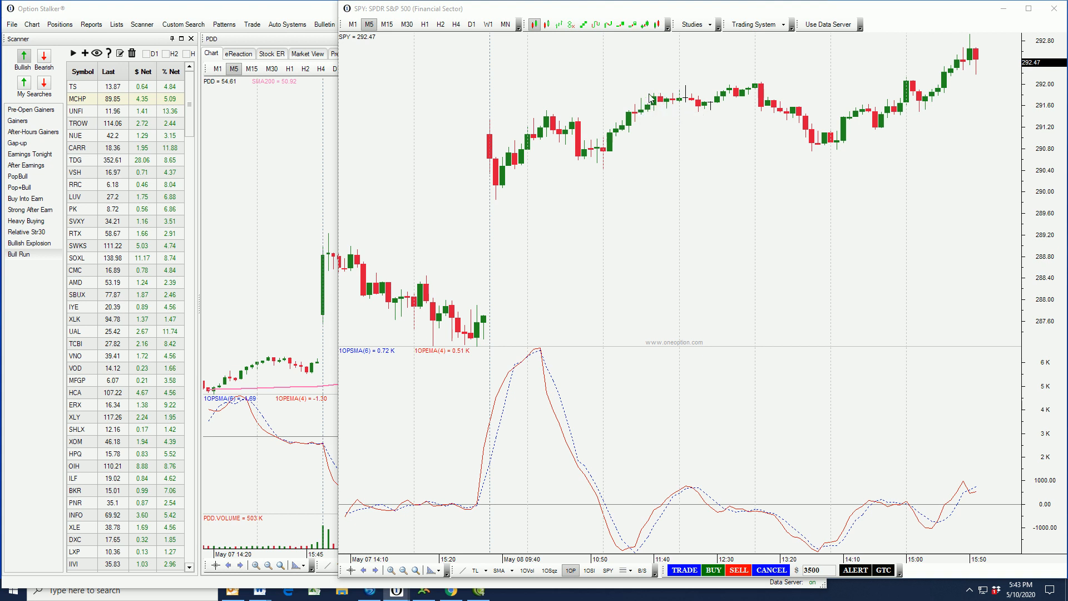
mouse_move(722, 98)
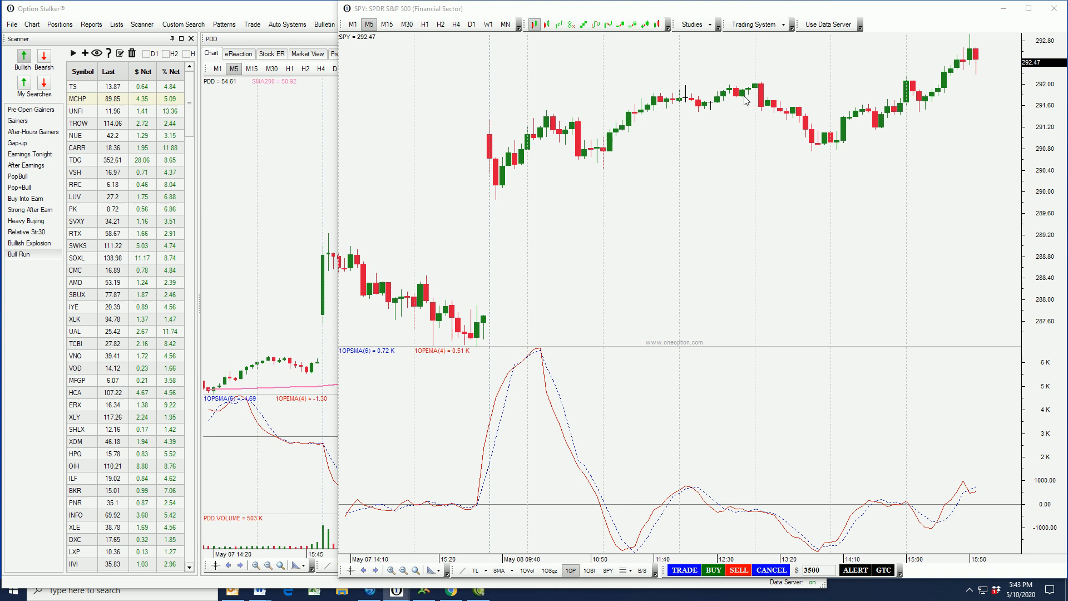
mouse_move(746, 100)
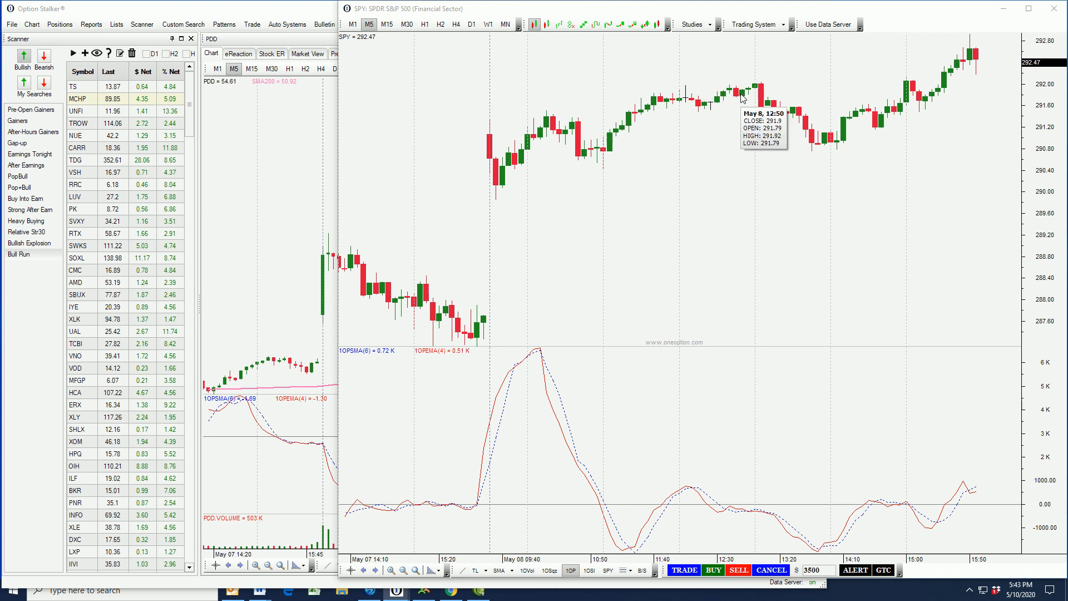
mouse_move(764, 115)
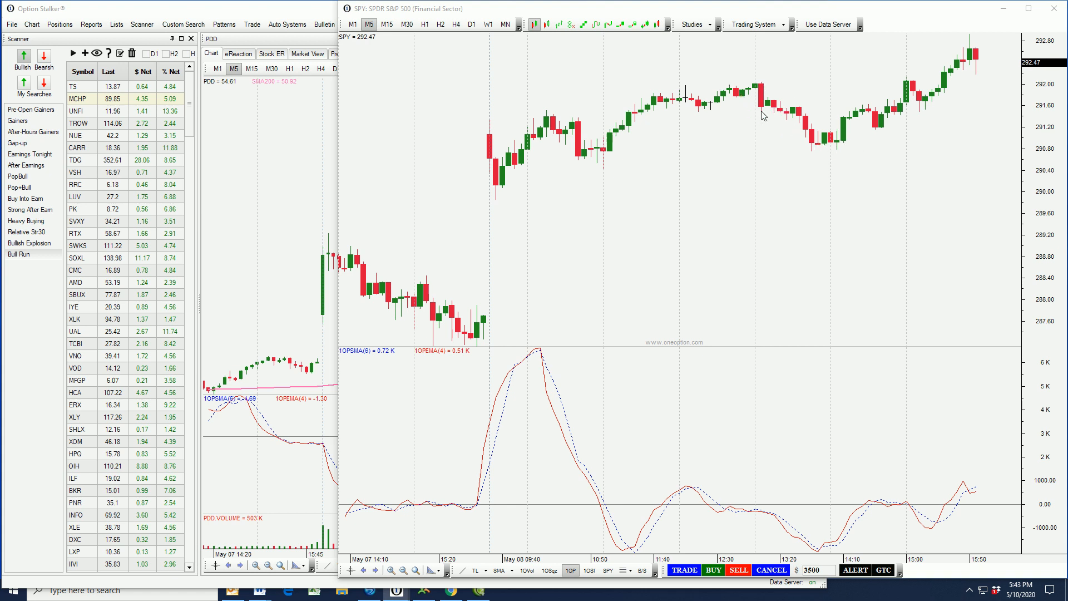
mouse_move(967, 82)
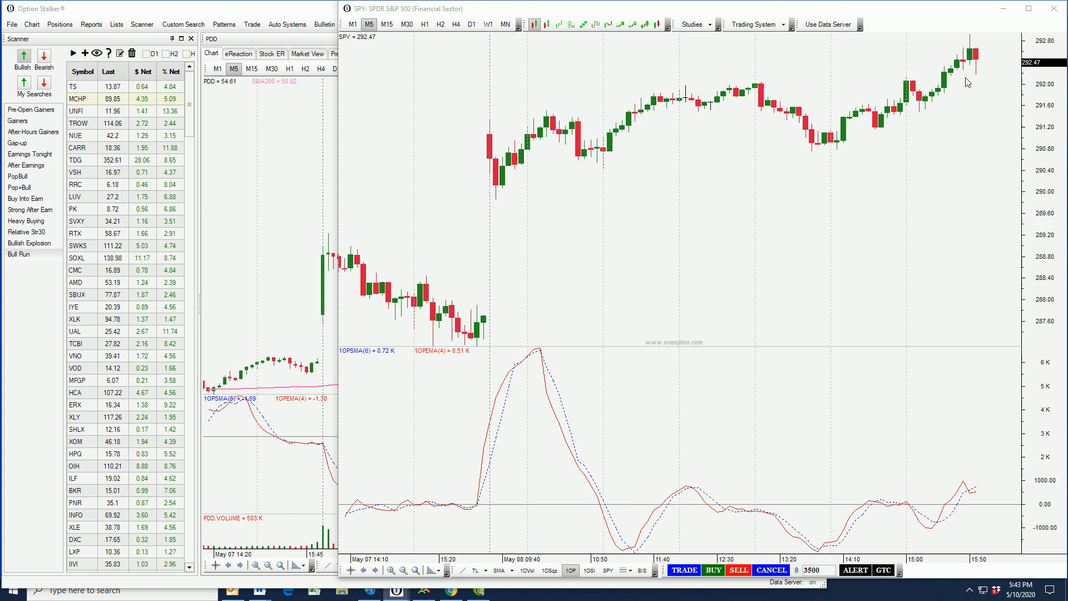
mouse_move(296, 164)
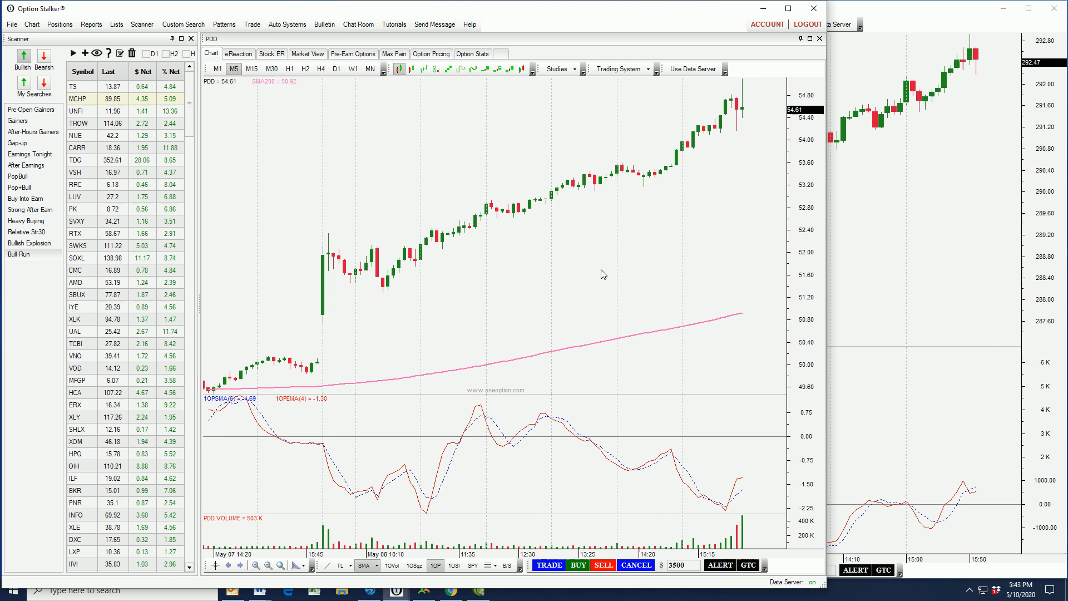
mouse_move(563, 320)
text(C)
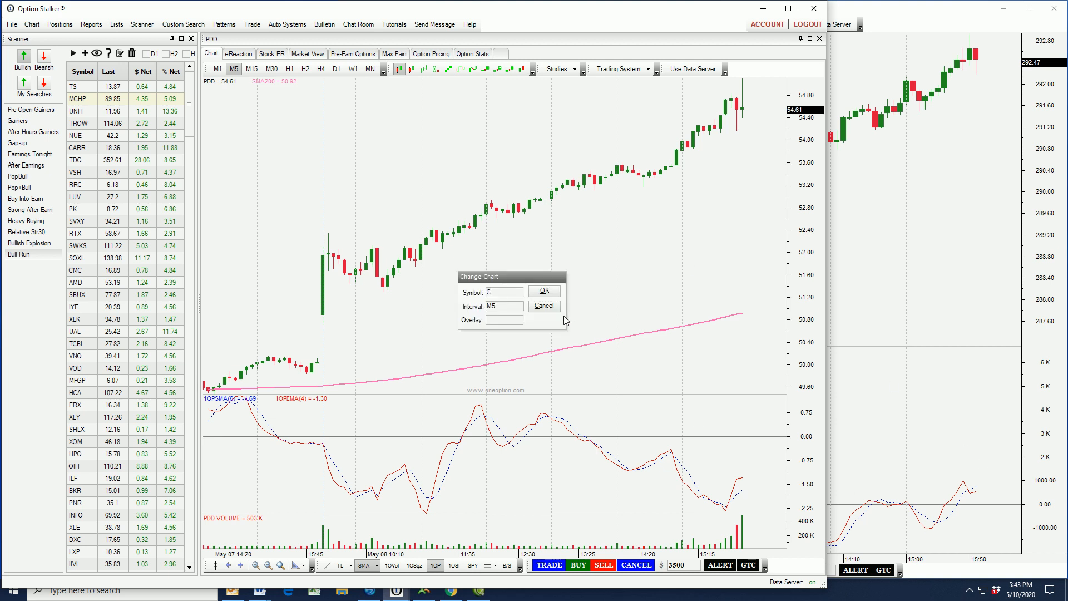
Load Chipotle (CMG) into the main chart and show it on daily (D1) bars
text(M)
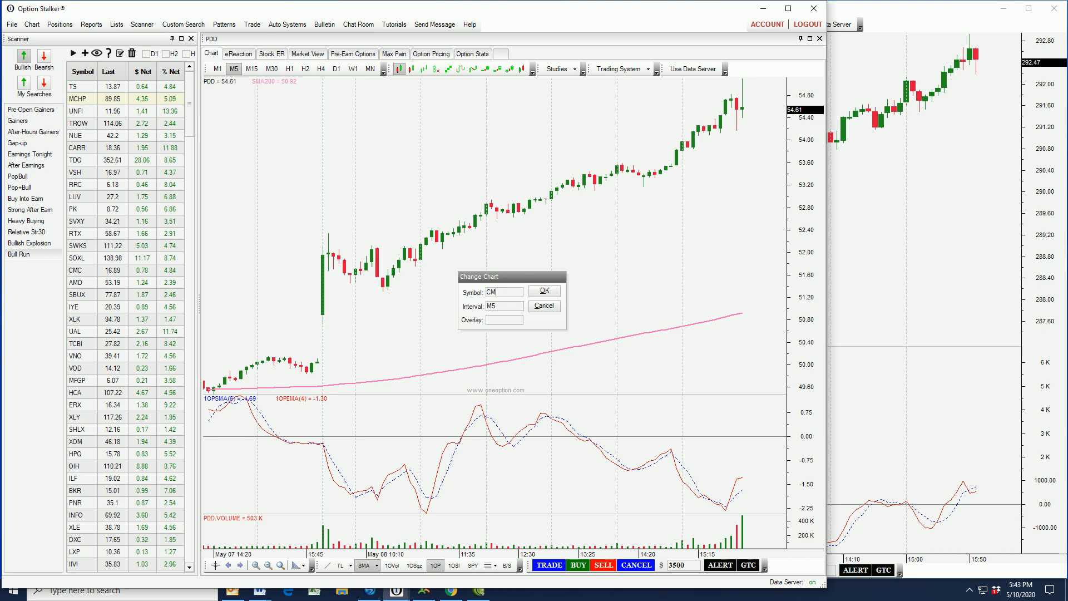
click(545, 291)
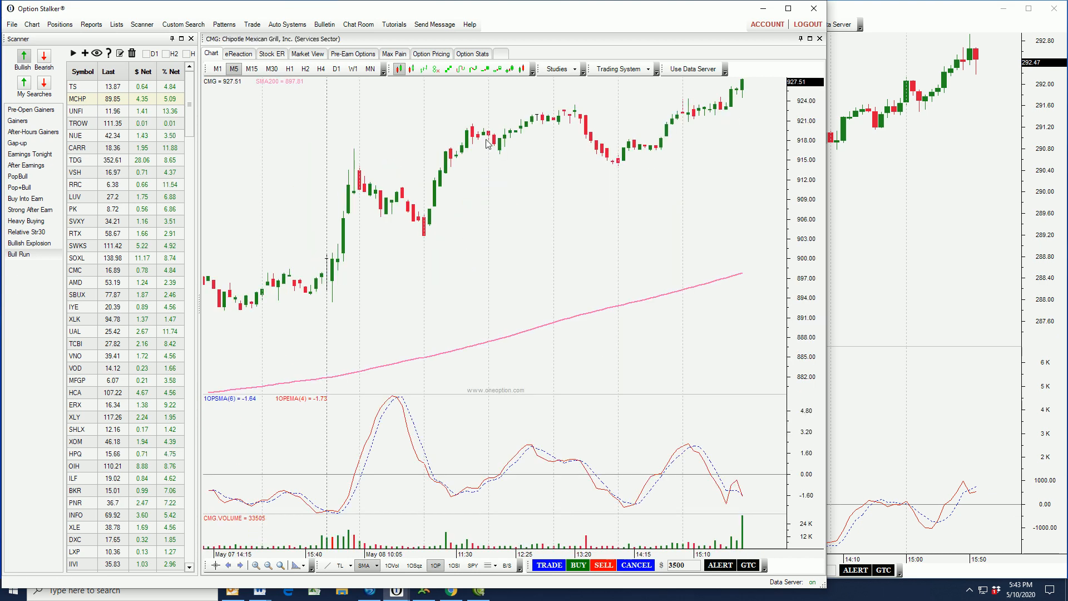
mouse_move(532, 211)
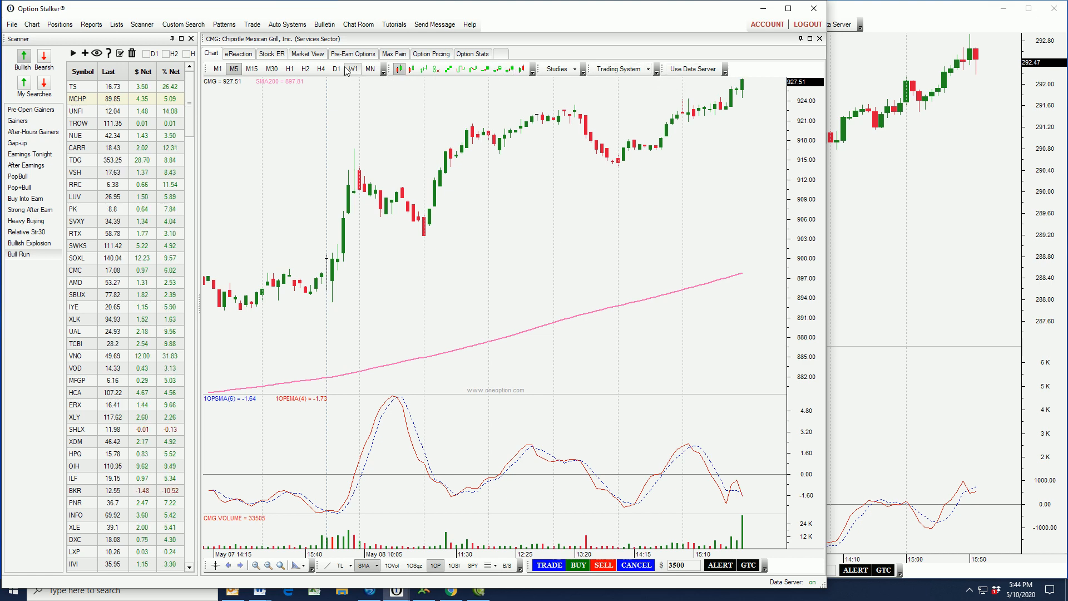
click(336, 69)
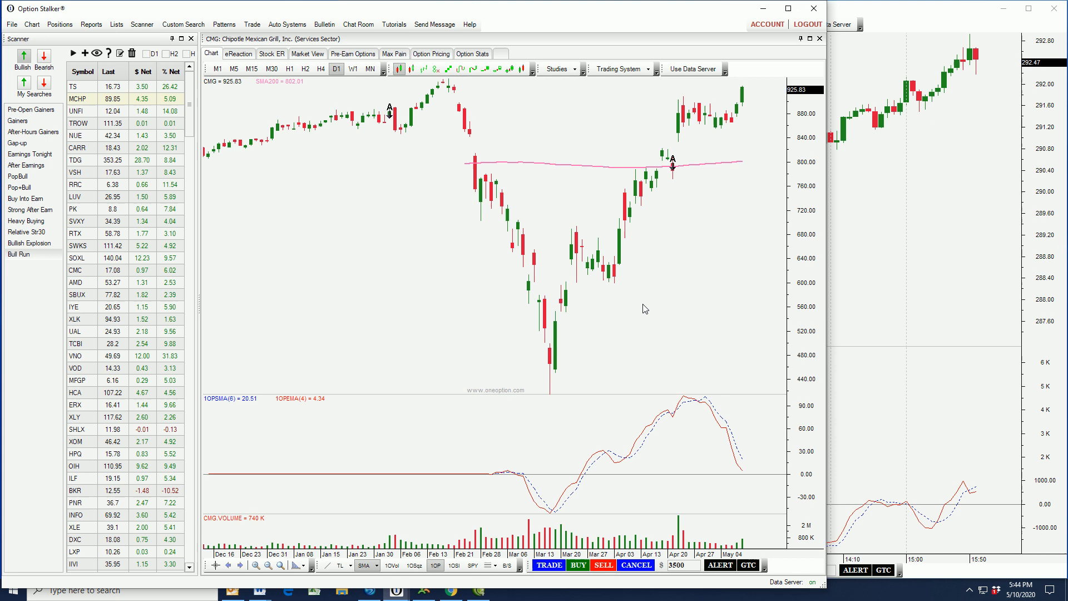
mouse_move(646, 295)
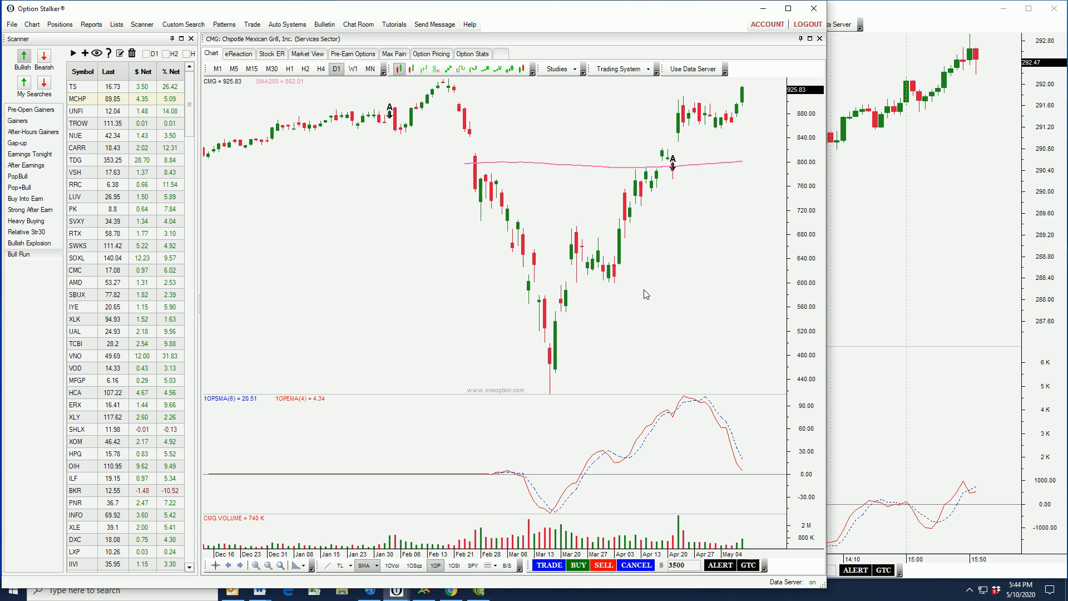
mouse_move(688, 302)
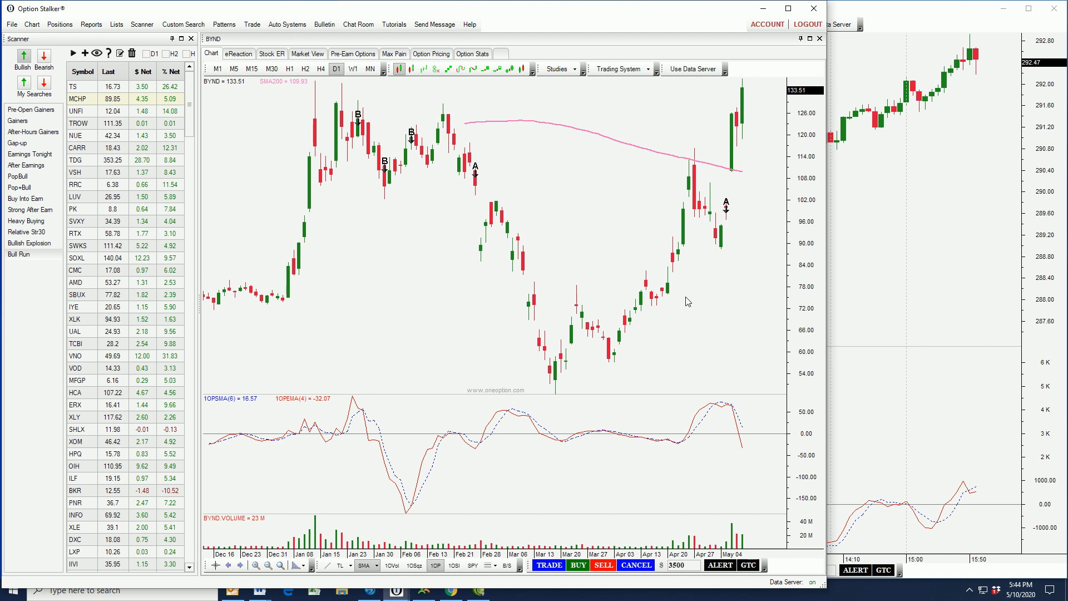
mouse_move(348, 113)
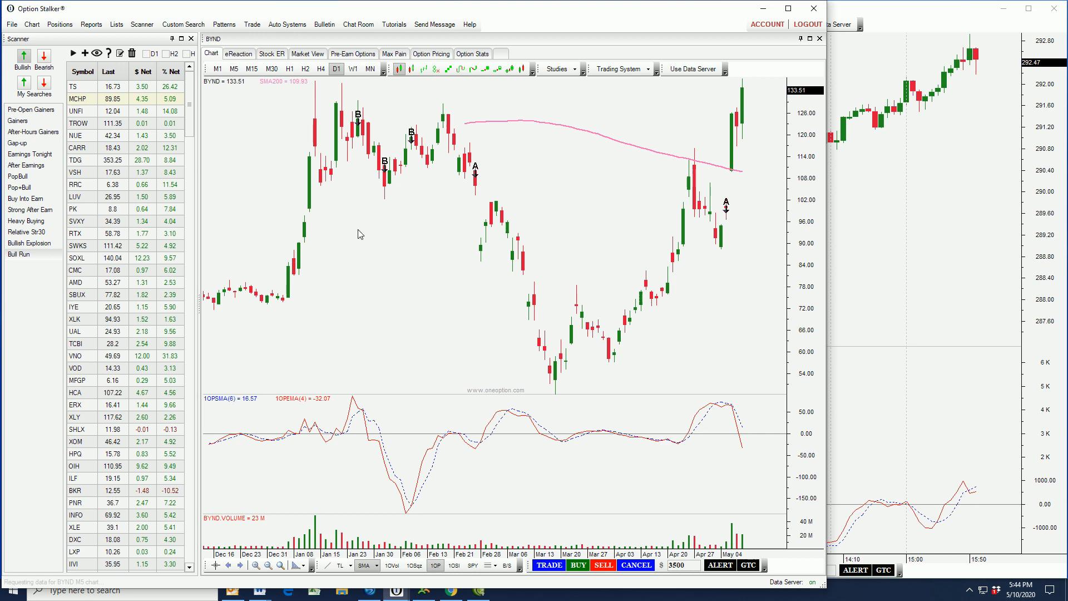
Show the BYND chart on 5-minute (M5) bars
click(234, 69)
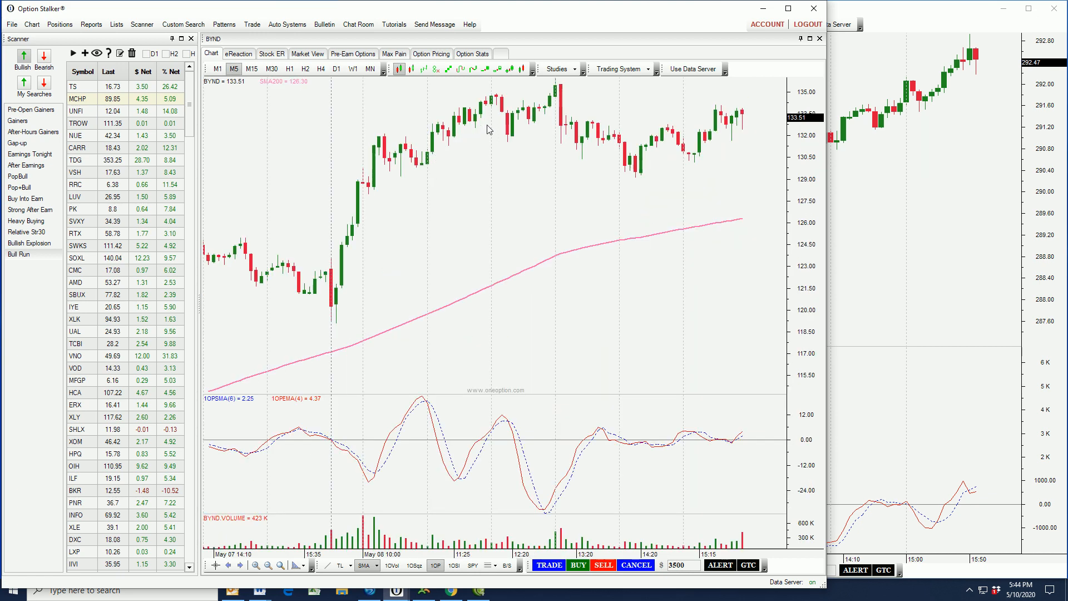
mouse_move(677, 124)
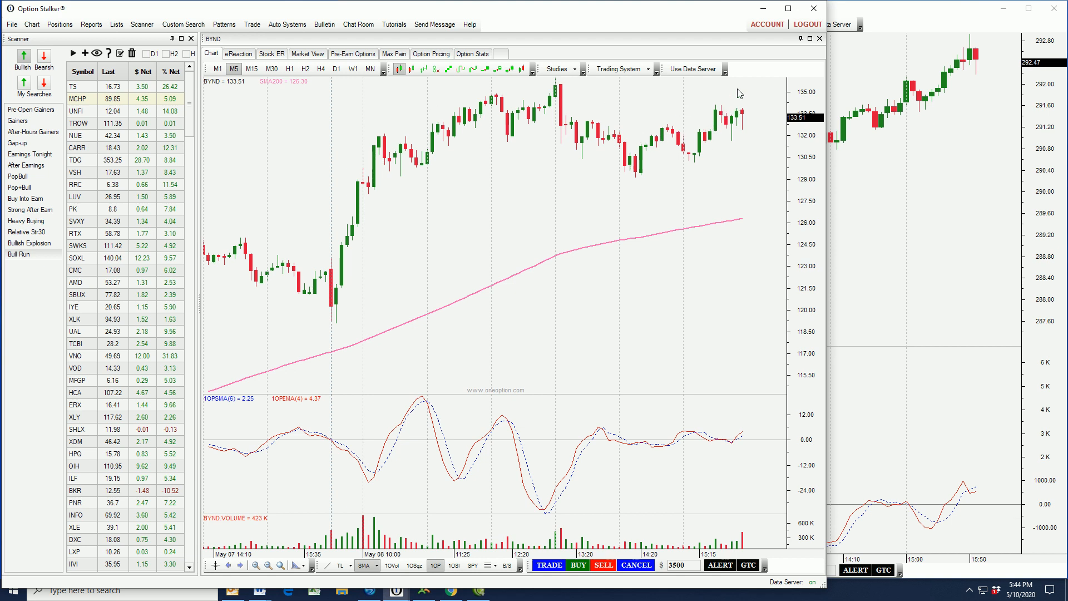
mouse_move(180, 117)
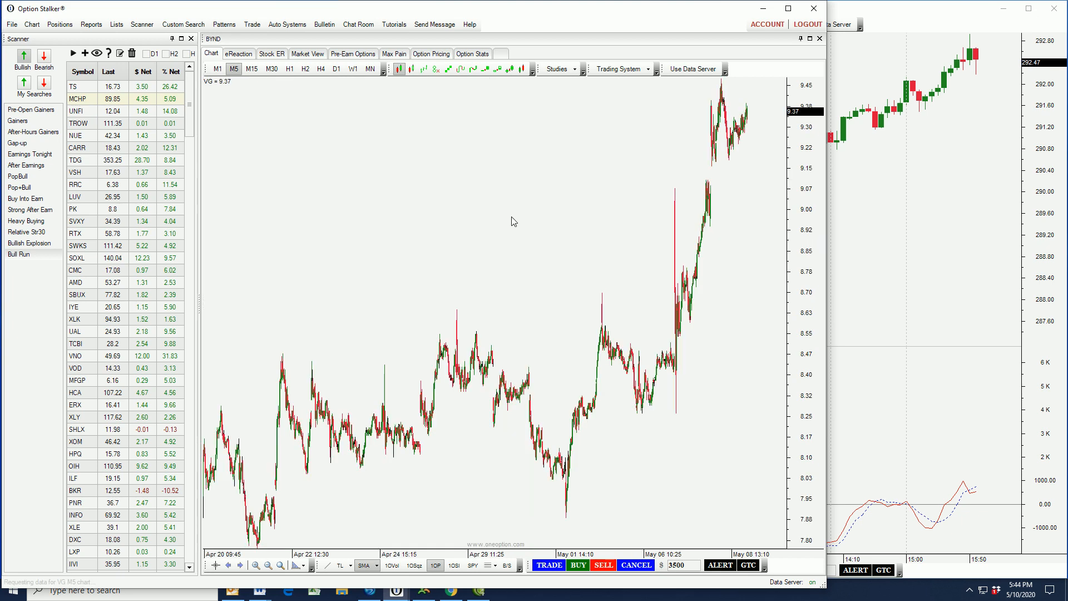
Show the Vonage (VG) chart on daily (D1) bars
click(336, 69)
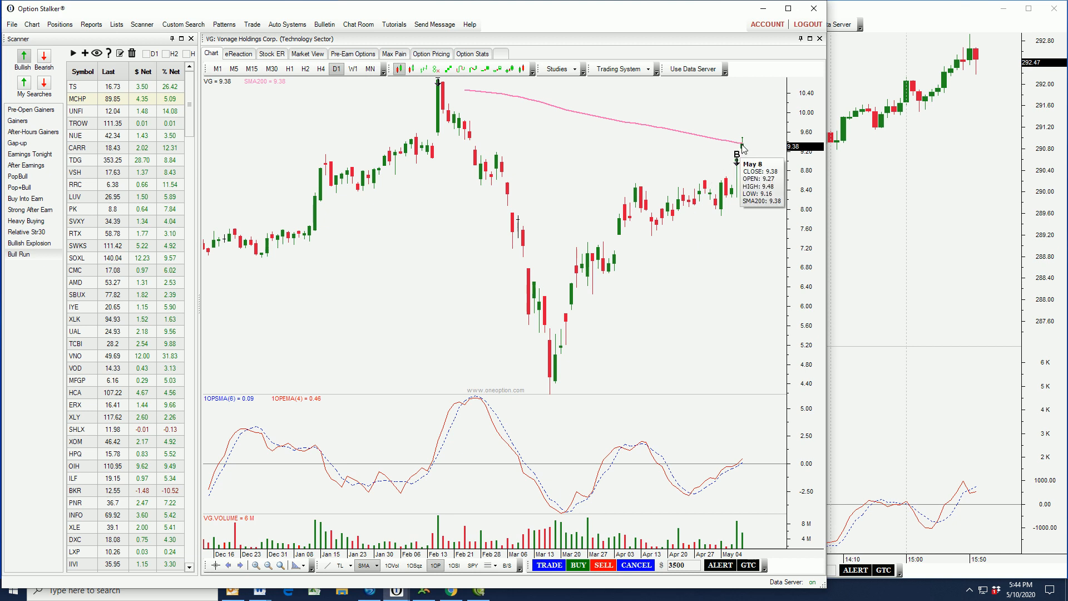
mouse_move(718, 192)
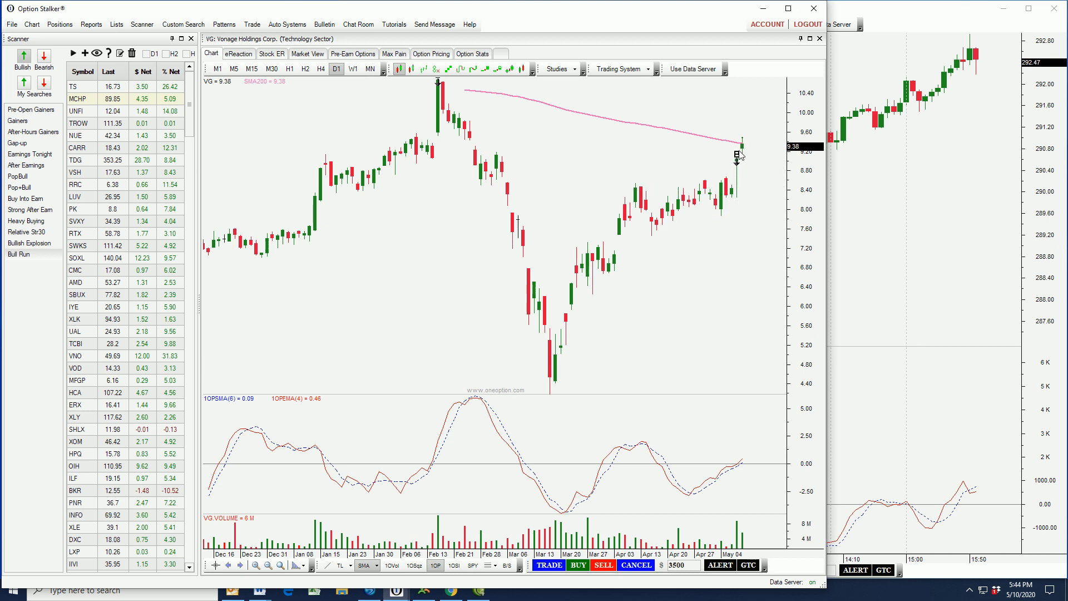
mouse_move(745, 150)
text(P)
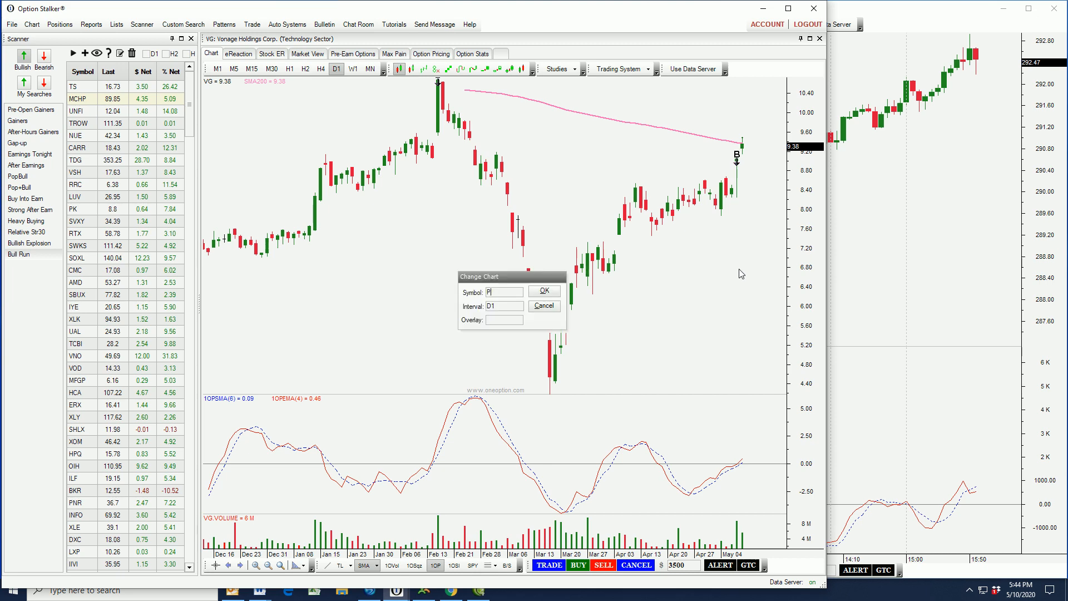
Load PDD into the main chart and show it on 5-minute (M5) bars
click(544, 291)
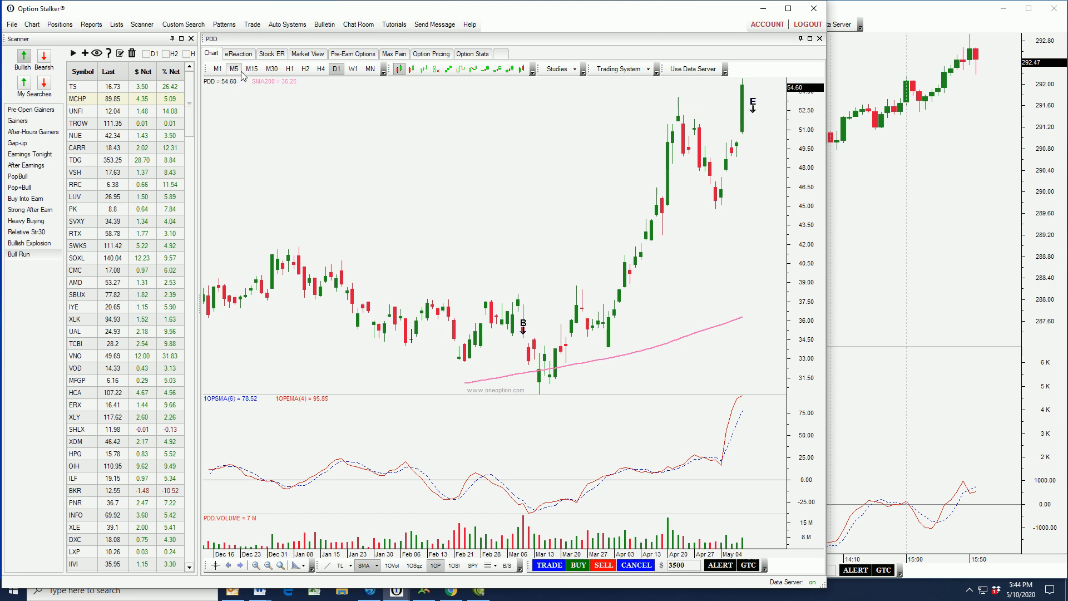
click(234, 69)
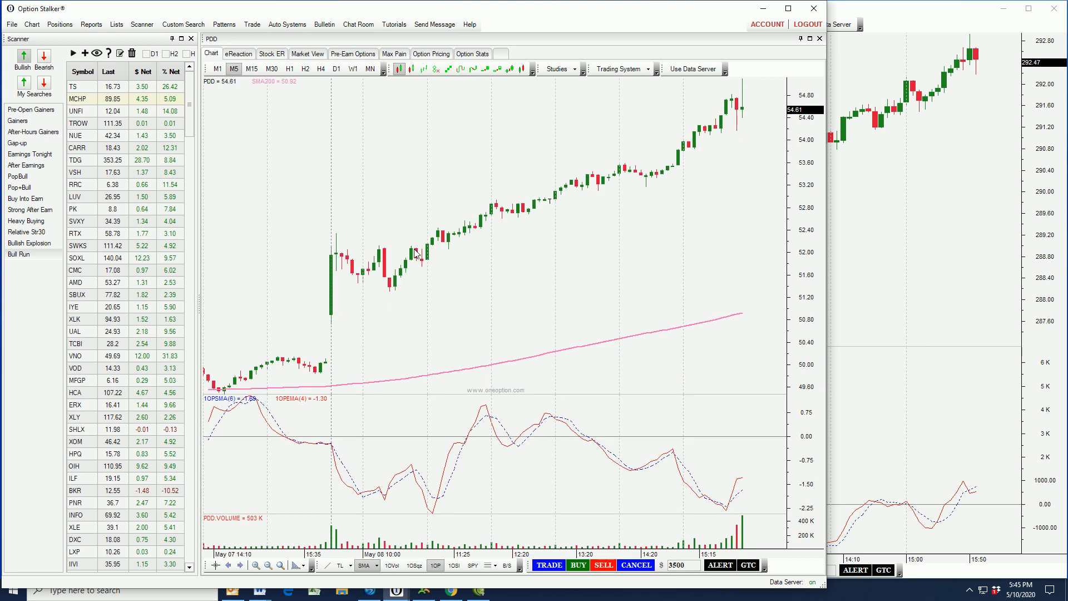
mouse_move(699, 145)
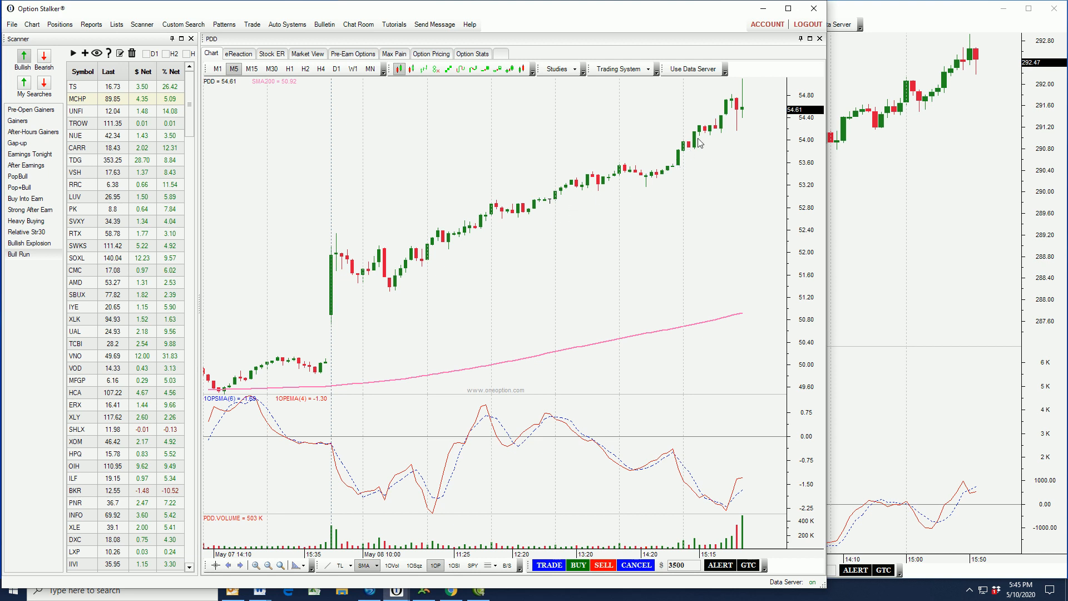
mouse_move(734, 123)
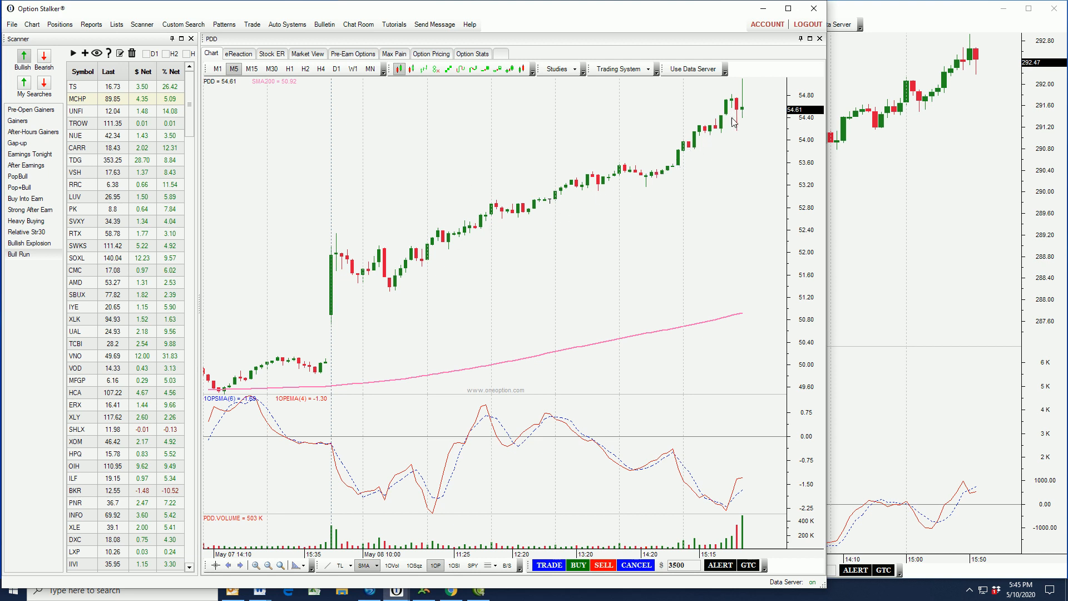
mouse_move(714, 237)
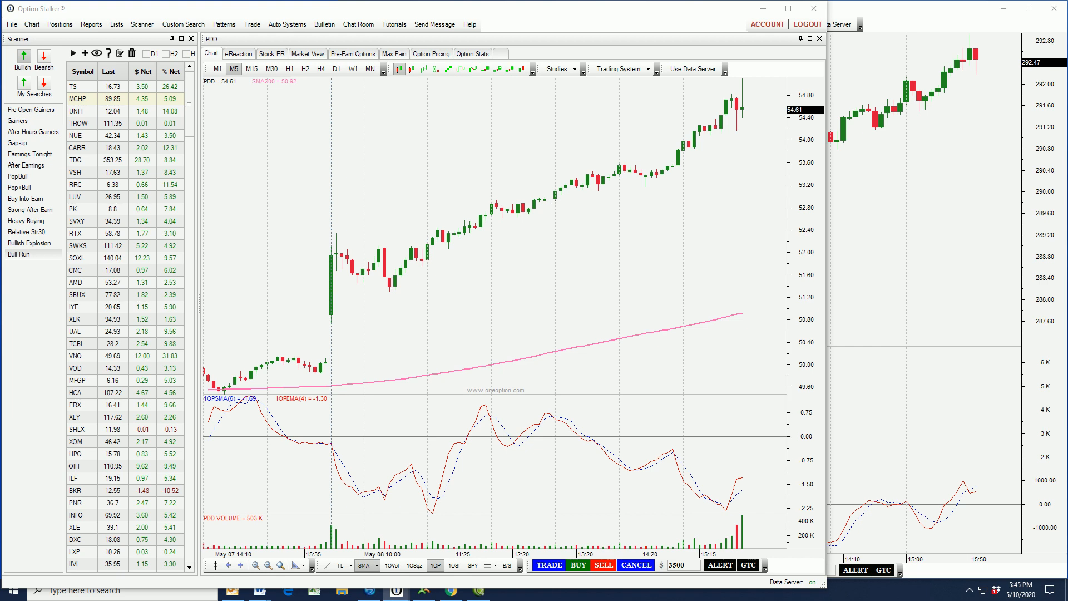
click(182, 25)
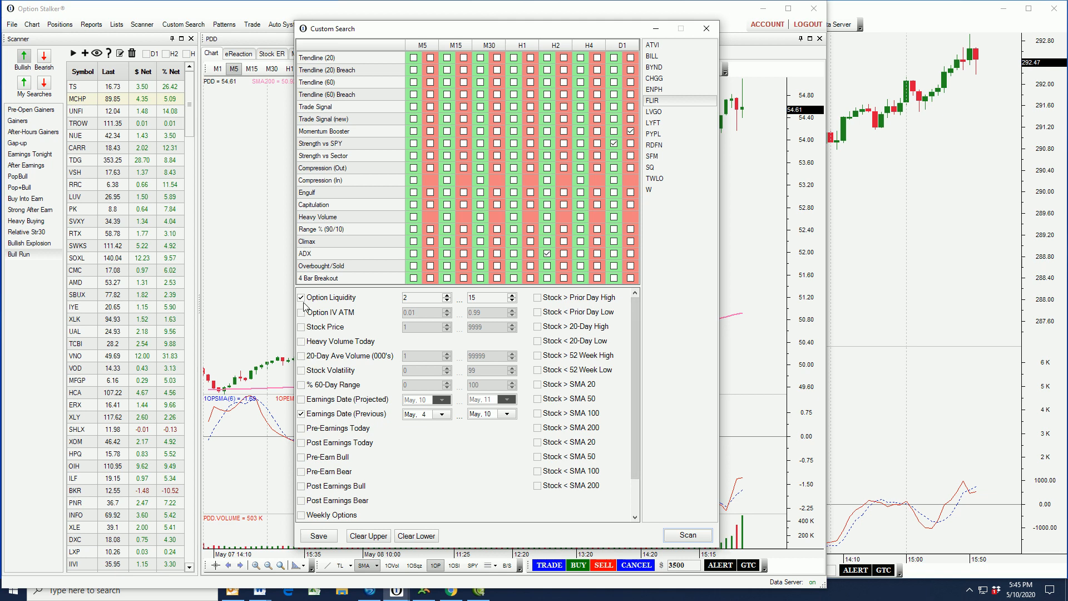
mouse_move(378, 309)
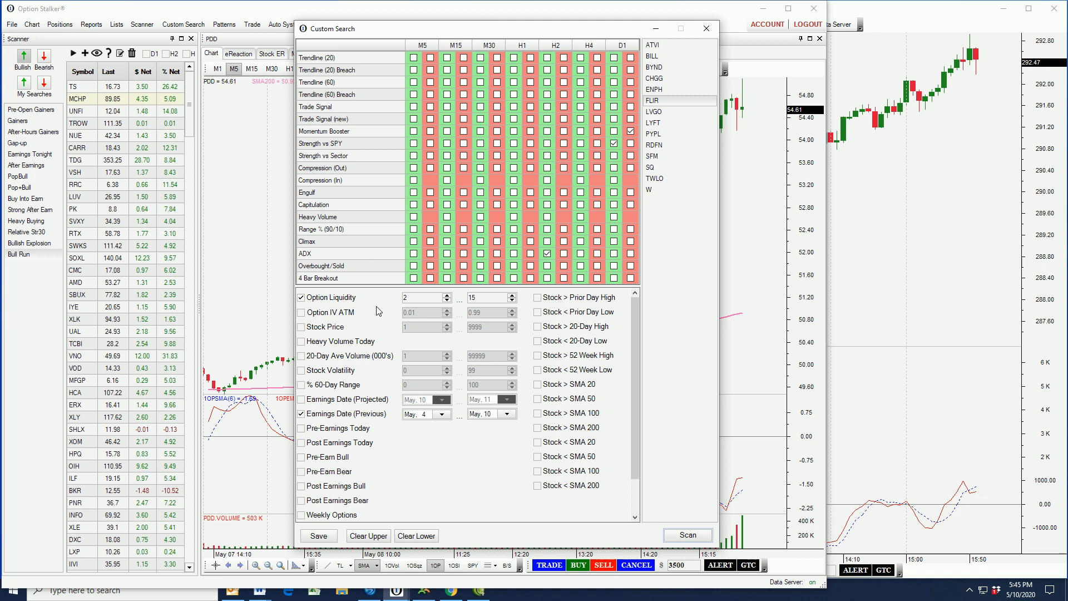
mouse_move(405, 298)
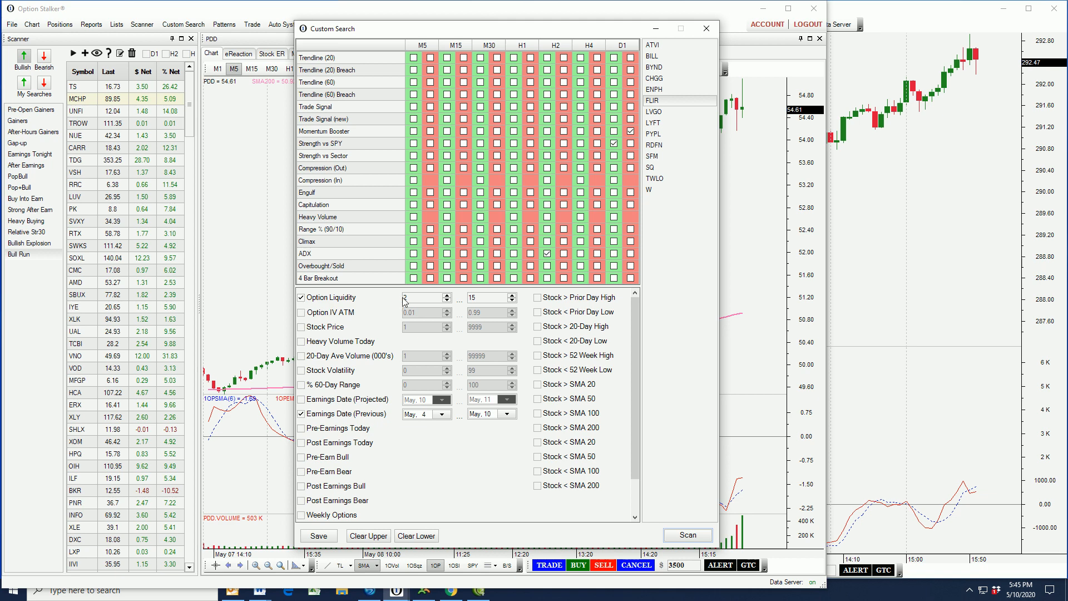
mouse_move(365, 415)
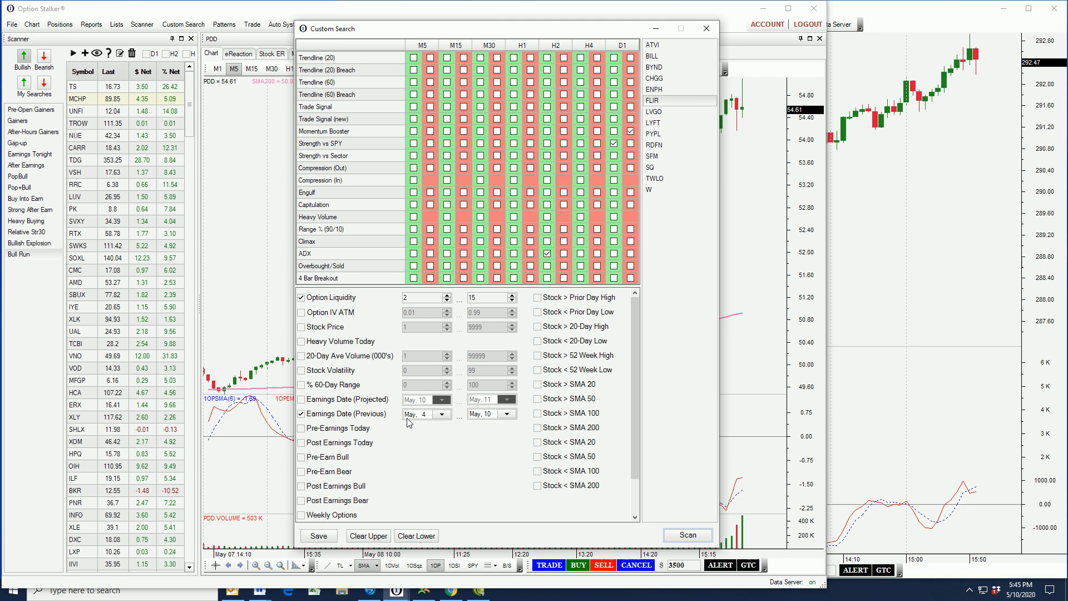
mouse_move(399, 396)
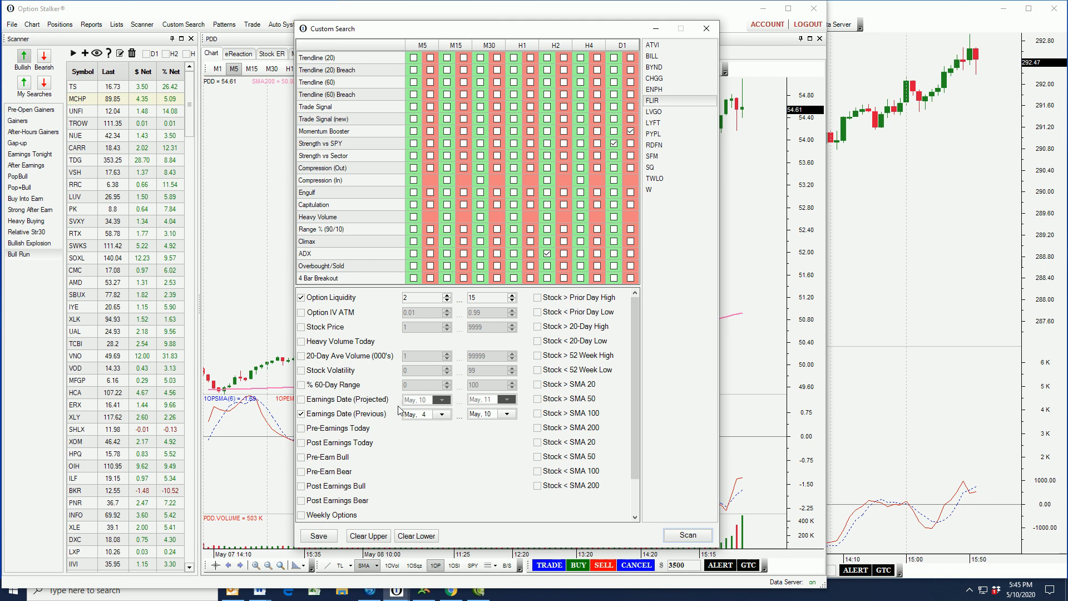
click(546, 254)
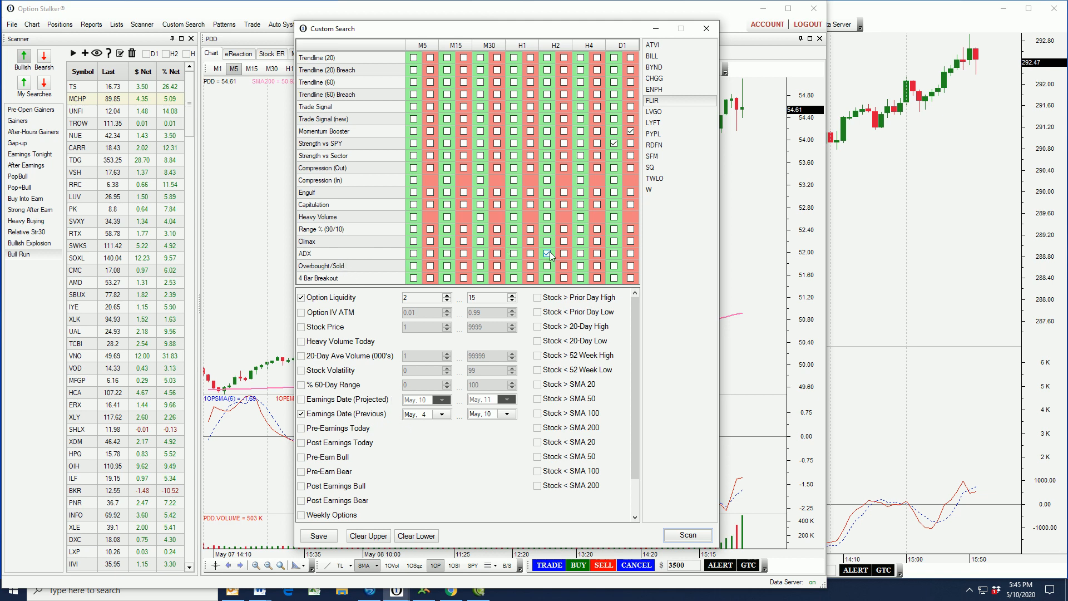
click(545, 255)
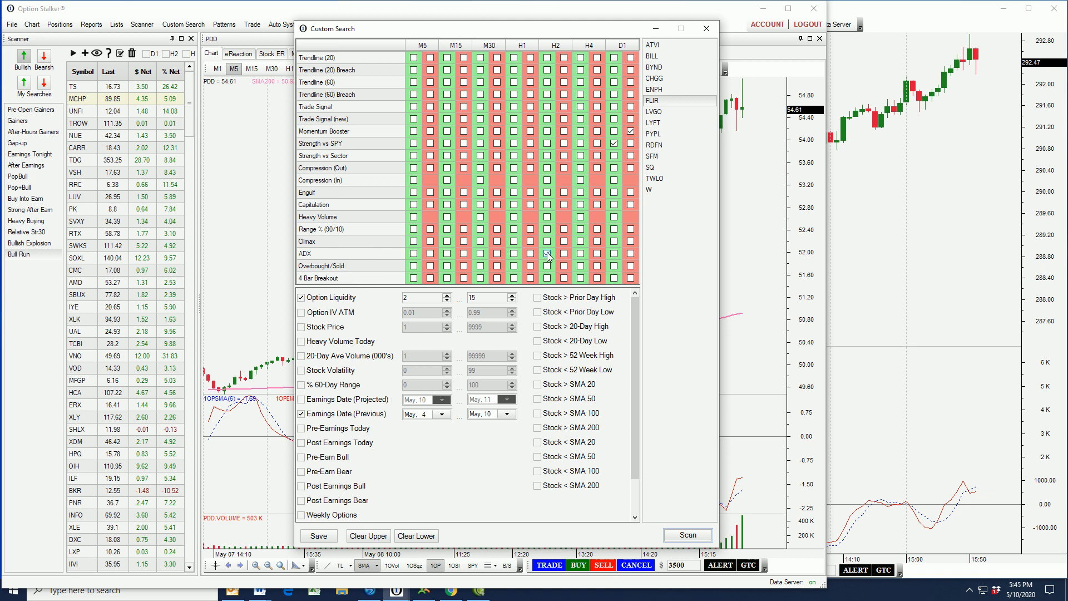
click(547, 254)
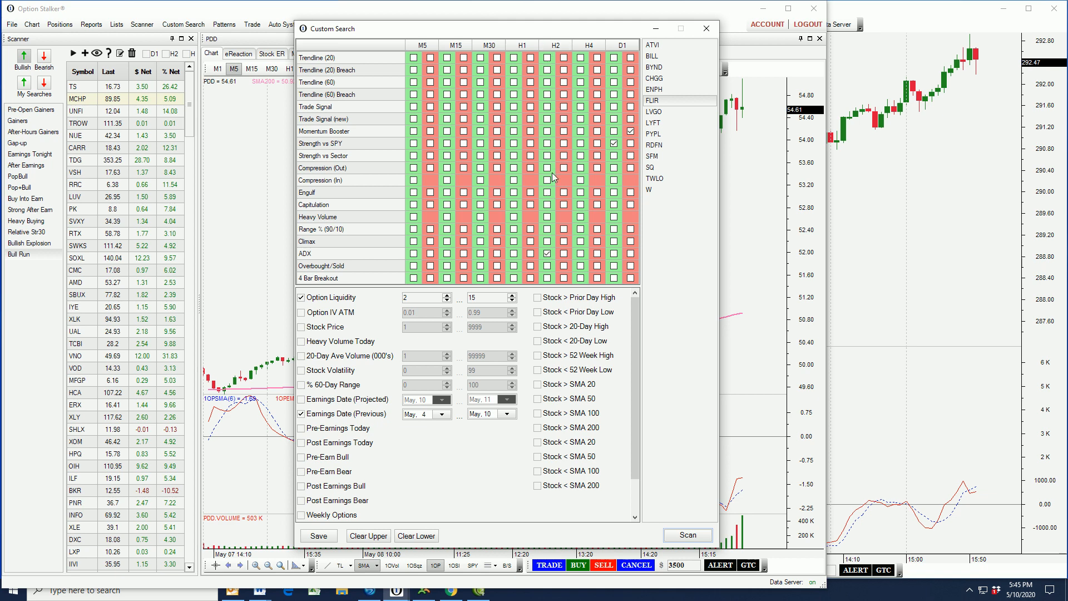
mouse_move(564, 203)
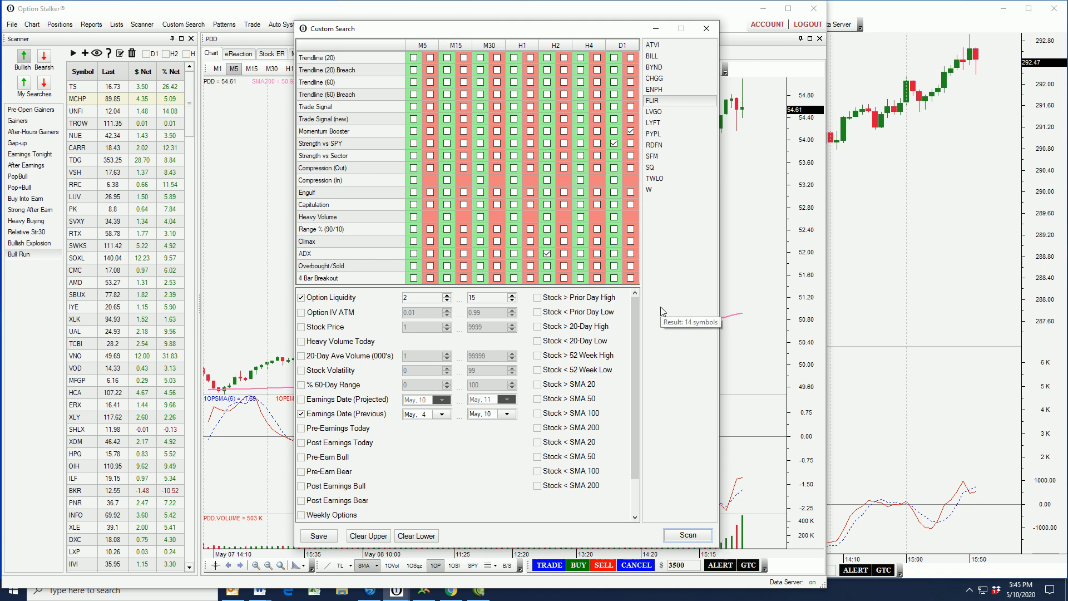
mouse_move(662, 310)
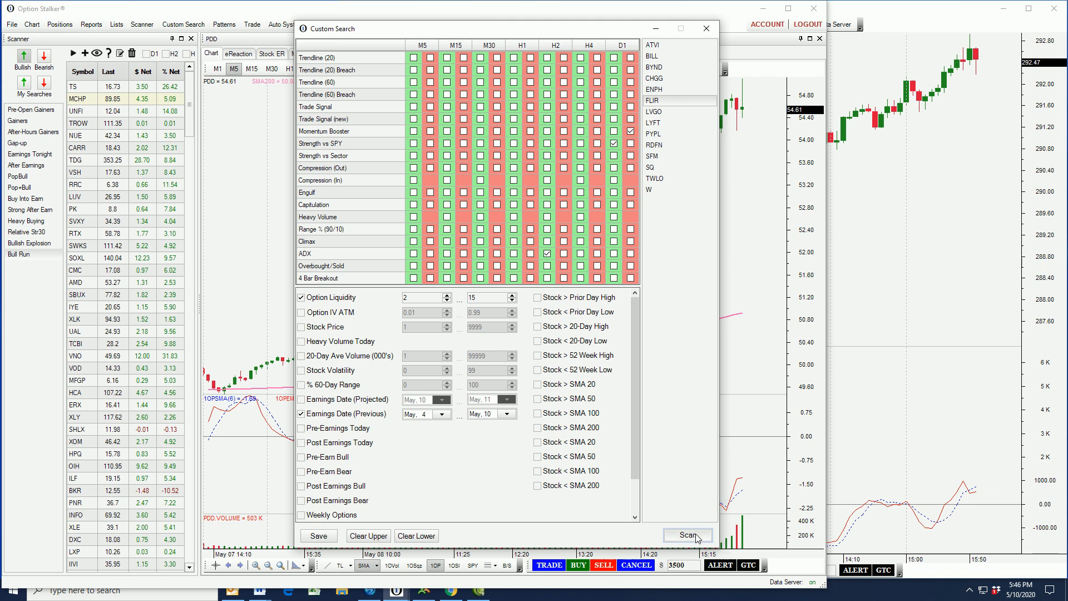
click(688, 534)
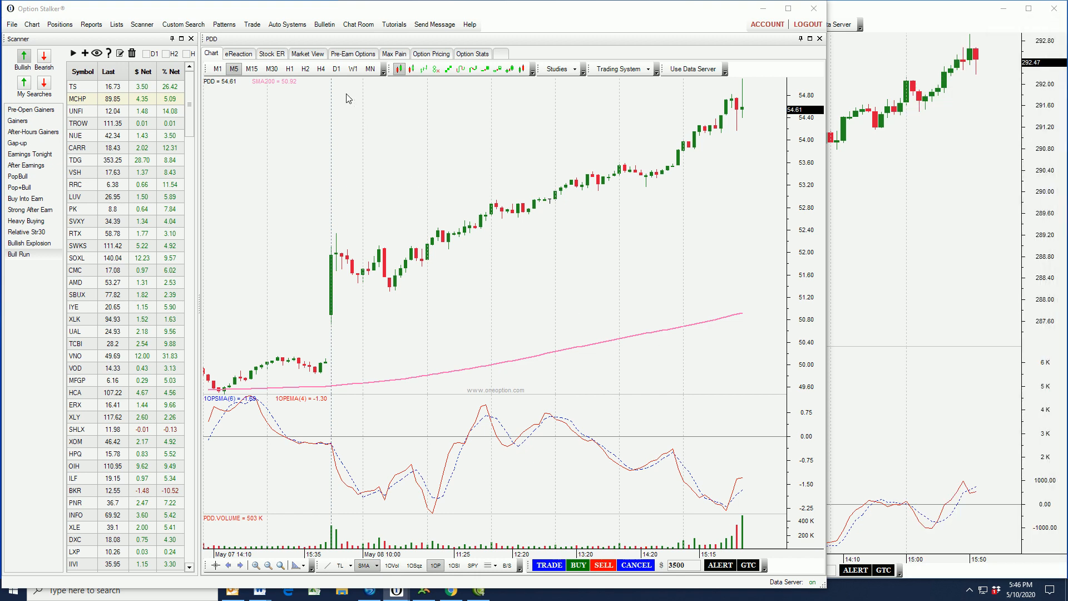
Show Activision Blizzard (ATVI) on daily (D1) bars
click(336, 69)
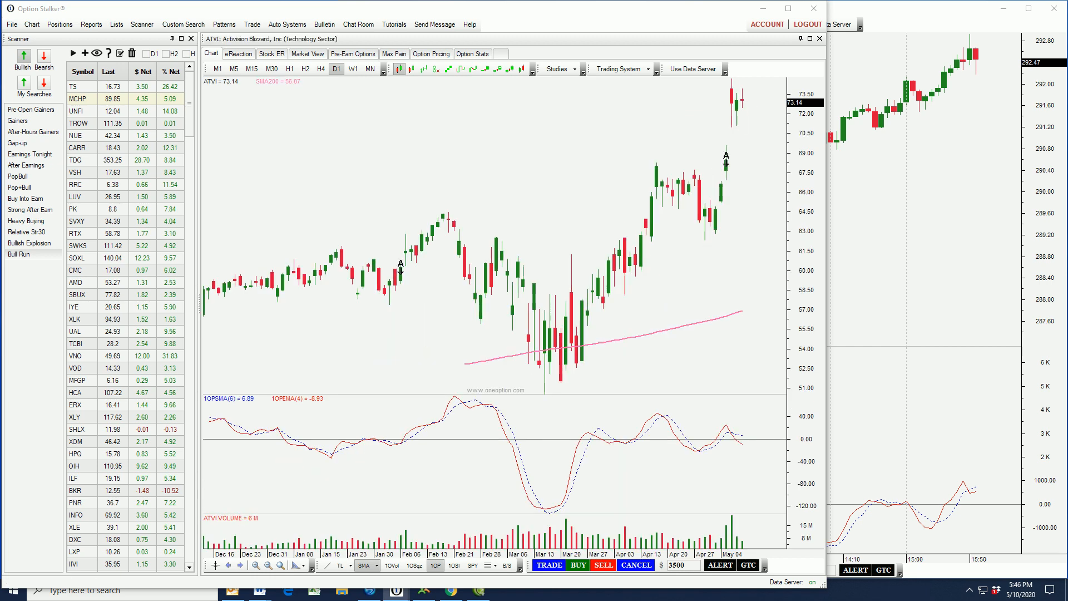
mouse_move(588, 267)
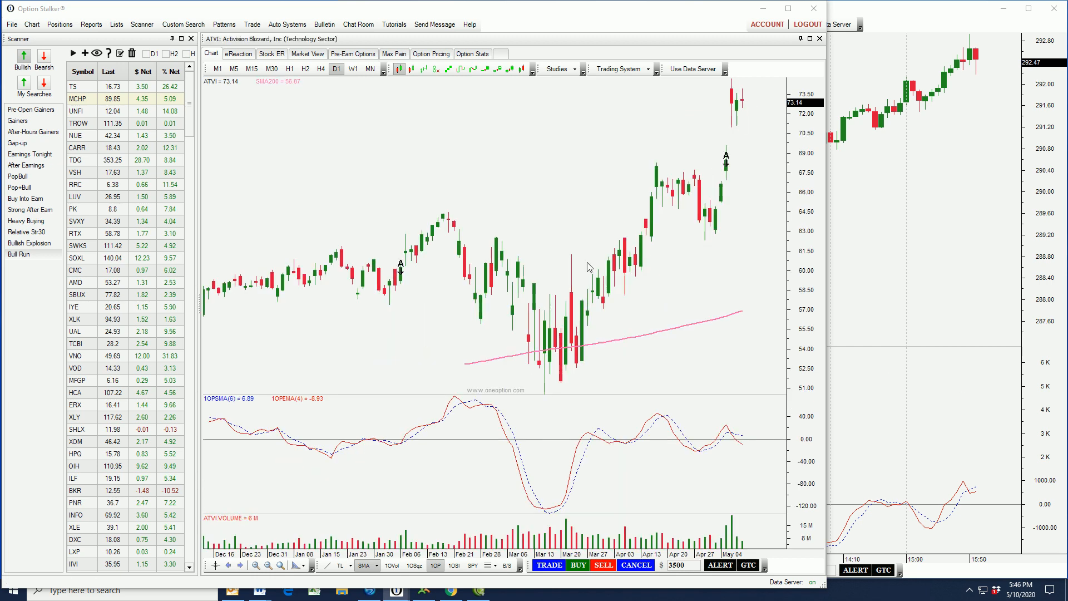
mouse_move(748, 171)
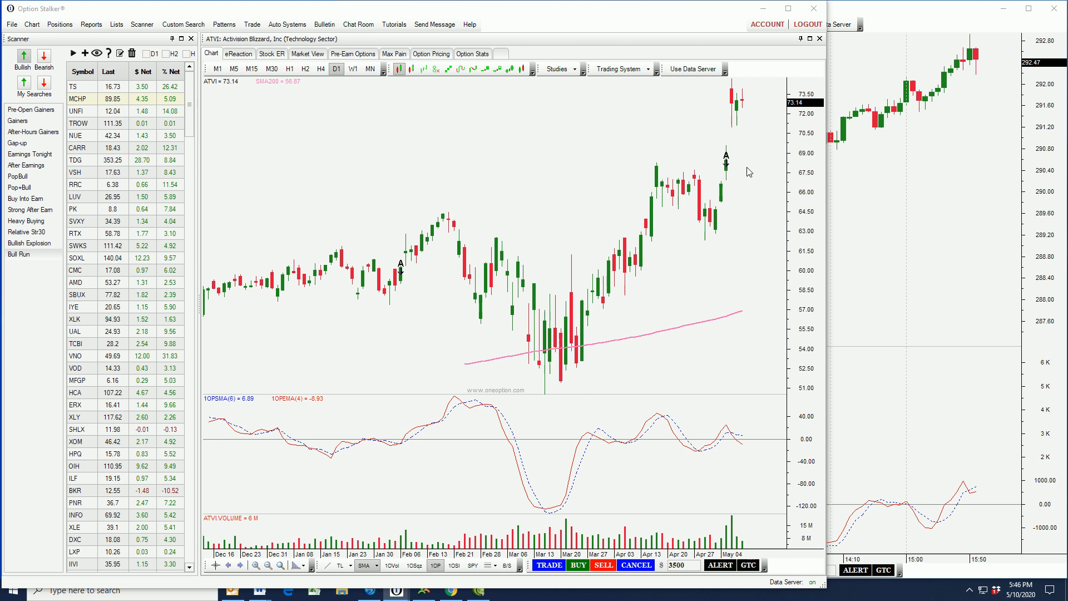
mouse_move(786, 174)
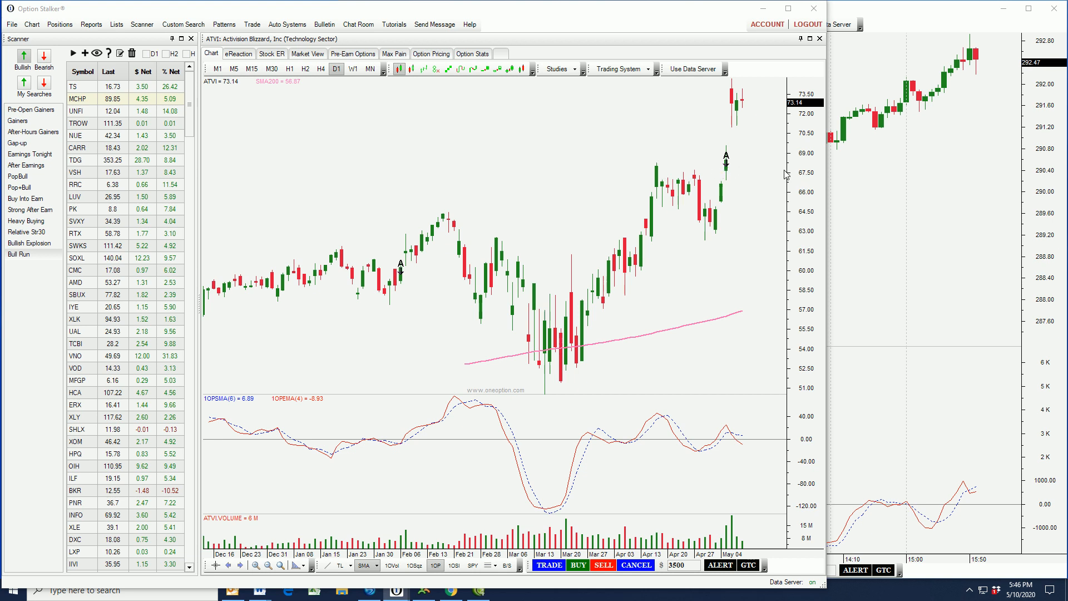
mouse_move(752, 273)
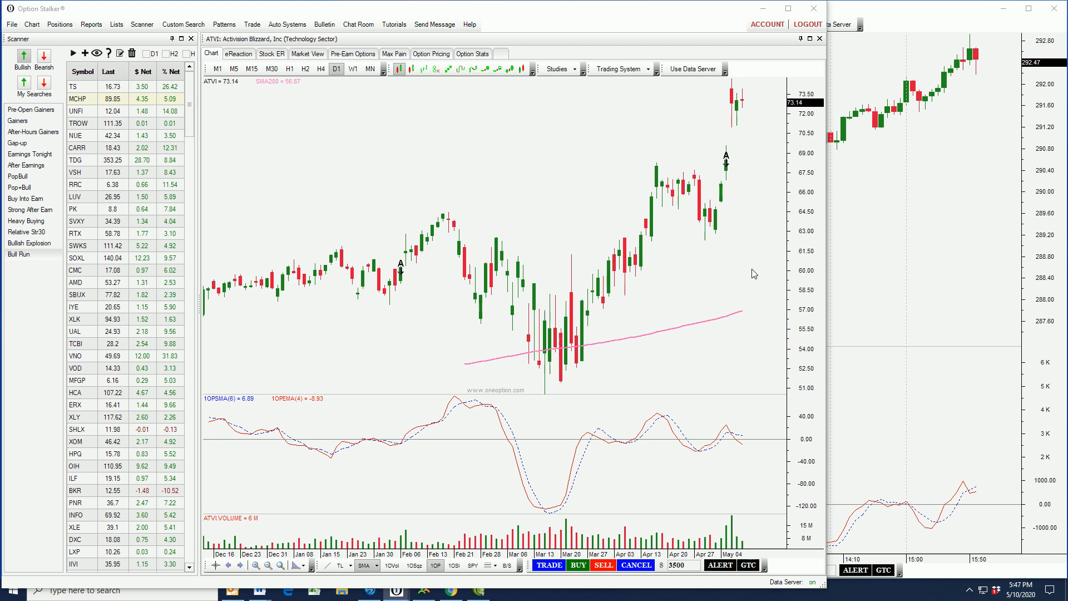
mouse_move(592, 287)
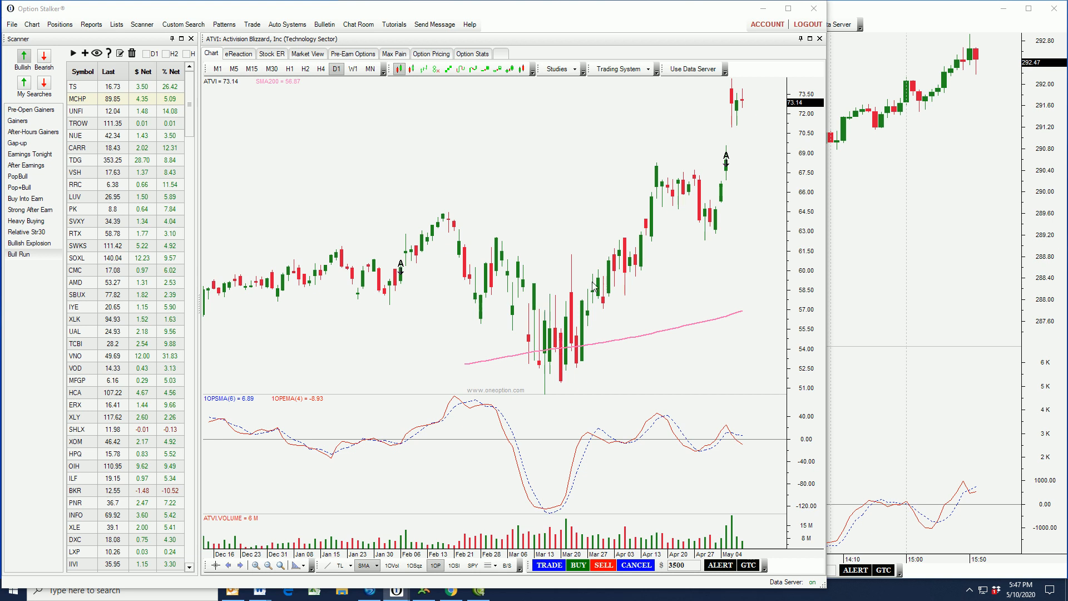
mouse_move(581, 347)
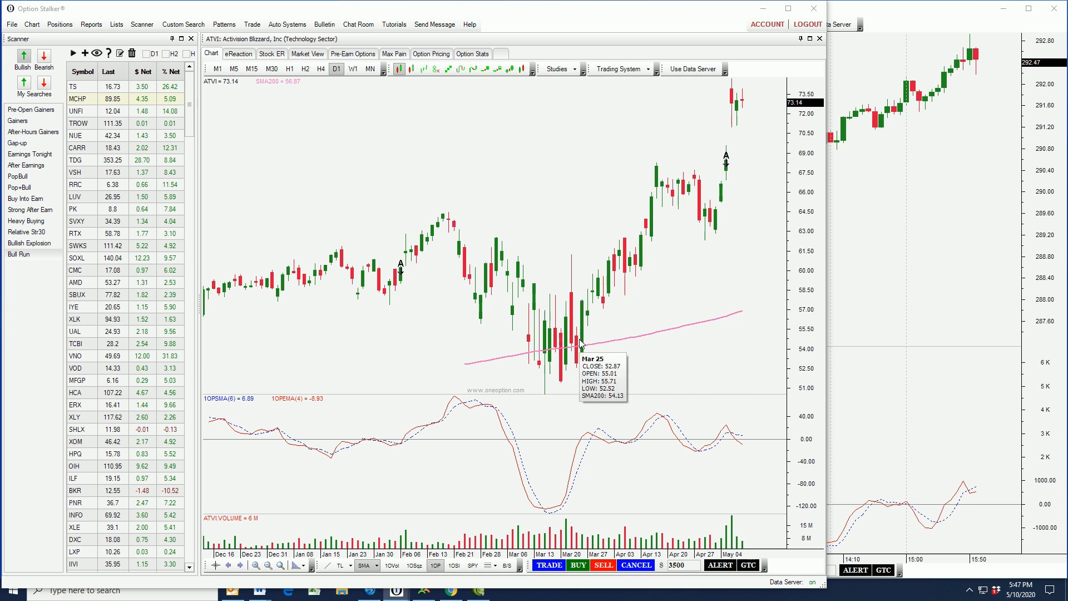
mouse_move(472, 365)
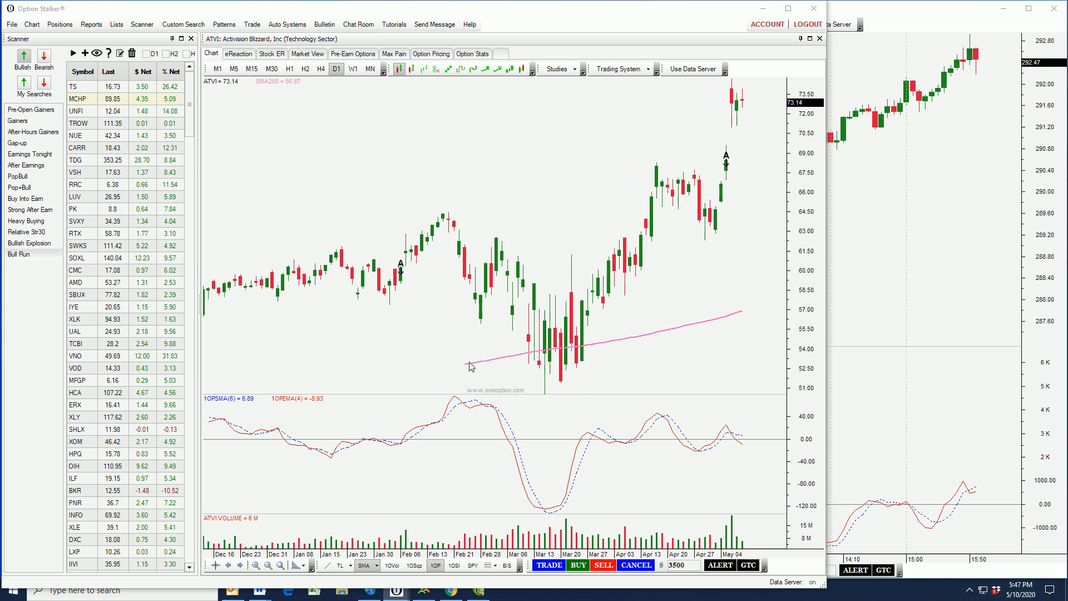
mouse_move(468, 234)
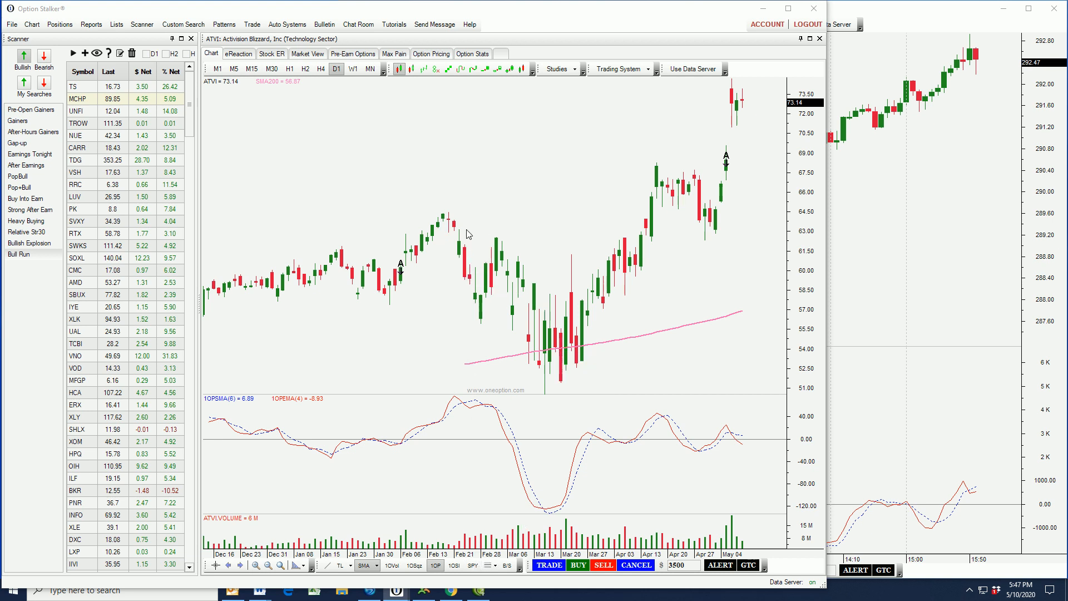
mouse_move(567, 352)
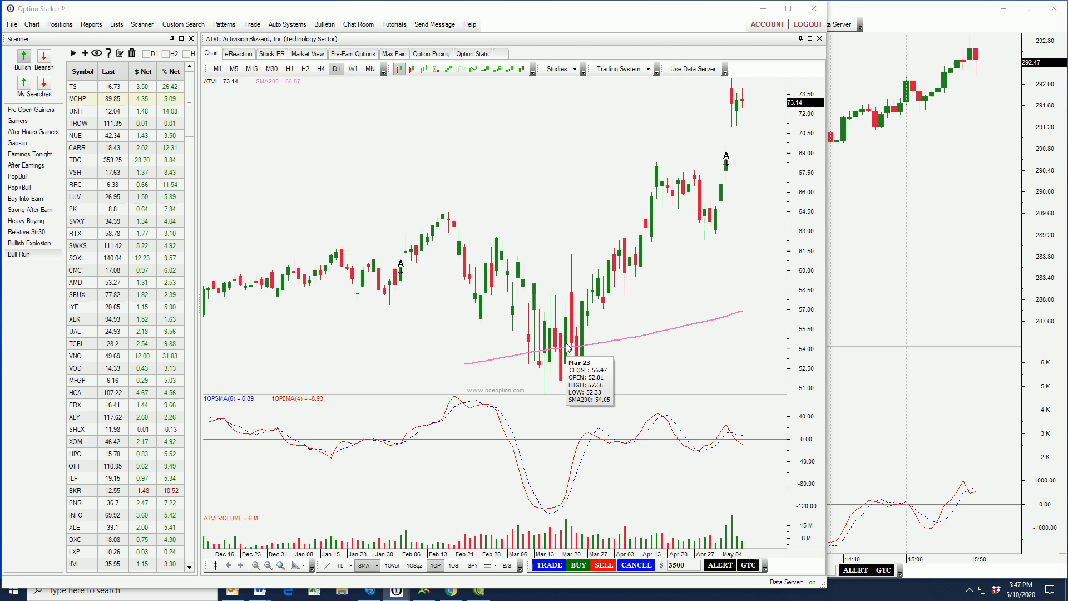
Overlay the SPY comparison line on the ATVI daily chart for relative performance
click(472, 565)
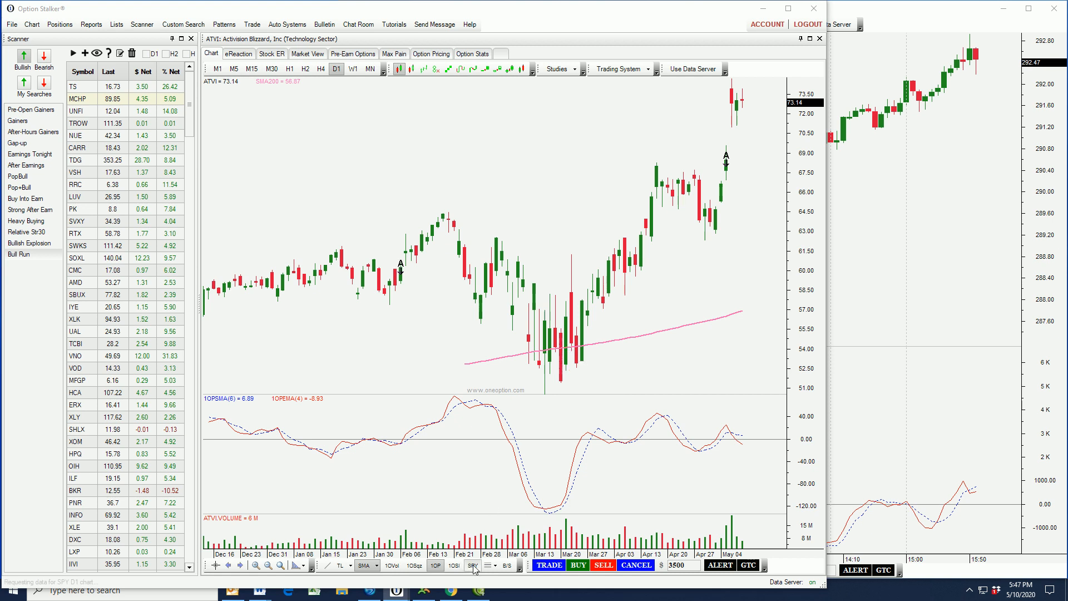
click(470, 566)
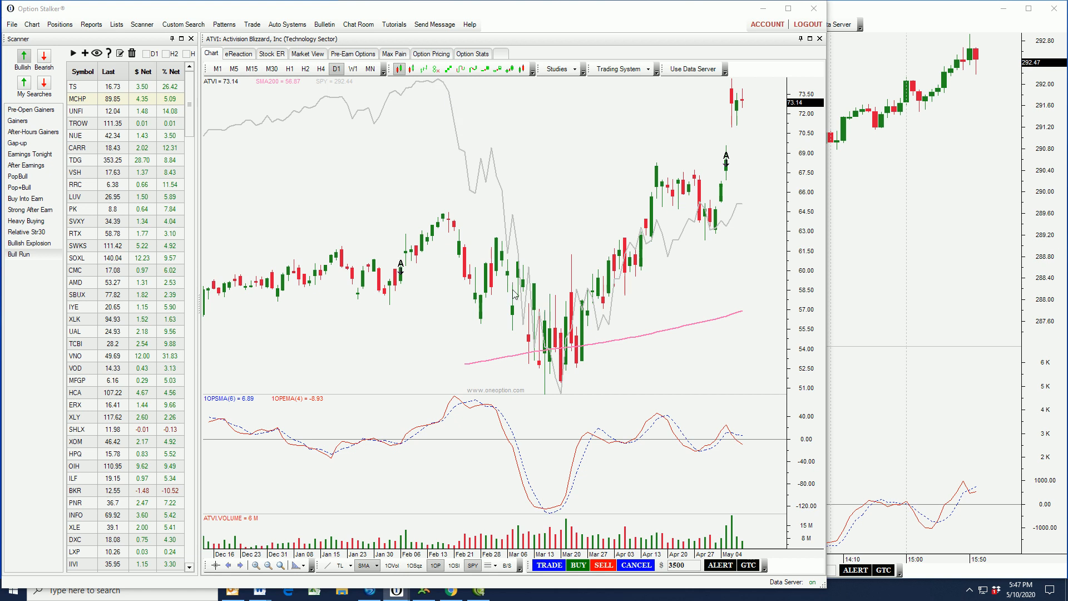
mouse_move(553, 345)
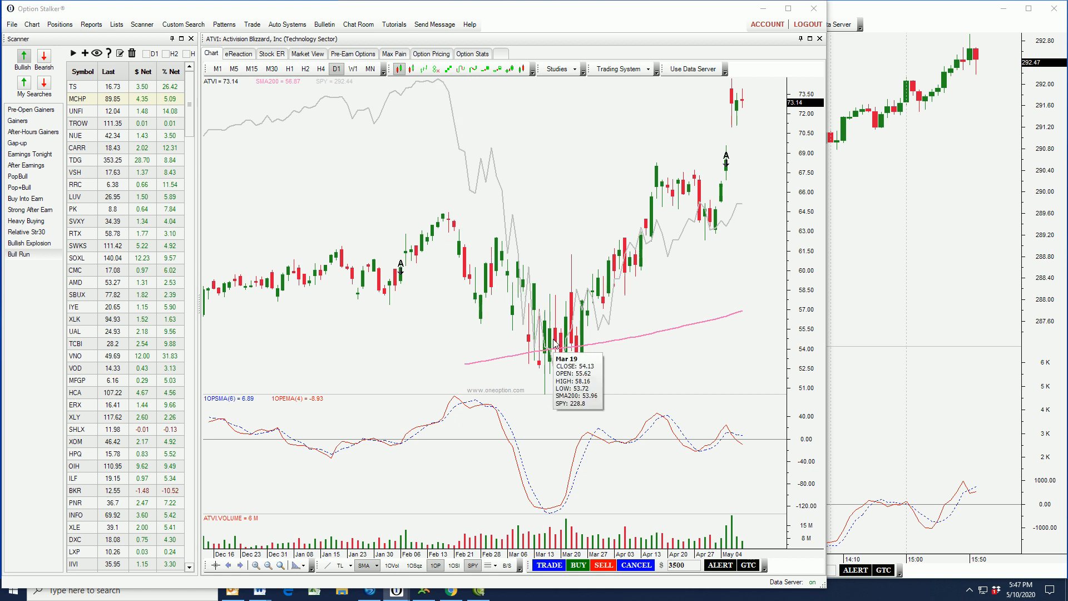
mouse_move(534, 233)
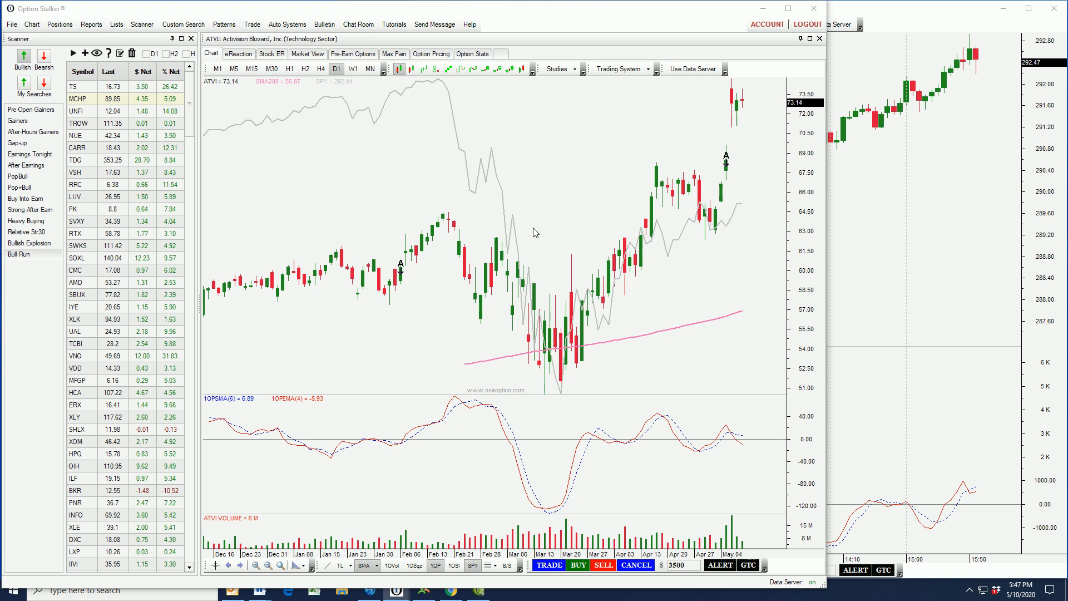
mouse_move(673, 202)
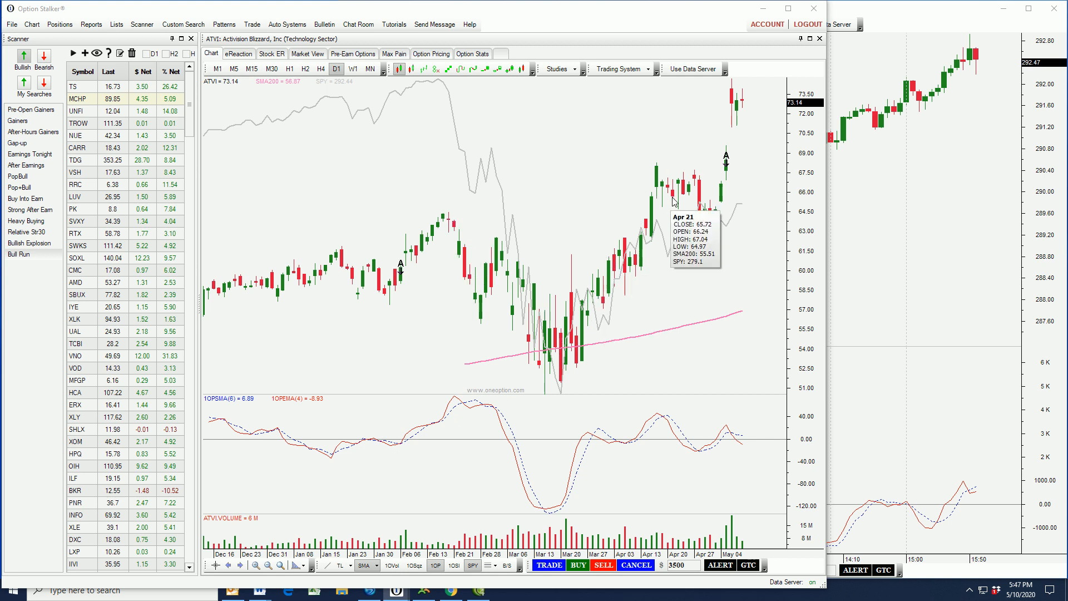
mouse_move(639, 274)
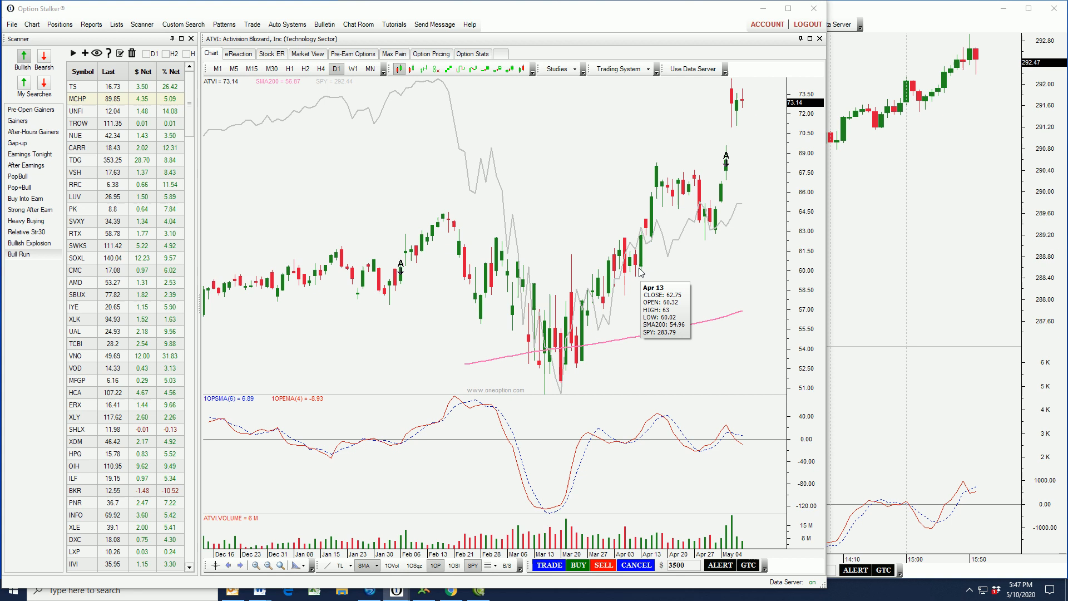
mouse_move(539, 337)
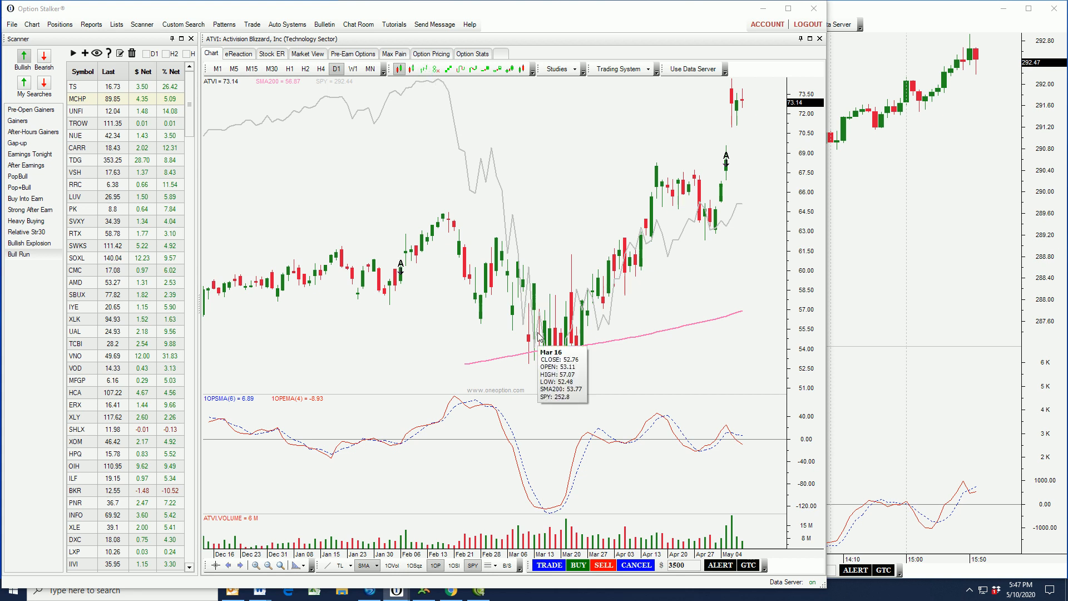
mouse_move(666, 354)
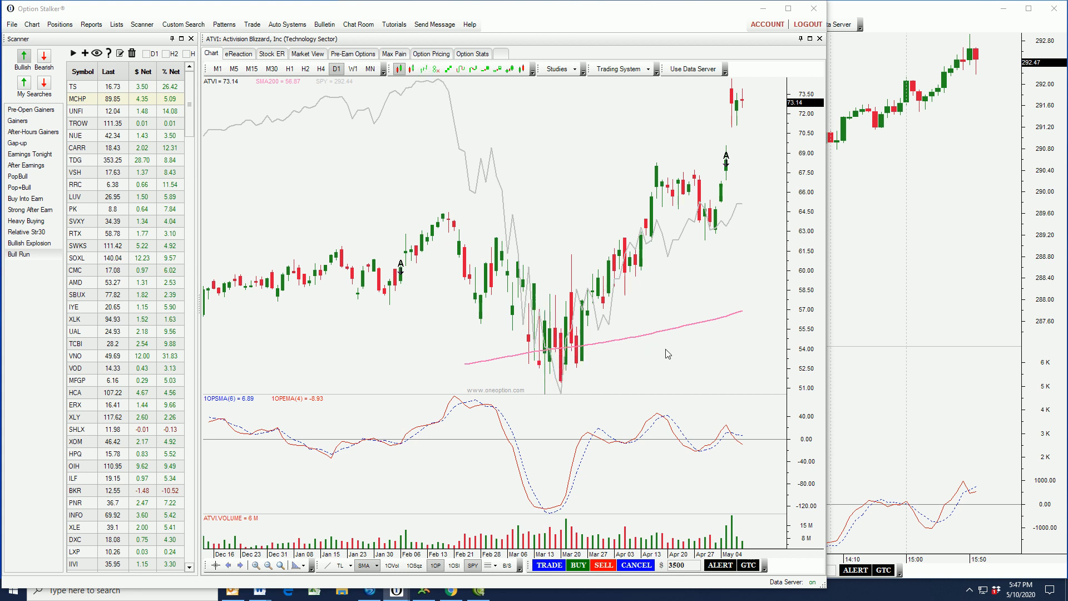
mouse_move(478, 577)
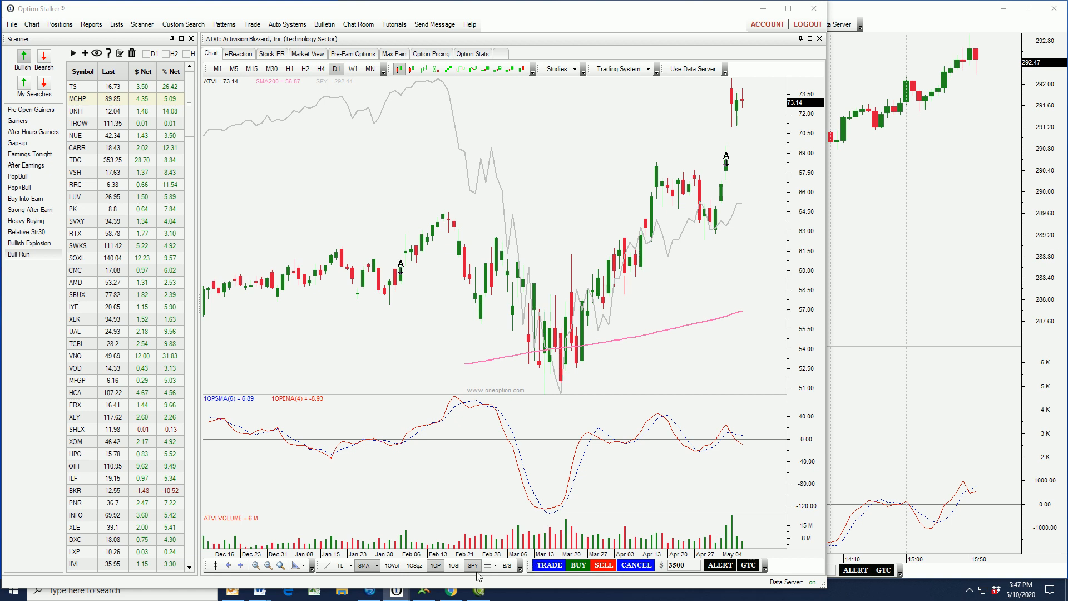
mouse_move(728, 367)
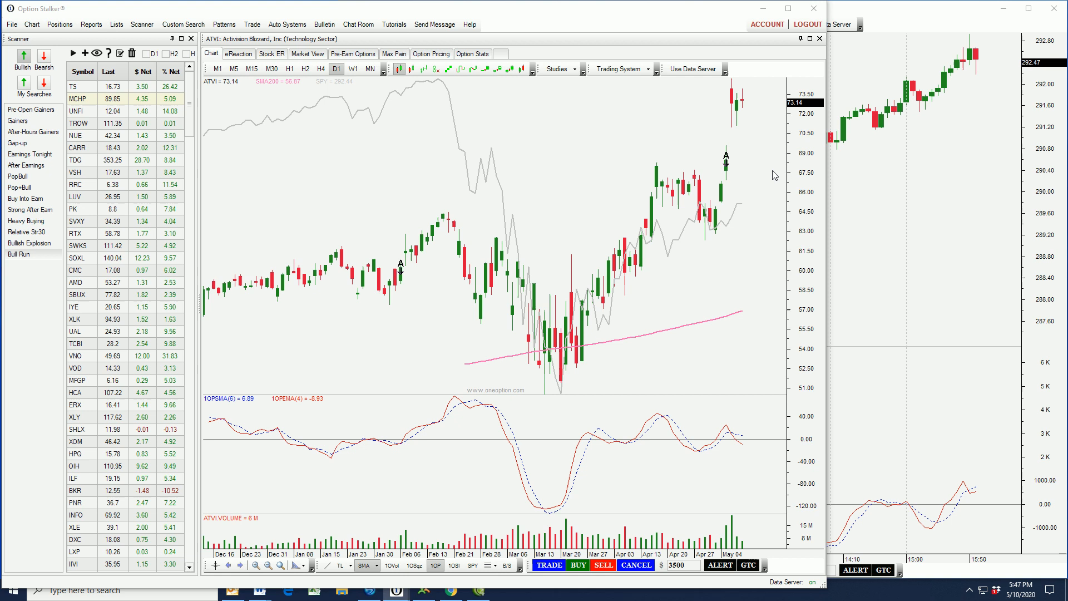
mouse_move(779, 179)
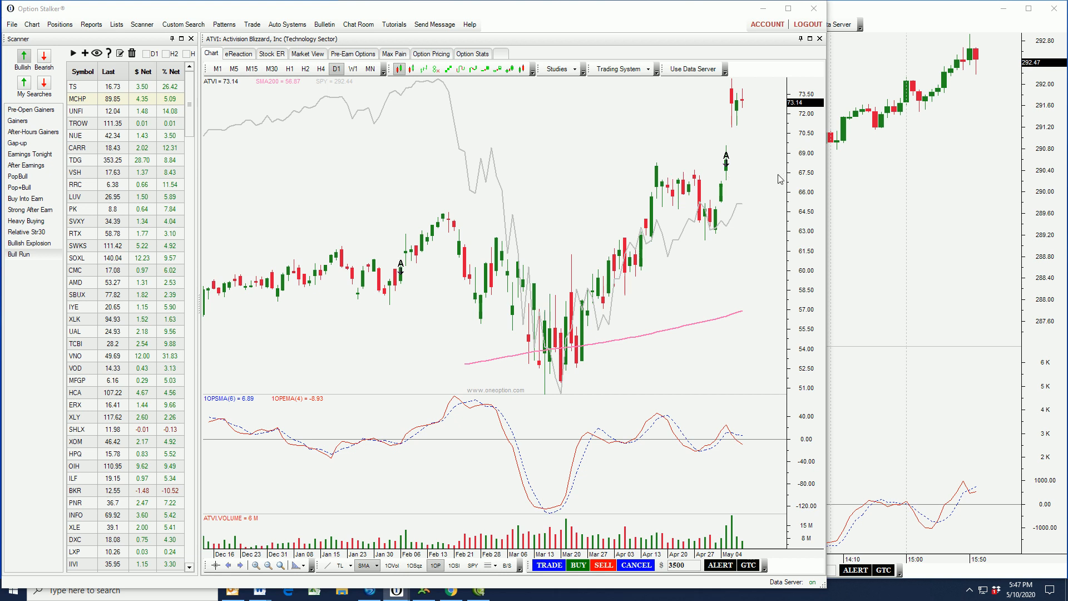
mouse_move(443, 270)
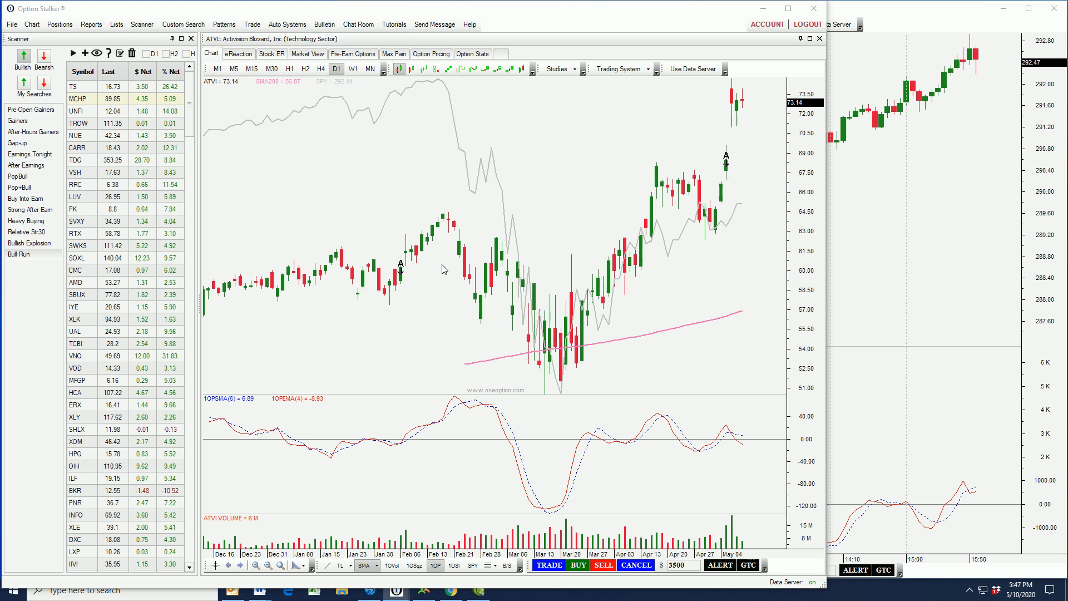
Review ATVI's Stock ER fundamentals page and expand the May 5 first-quarter press release
click(274, 53)
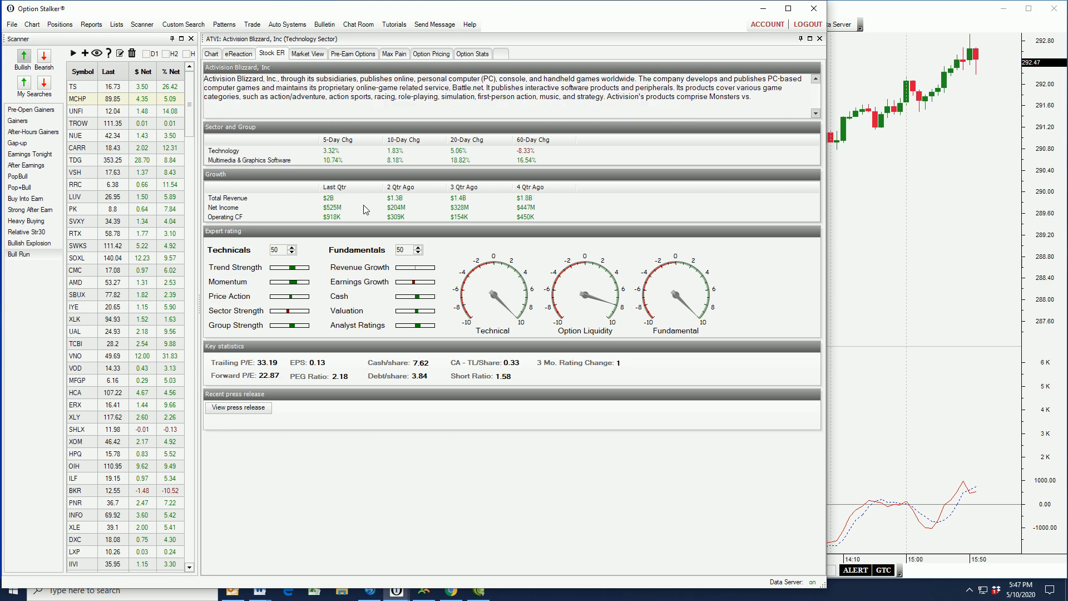
mouse_move(506, 469)
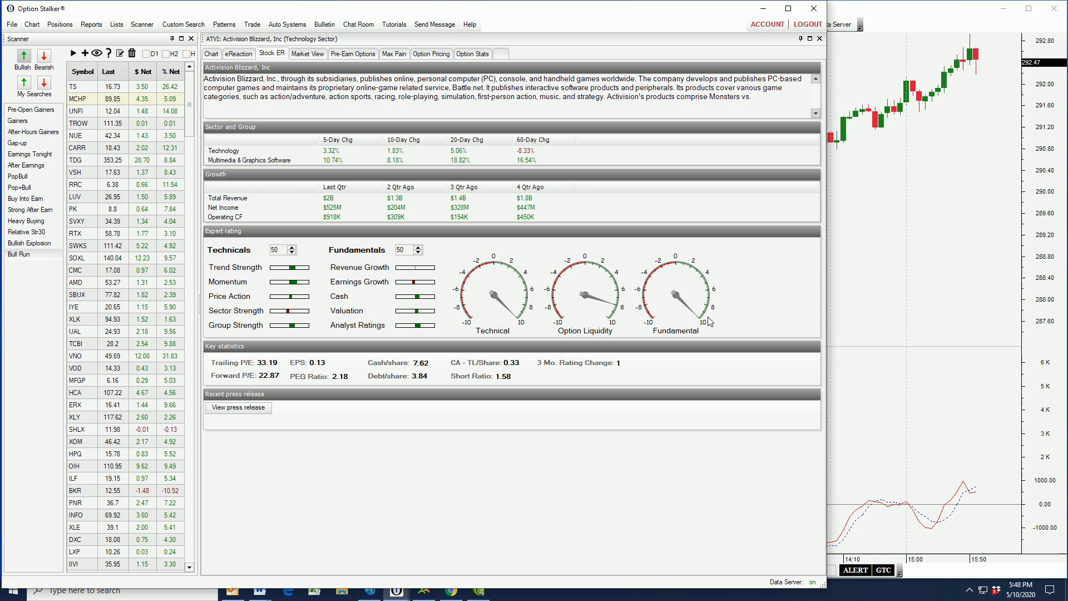
mouse_move(394, 371)
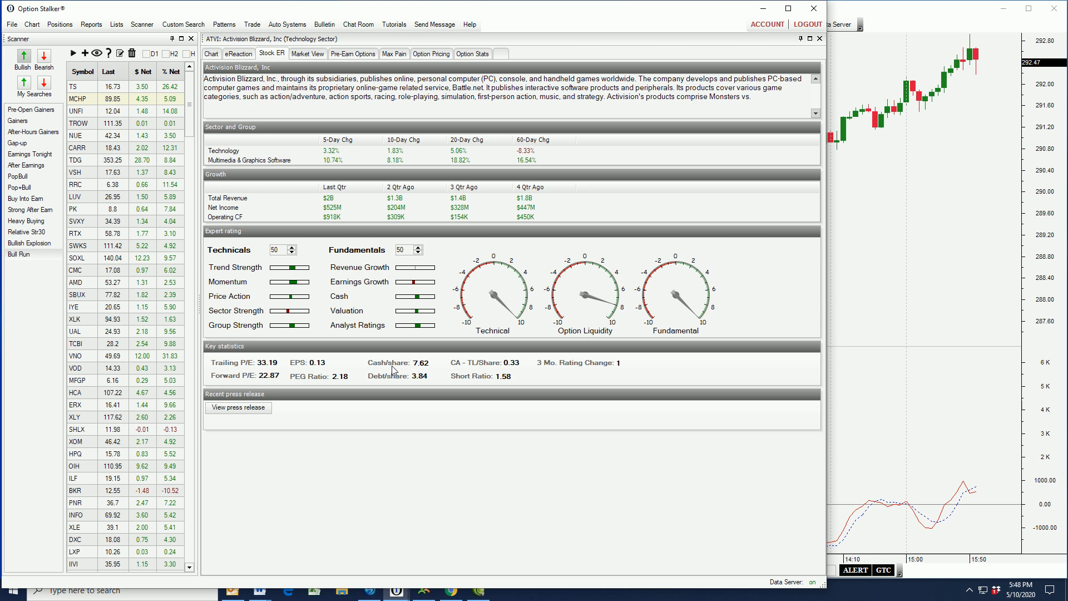
mouse_move(427, 374)
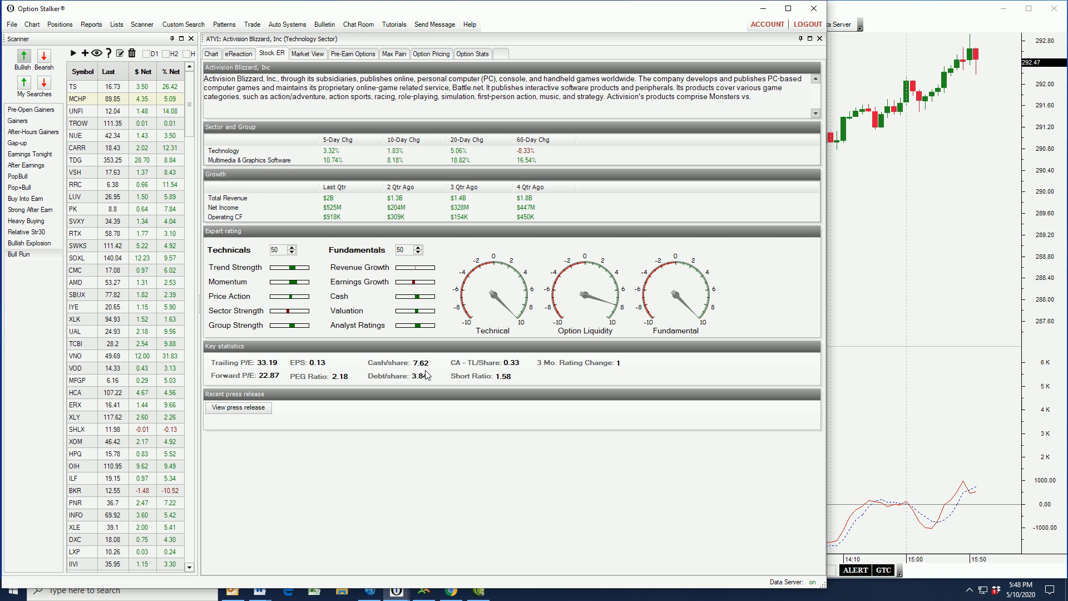
mouse_move(427, 382)
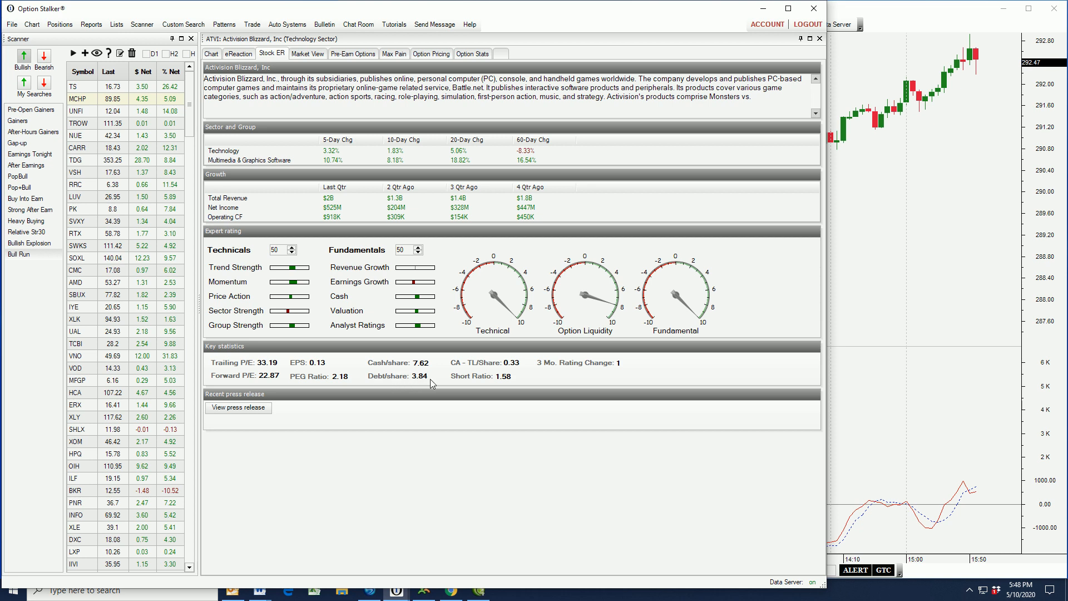
mouse_move(372, 376)
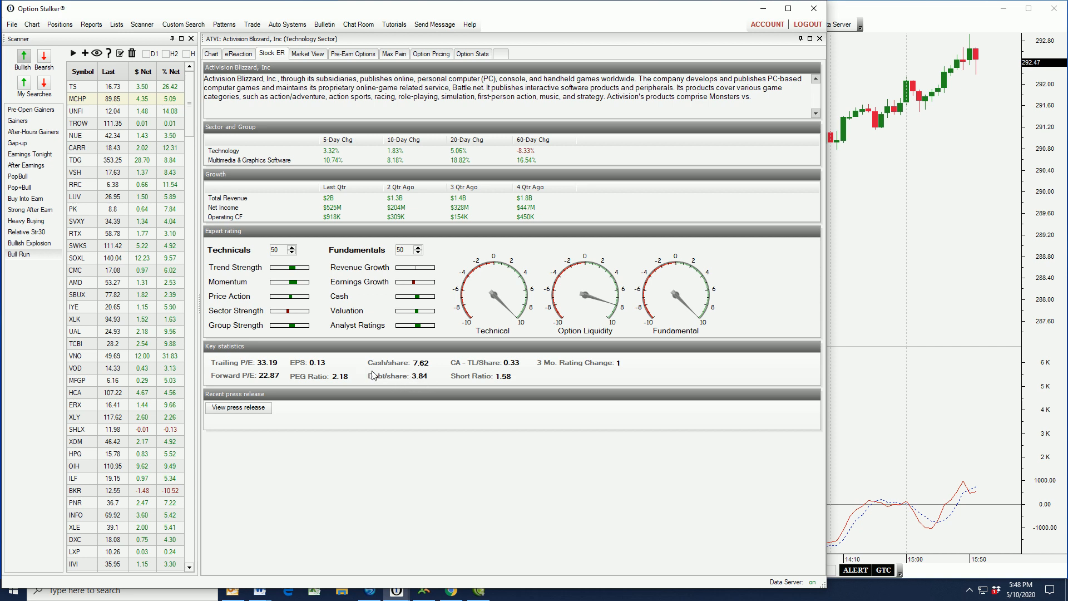
mouse_move(405, 384)
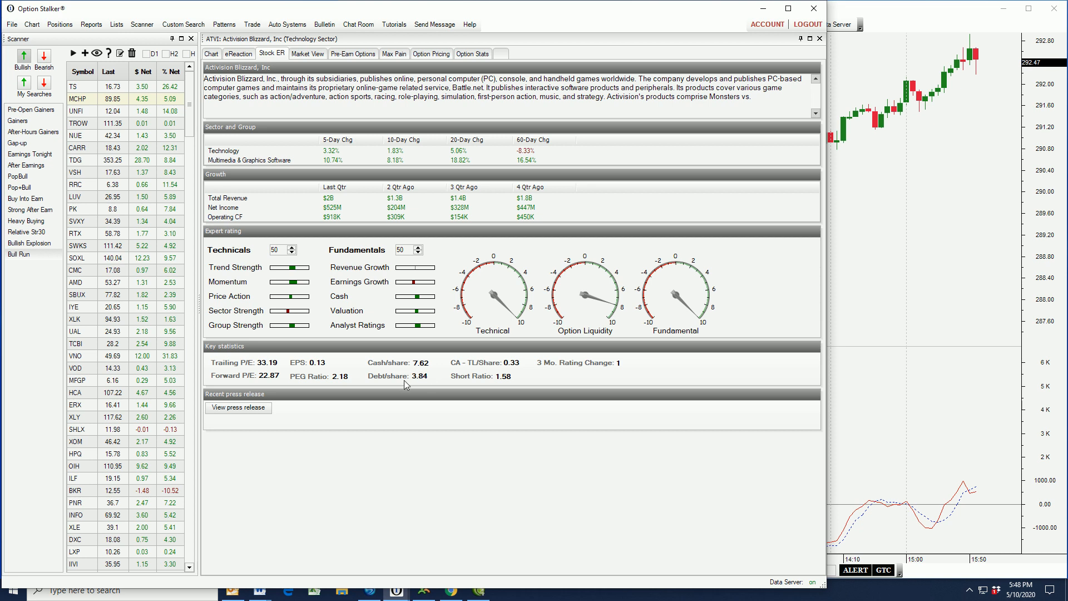
mouse_move(380, 364)
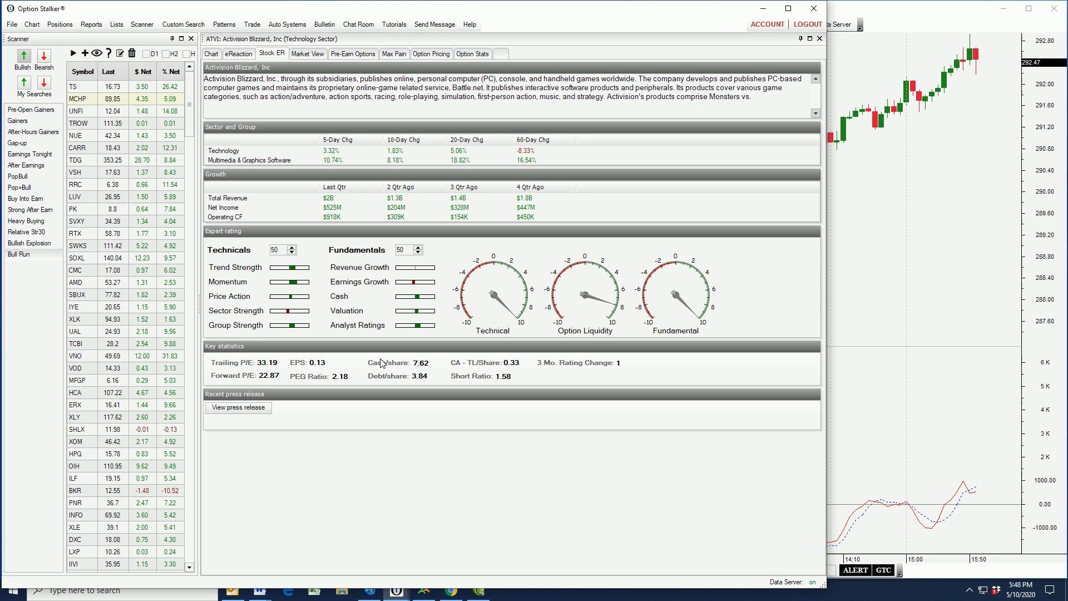
mouse_move(255, 378)
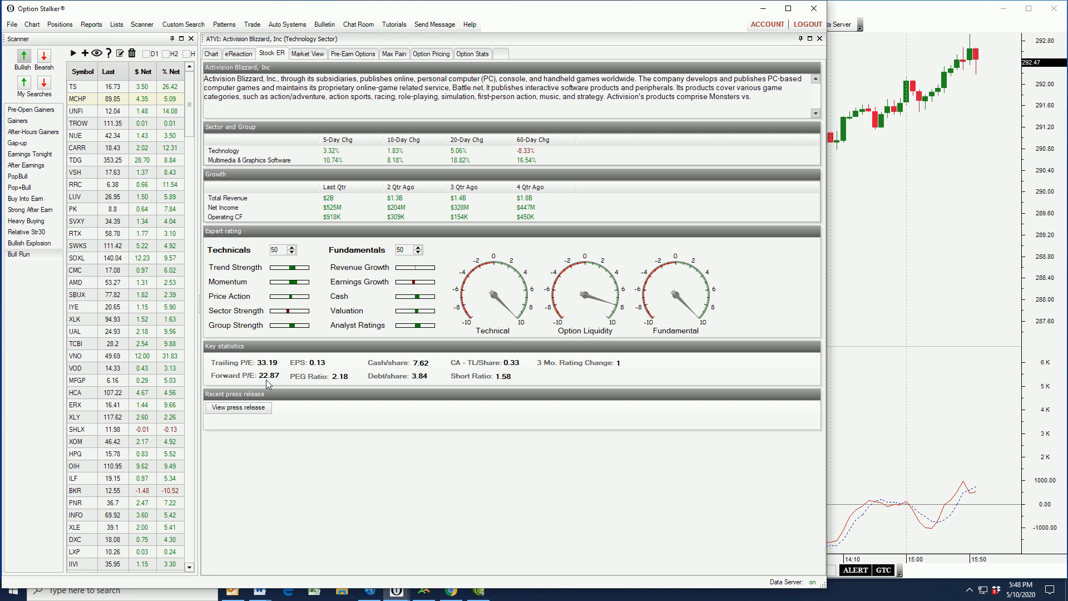
click(239, 408)
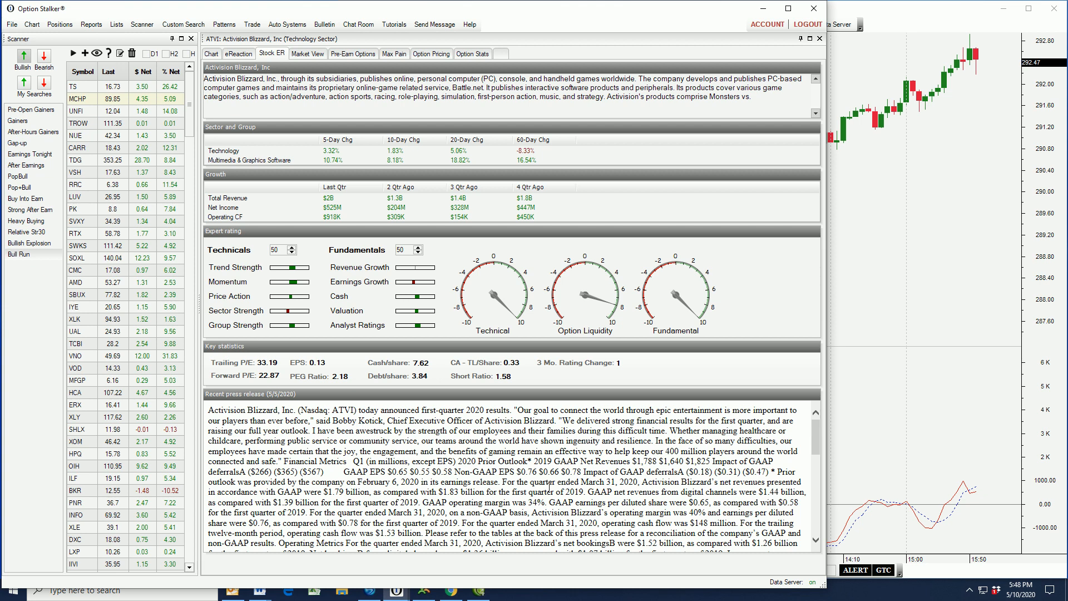
Return from the Stock ER page to the ATVI daily price chart
click(211, 54)
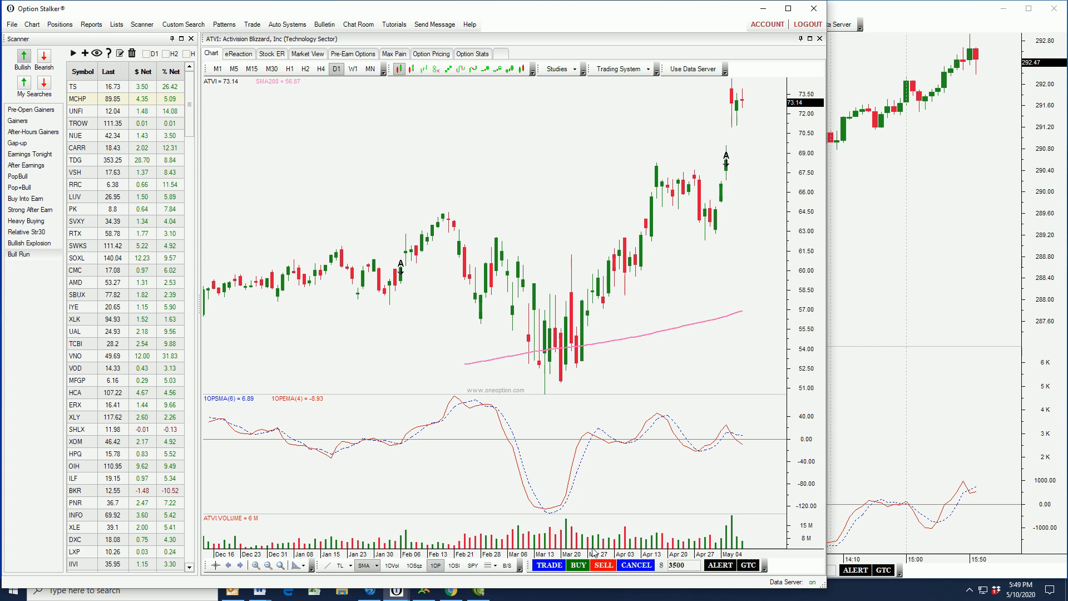
Bring up the ATVI trade ticket with its June 19 option chain
click(549, 566)
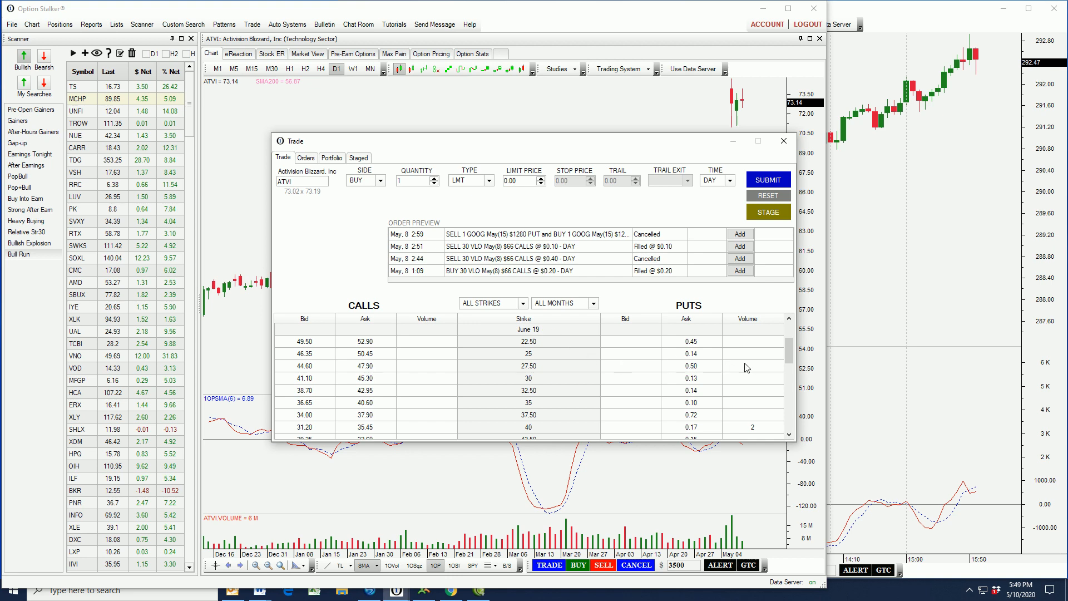
Build the June 19 put credit spread: sell the $67.5 put and buy the $65 put
scroll(down, 3)
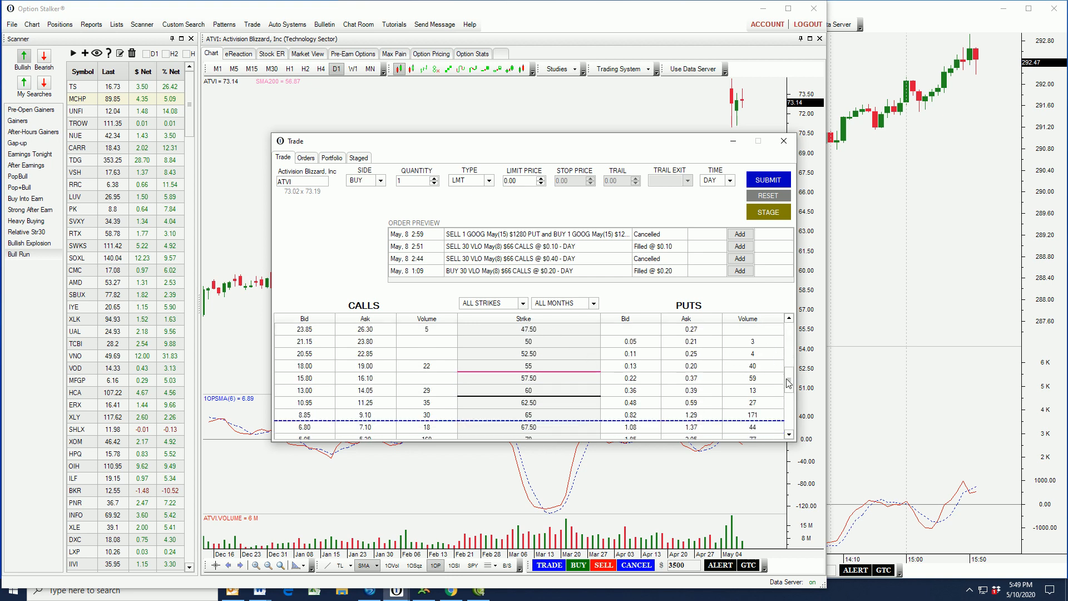
scroll(down, 3)
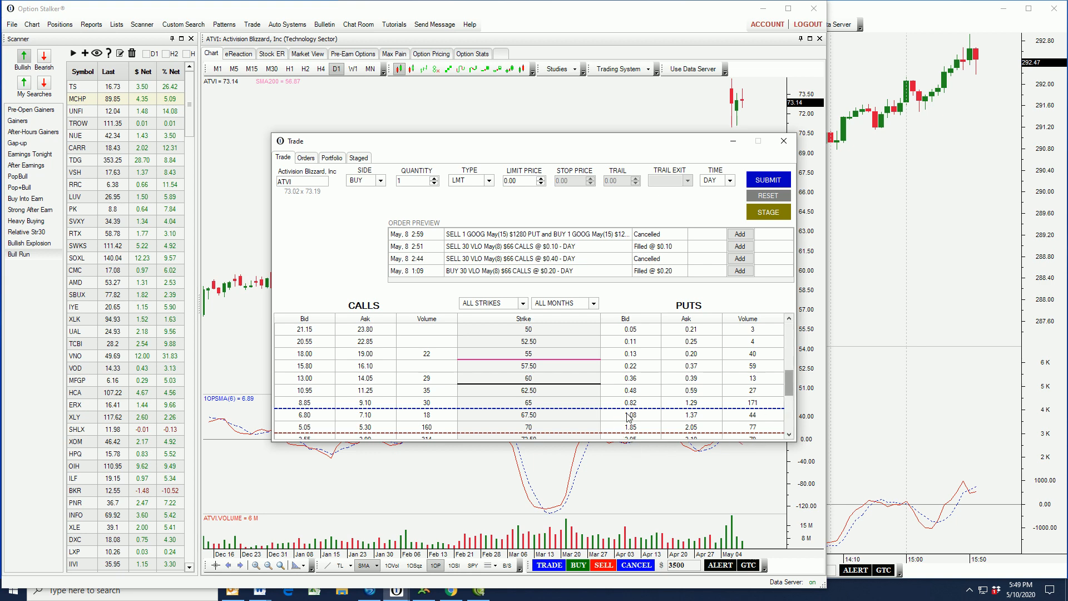
click(630, 414)
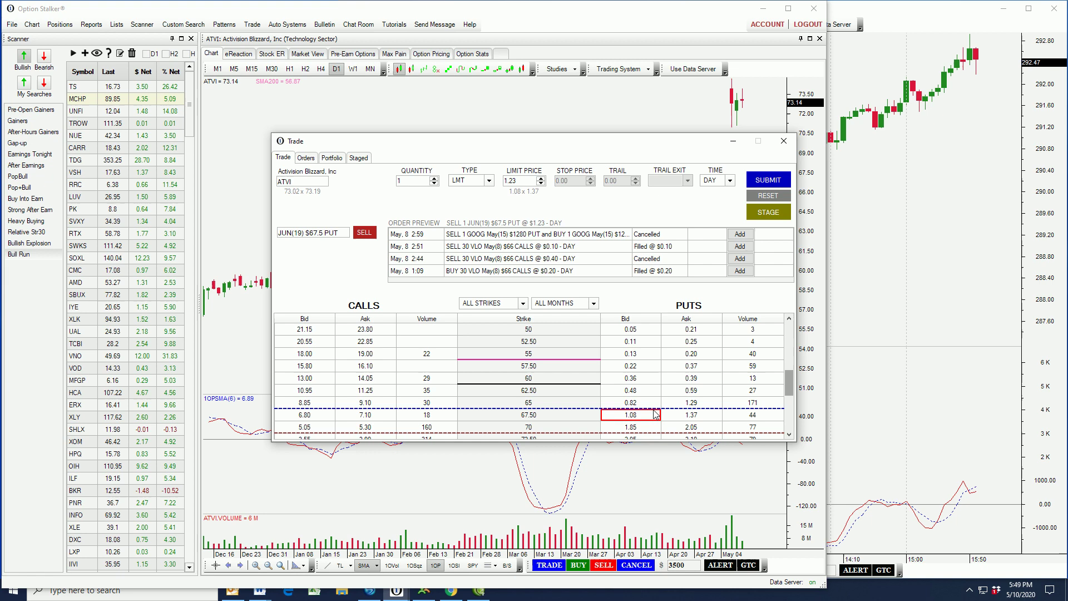
click(685, 403)
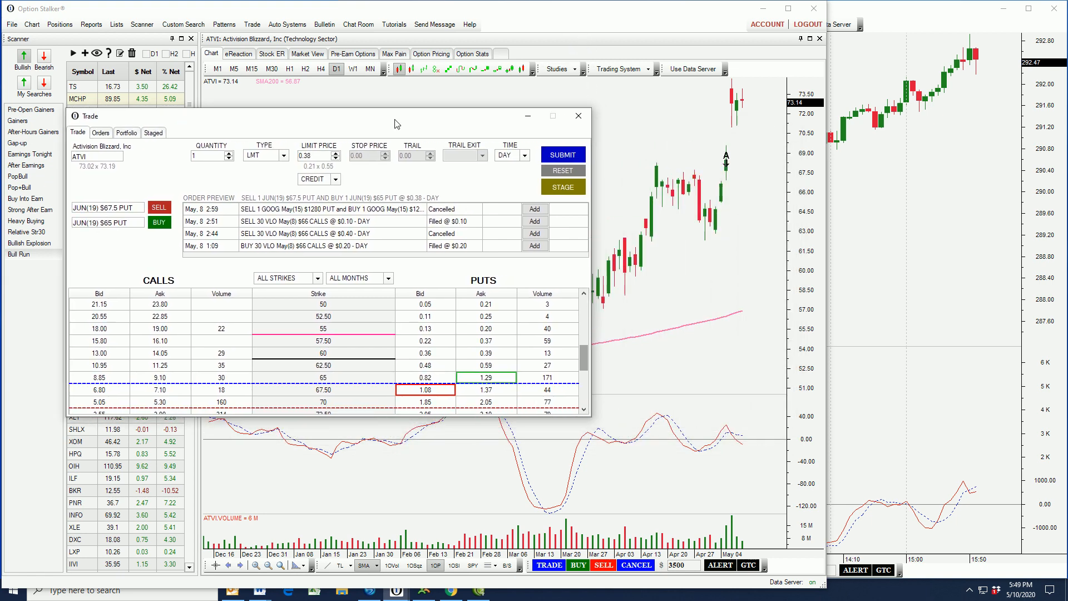
mouse_move(341, 400)
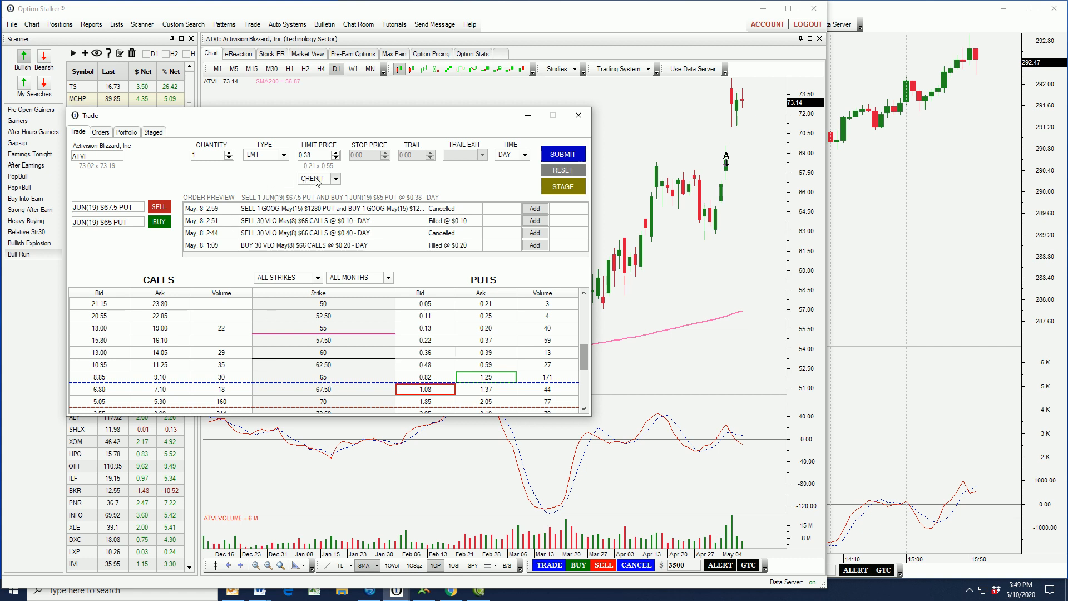
Set the spread's limit credit to $0.50, time in force GTC, and stage the order
click(335, 152)
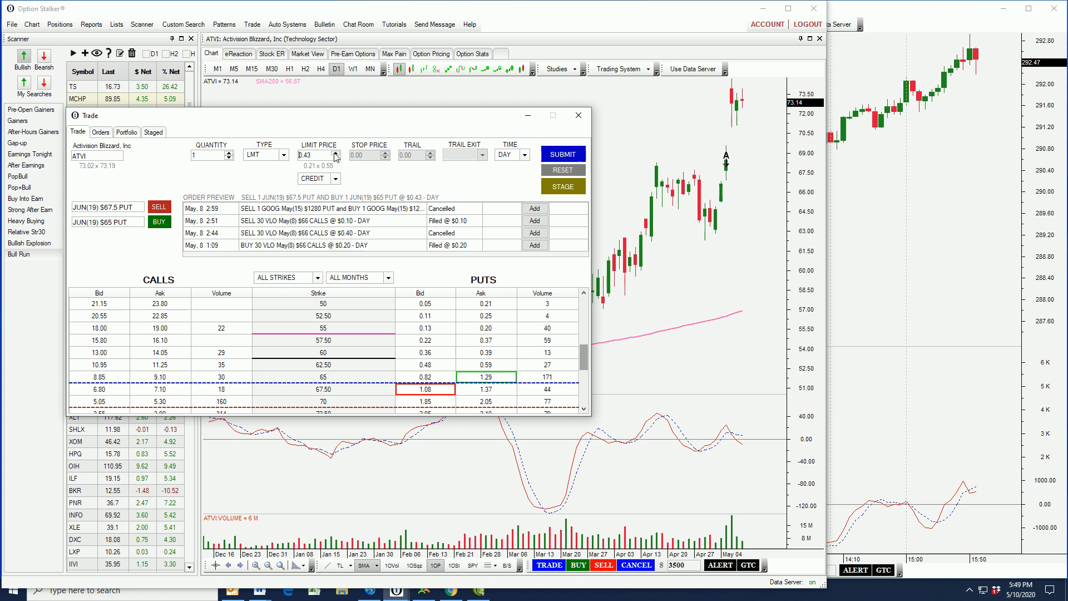
click(340, 151)
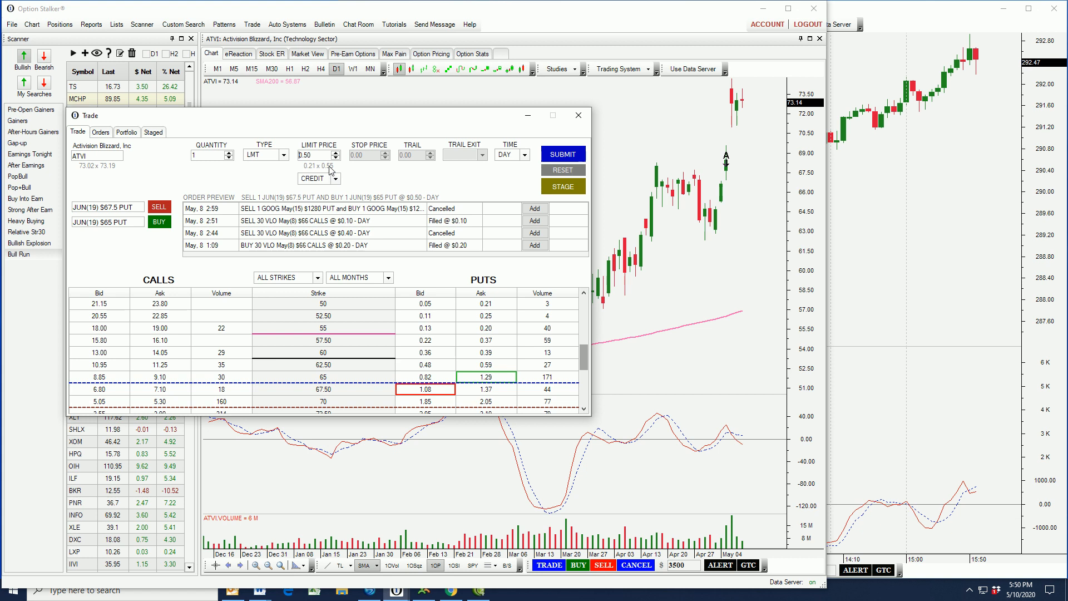
mouse_move(345, 173)
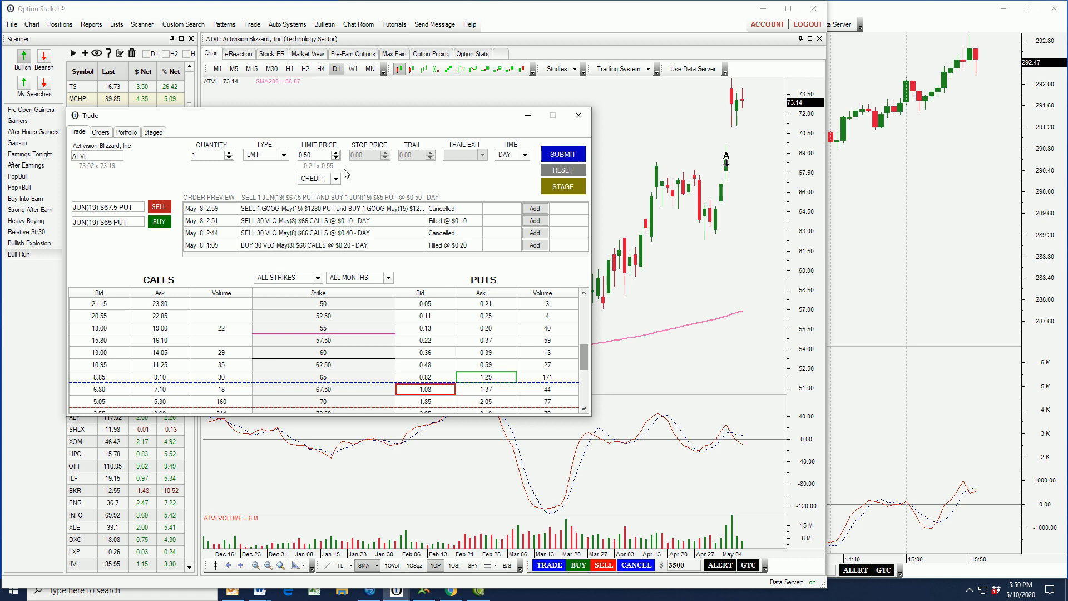
mouse_move(743, 115)
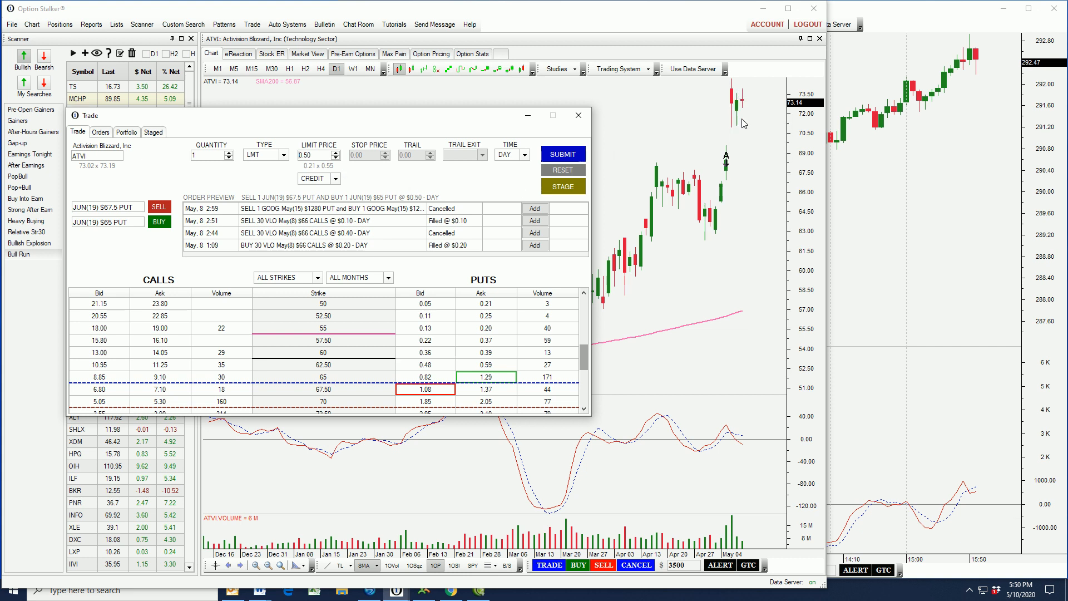
mouse_move(899, 168)
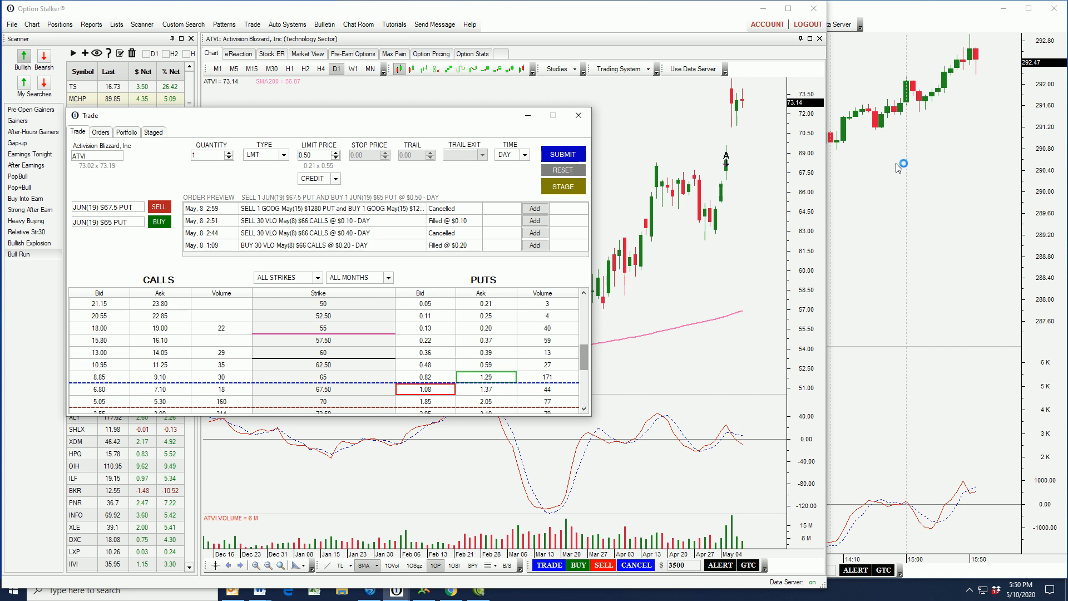
mouse_move(898, 168)
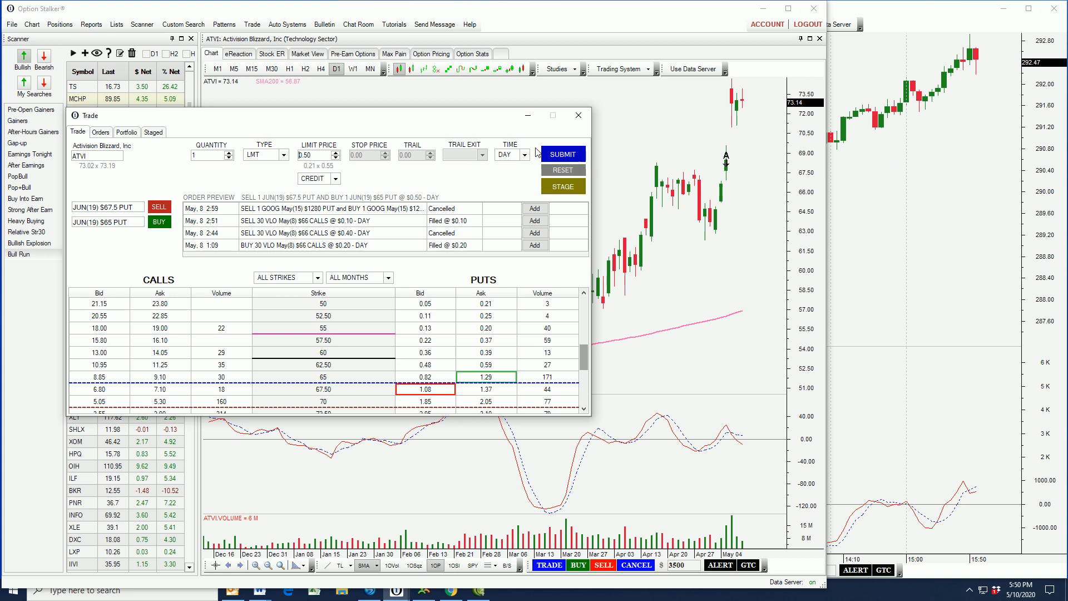
click(525, 154)
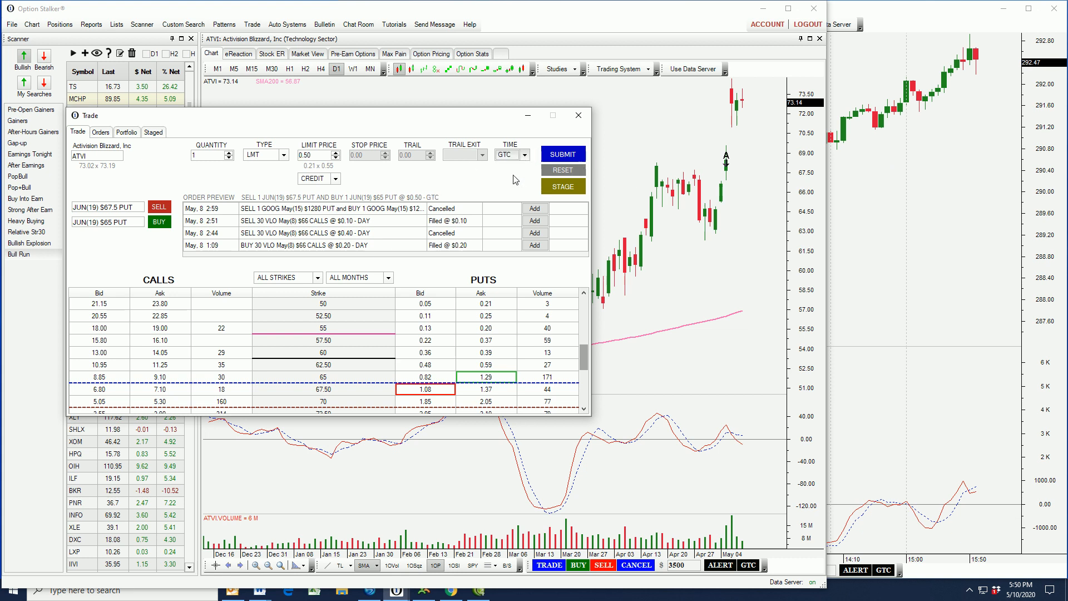
mouse_move(293, 172)
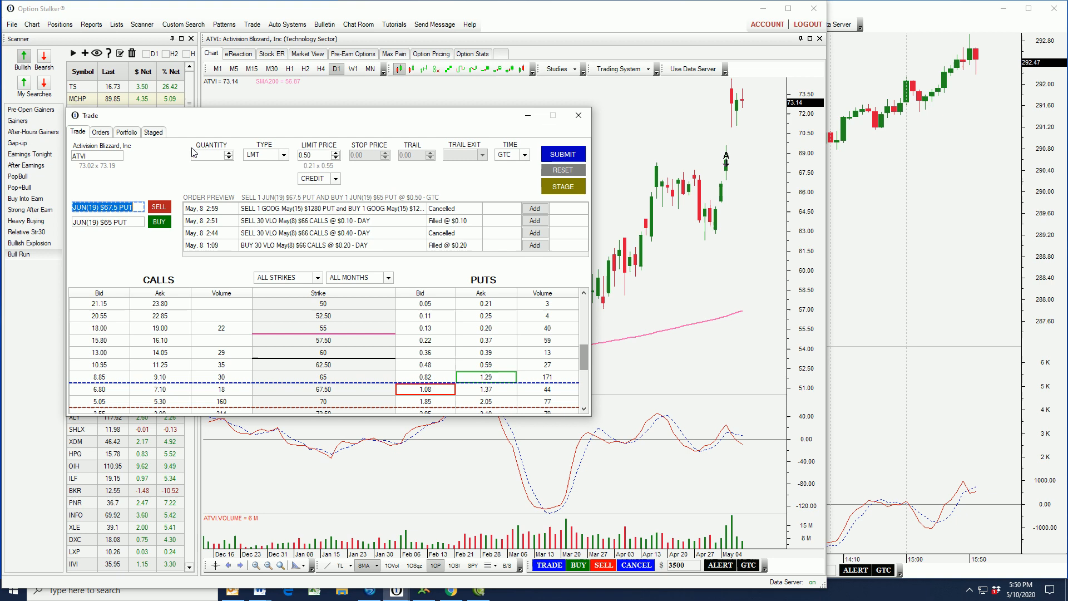
click(154, 131)
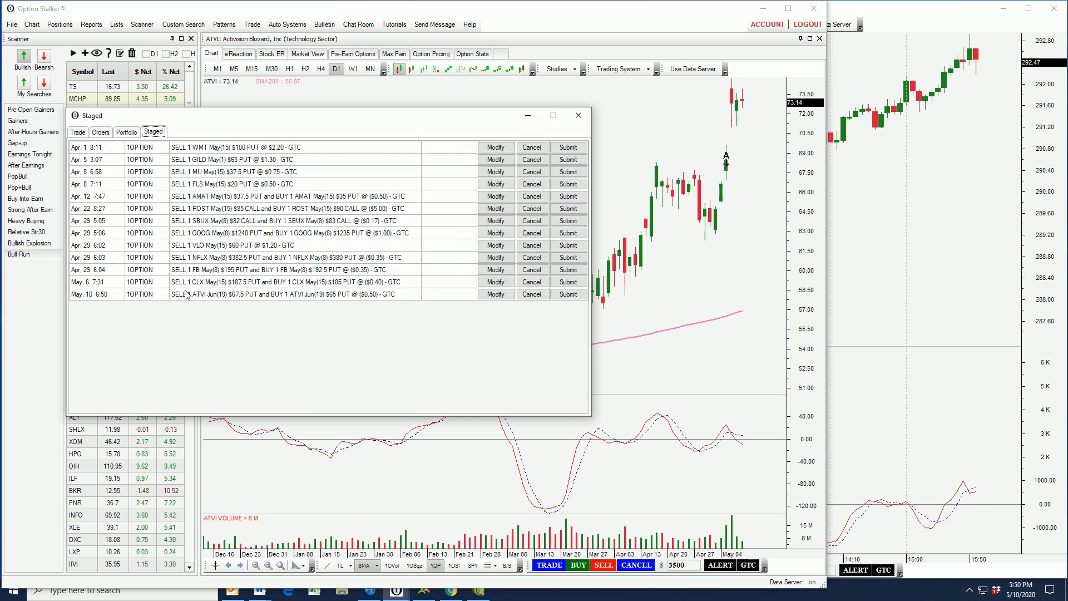
mouse_move(582, 317)
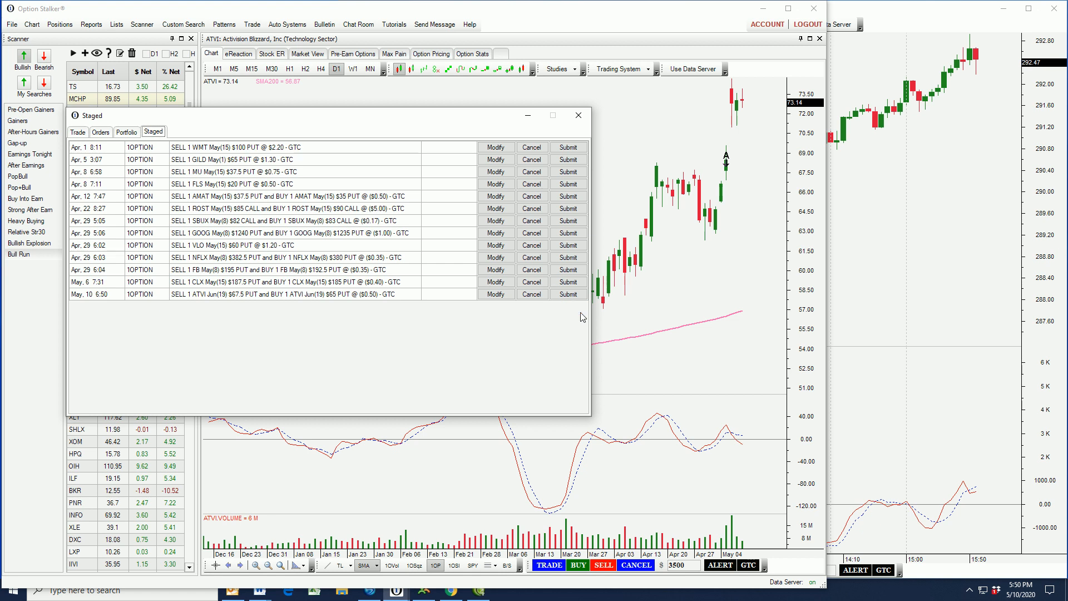
mouse_move(719, 348)
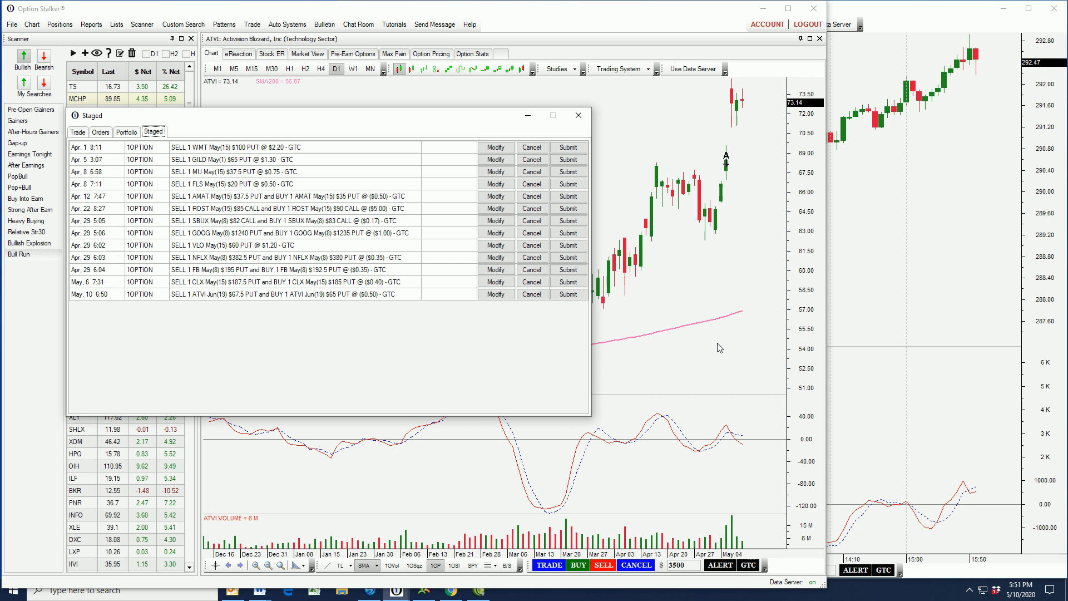
mouse_move(399, 261)
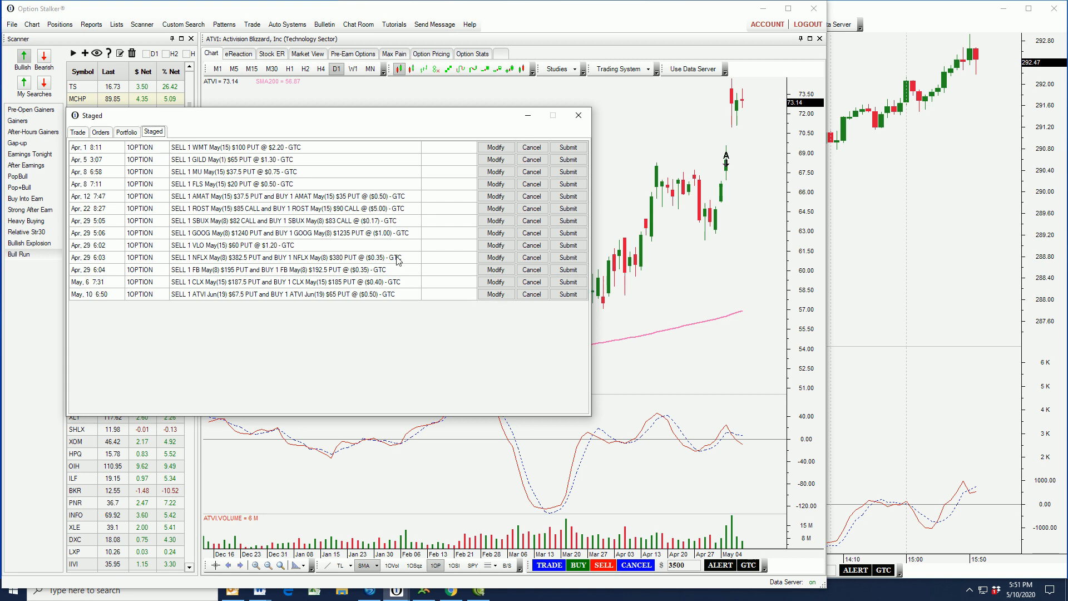
Close the Staged orders window, leaving the ATVI daily chart near 73.14 in view
click(579, 115)
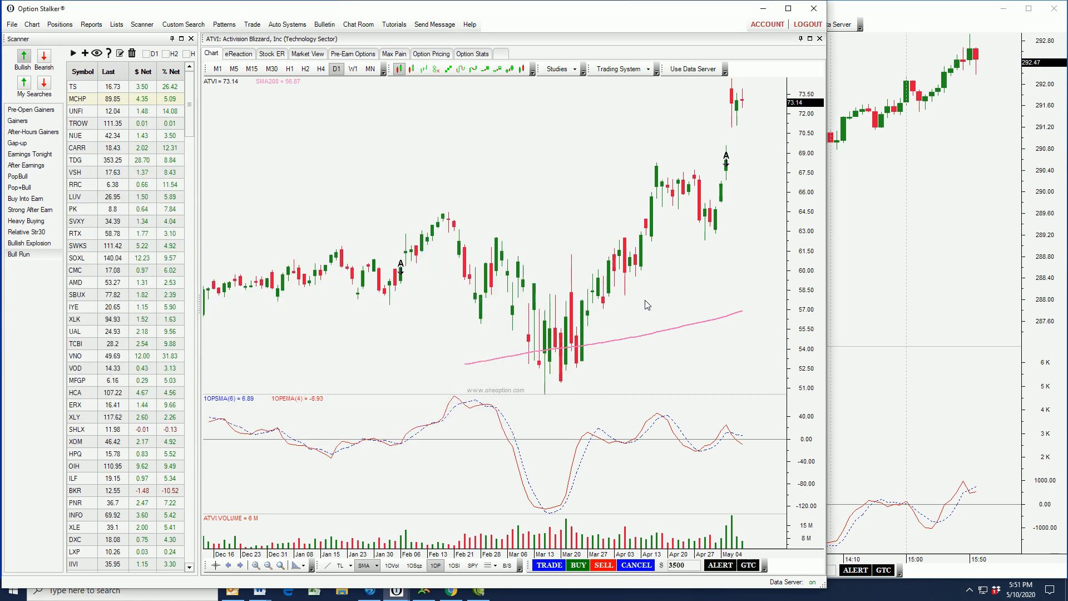
mouse_move(770, 176)
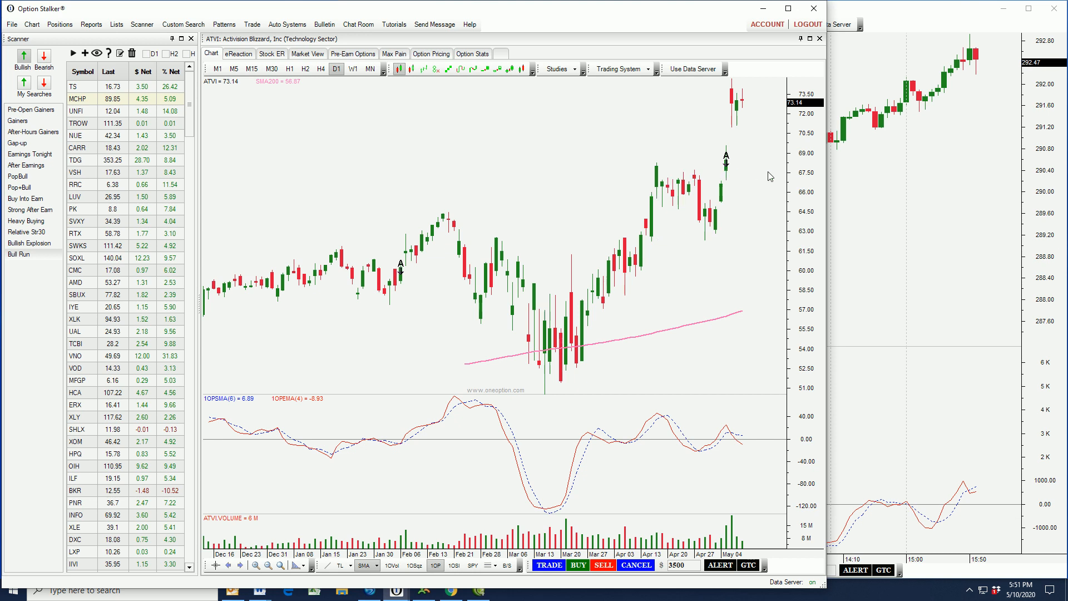
mouse_move(777, 178)
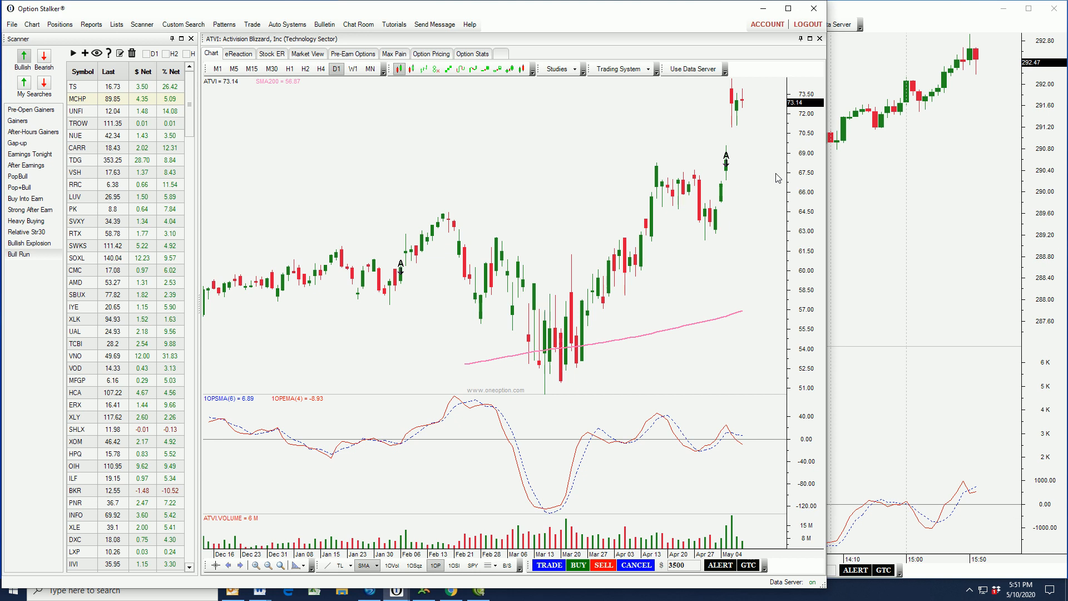
mouse_move(739, 139)
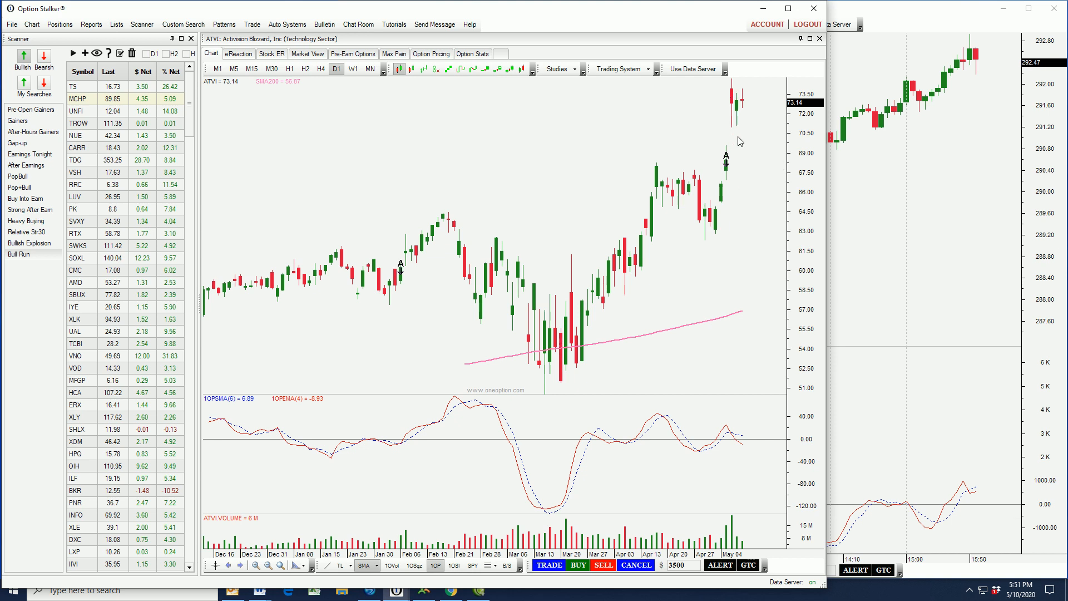
mouse_move(754, 181)
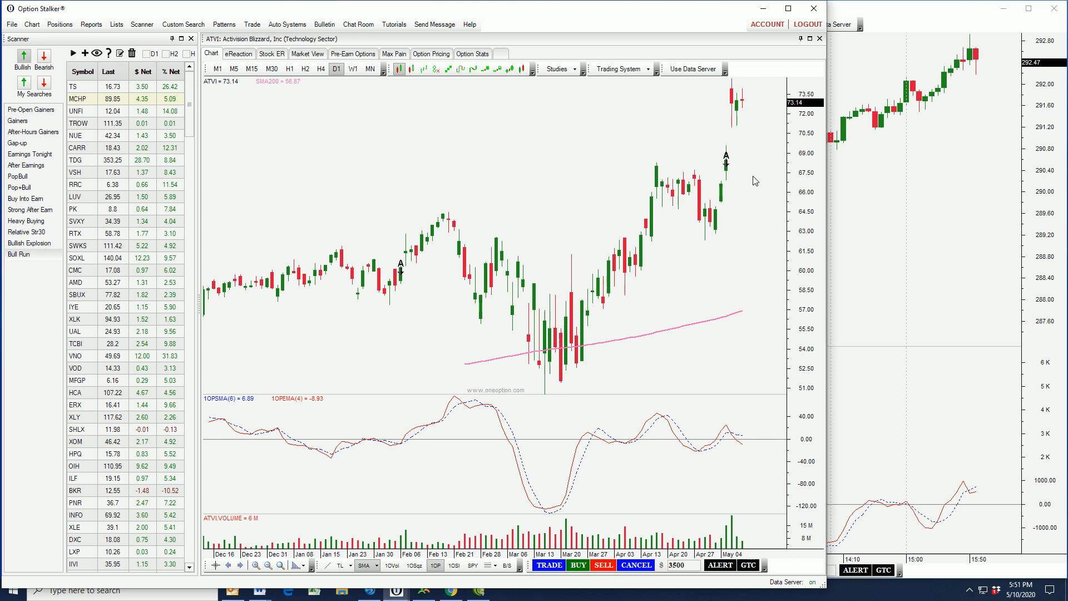
mouse_move(636, 162)
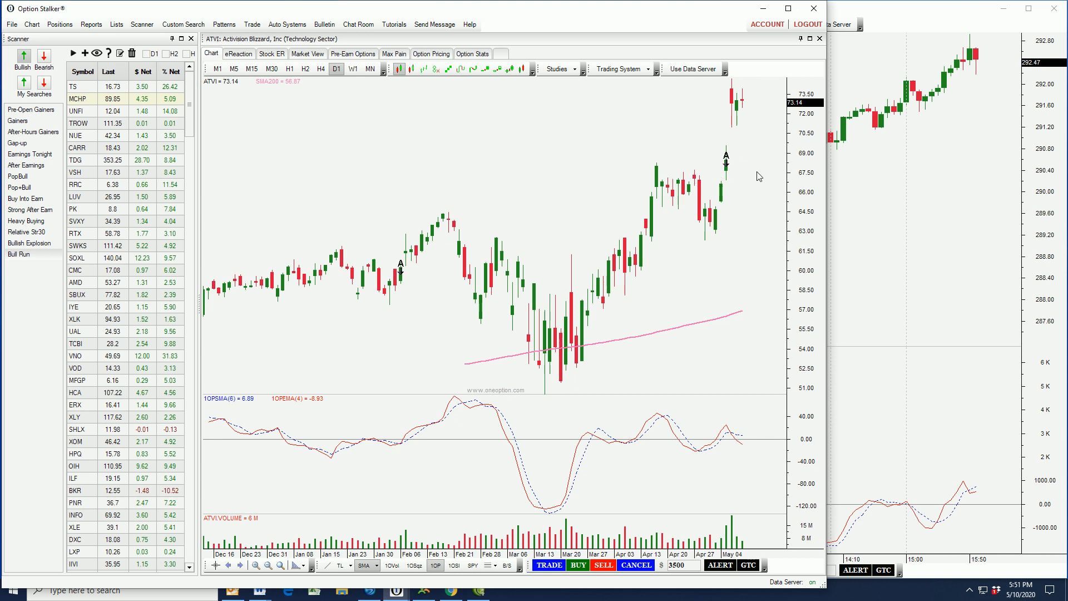
mouse_move(738, 172)
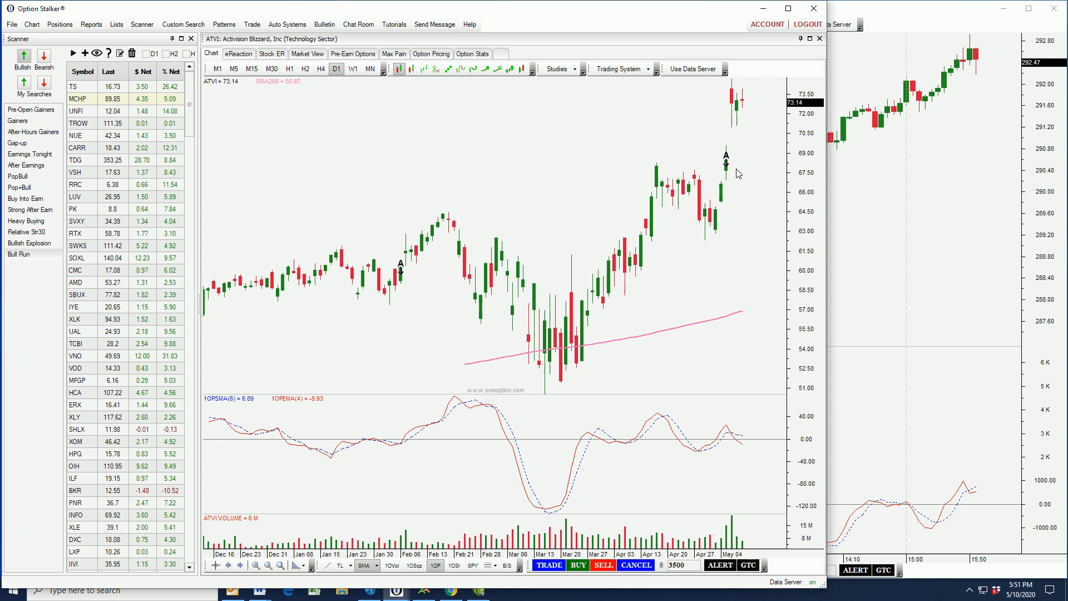
mouse_move(730, 164)
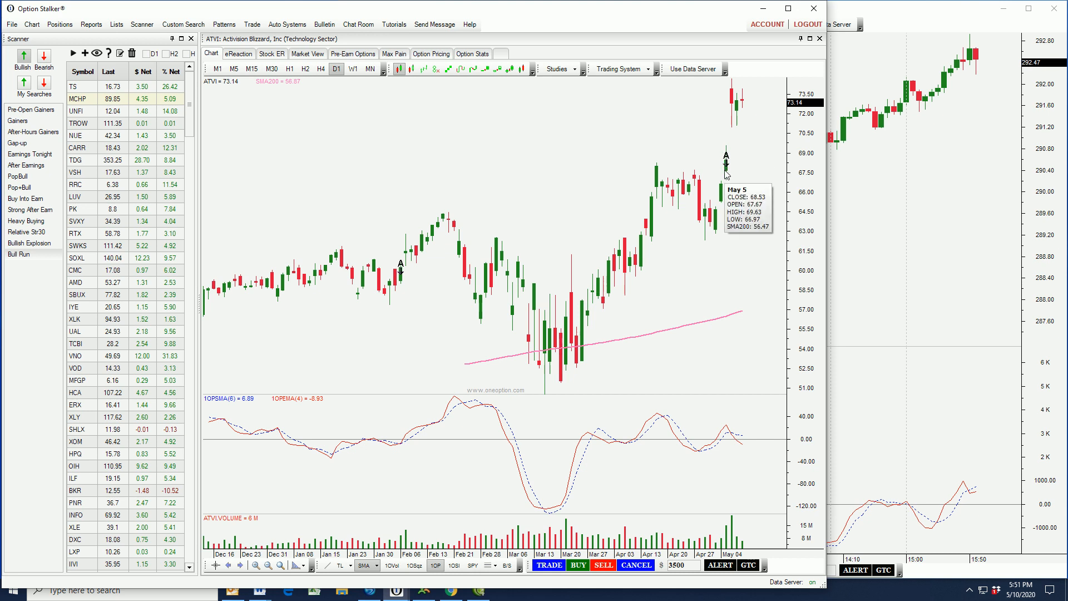
mouse_move(754, 262)
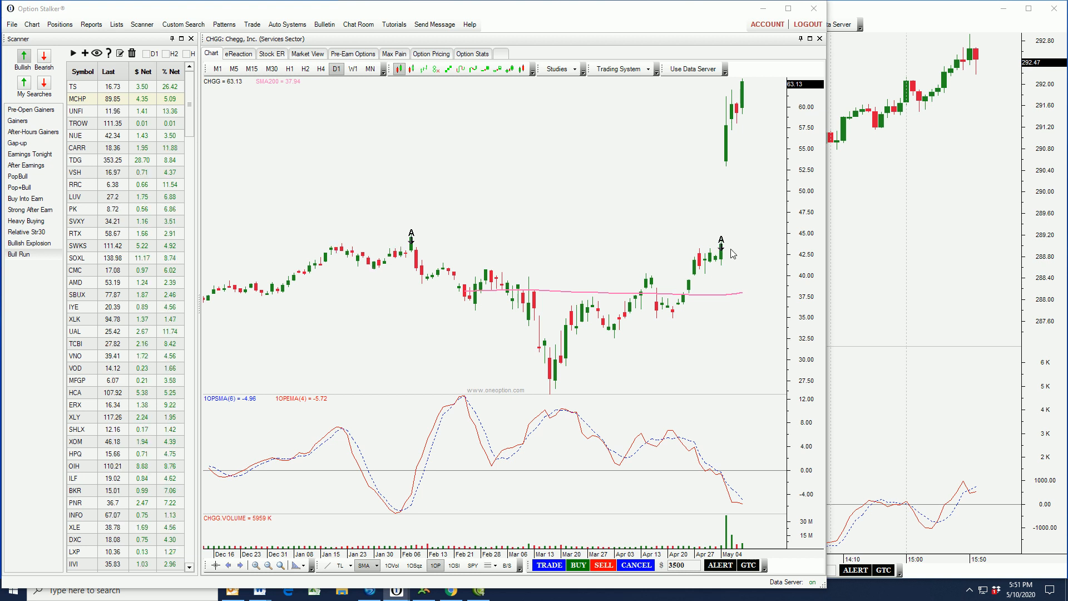
mouse_move(726, 215)
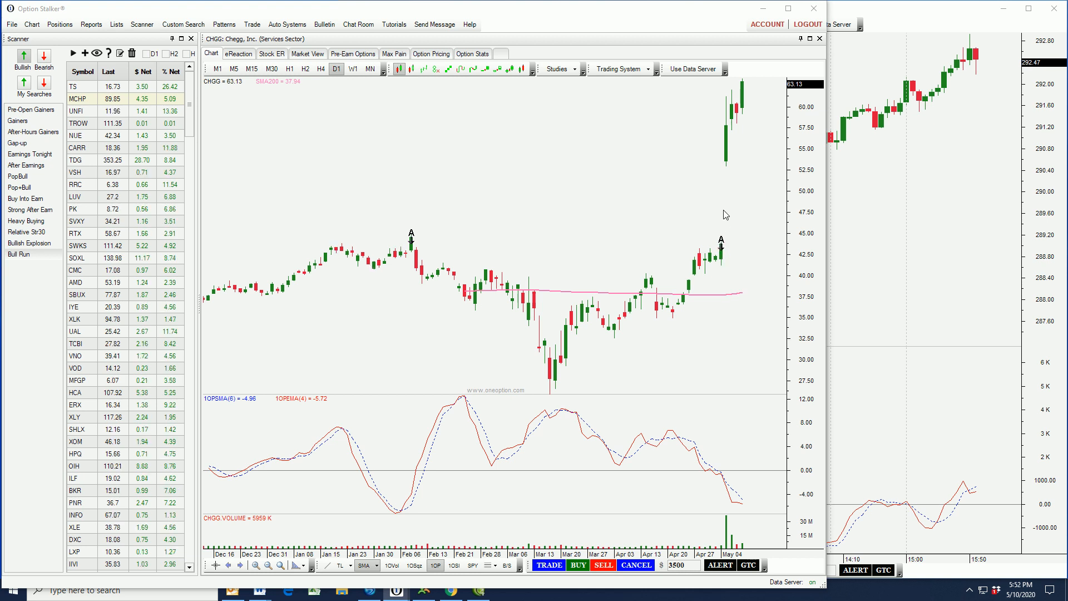
mouse_move(770, 201)
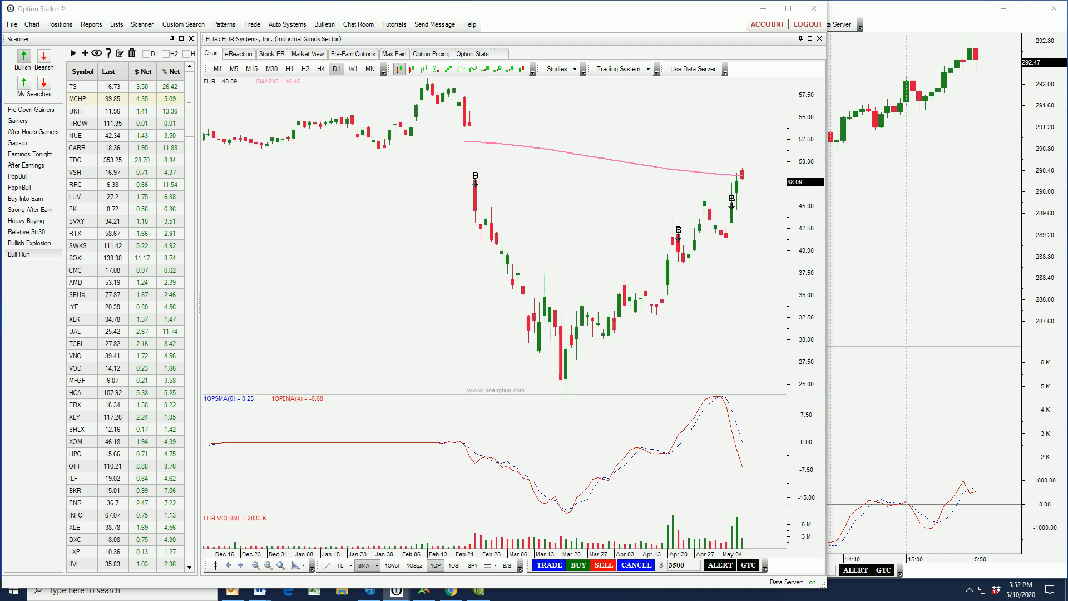
mouse_move(740, 183)
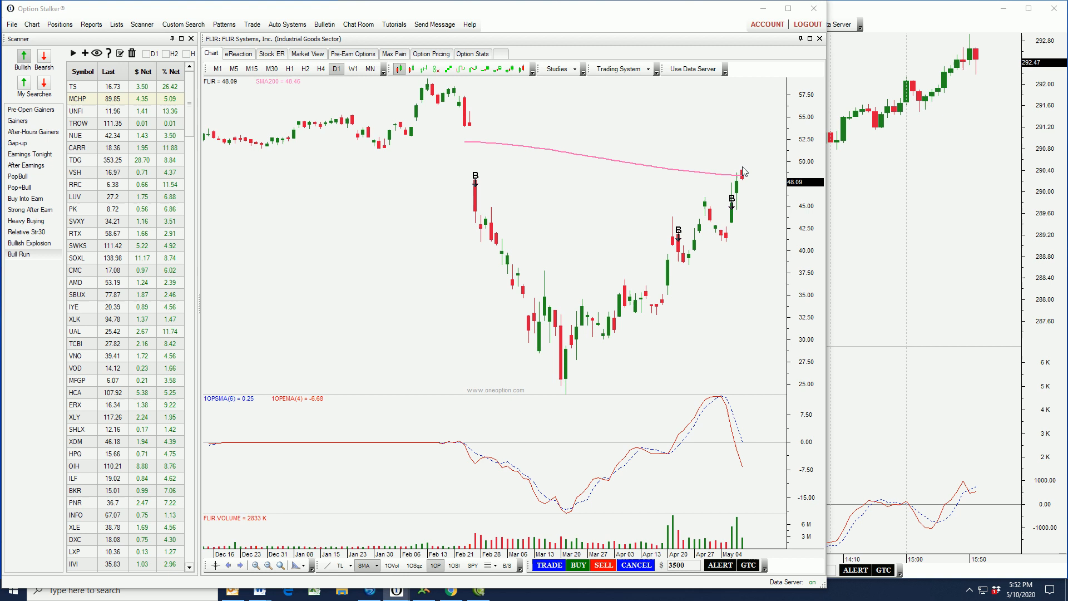
mouse_move(748, 160)
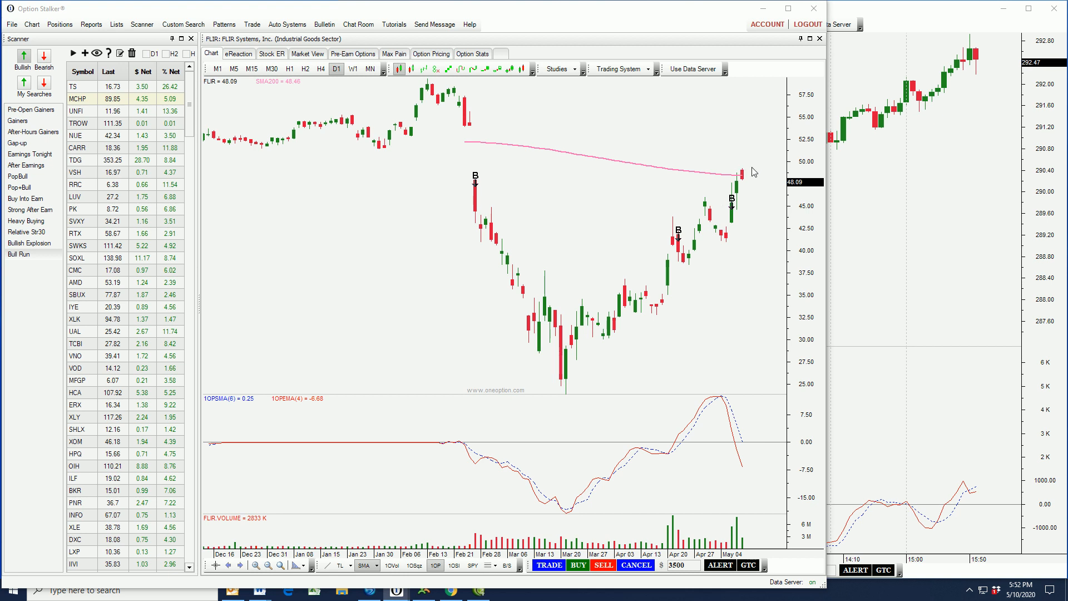
mouse_move(754, 172)
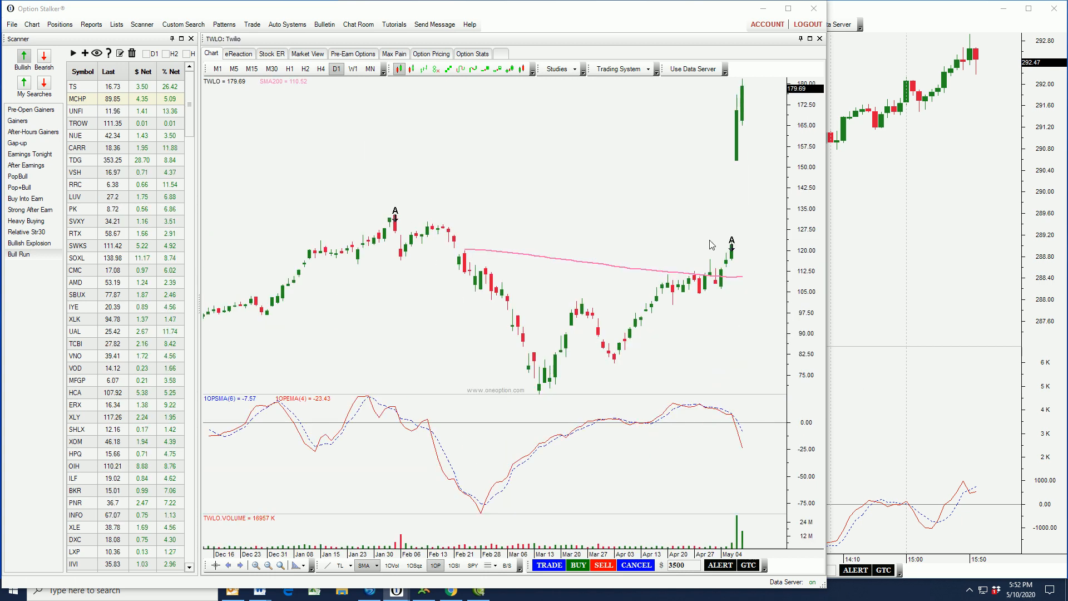
mouse_move(743, 88)
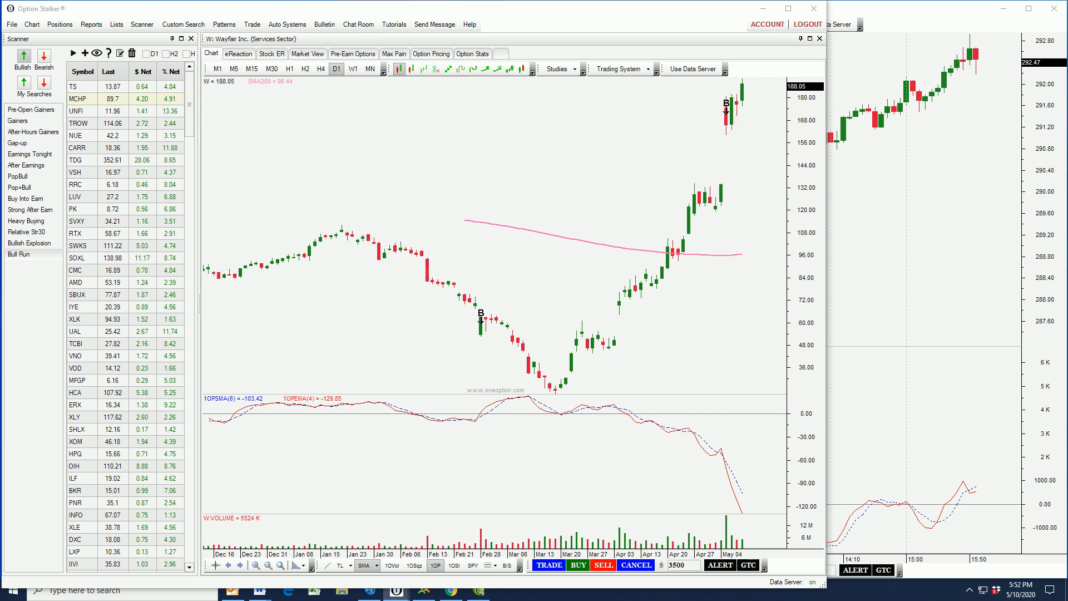
Bring up the Custom Search results (ATVI through W) over Wayfair's daily chart
click(183, 25)
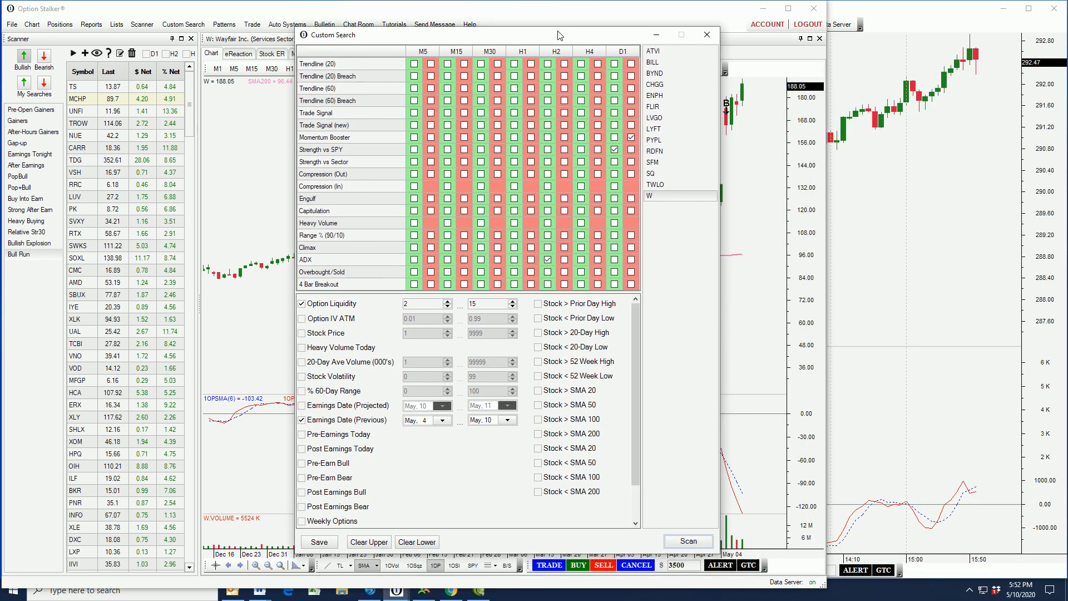
mouse_move(665, 278)
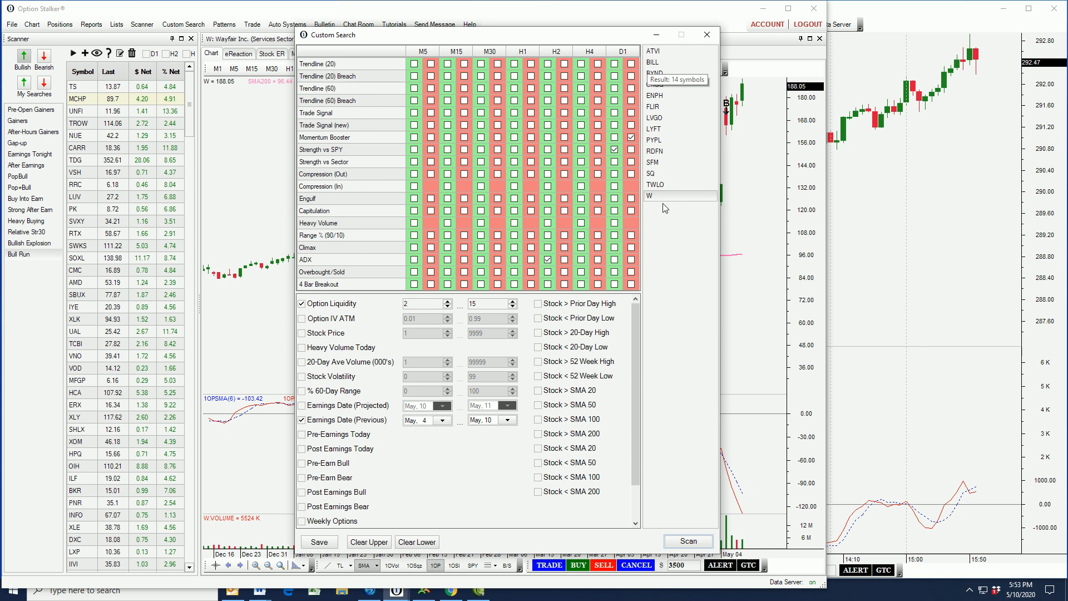
mouse_move(678, 343)
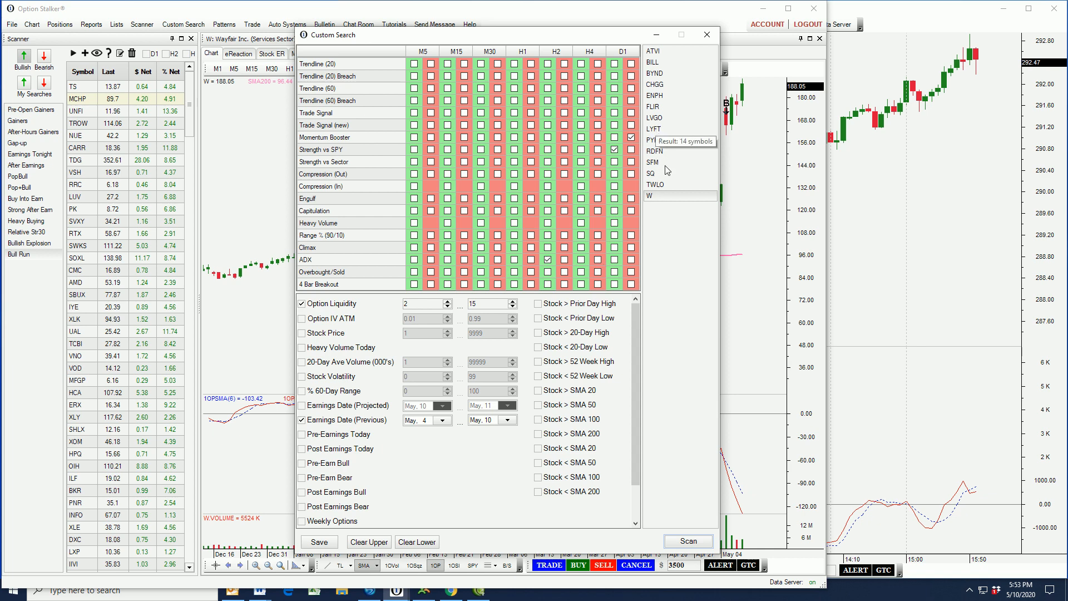
mouse_move(675, 387)
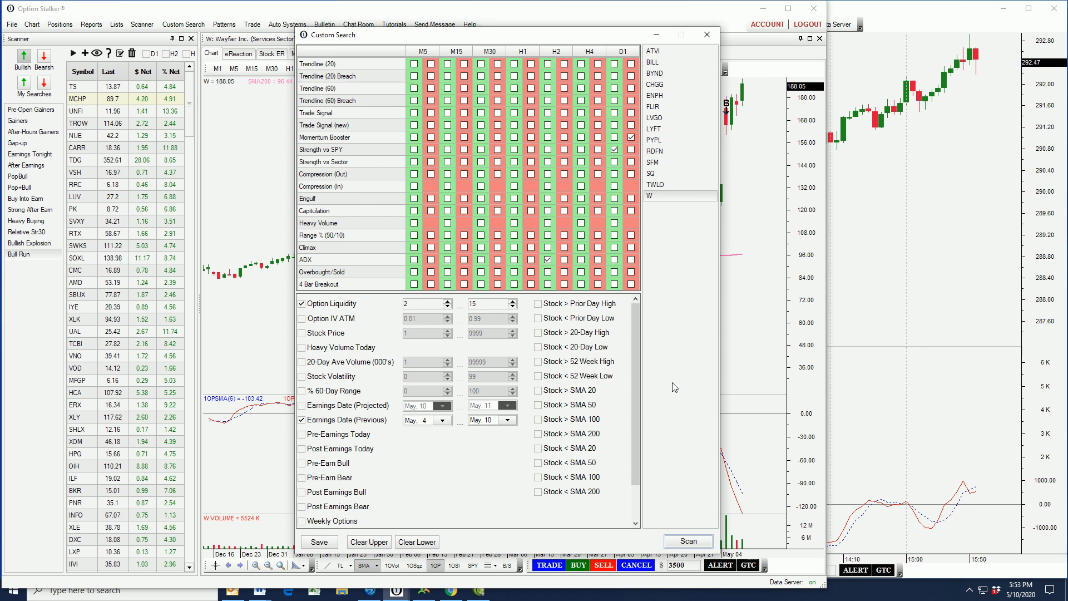
mouse_move(669, 287)
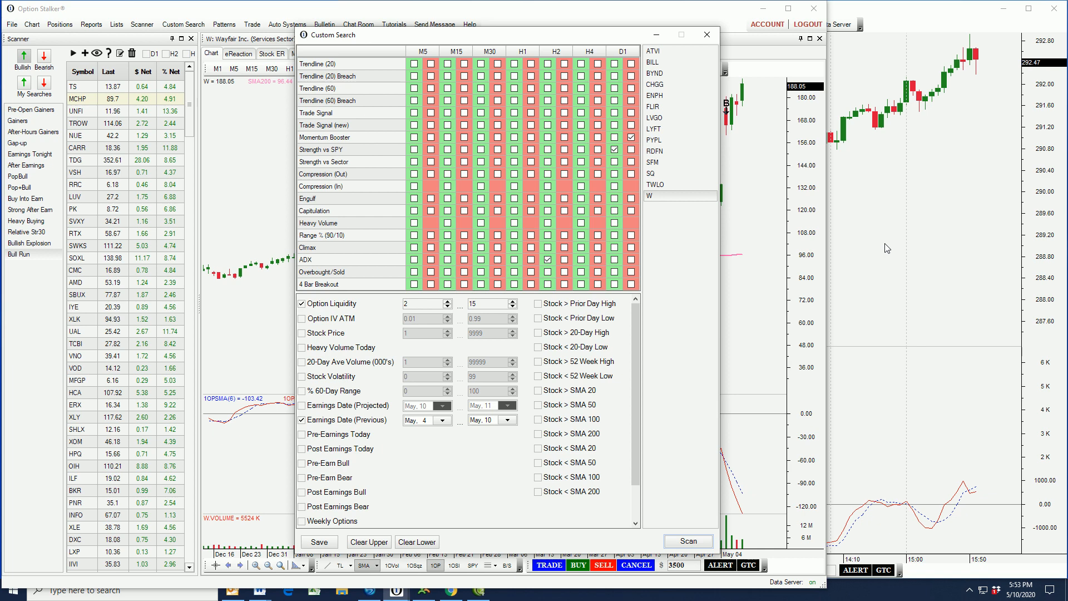
mouse_move(659, 51)
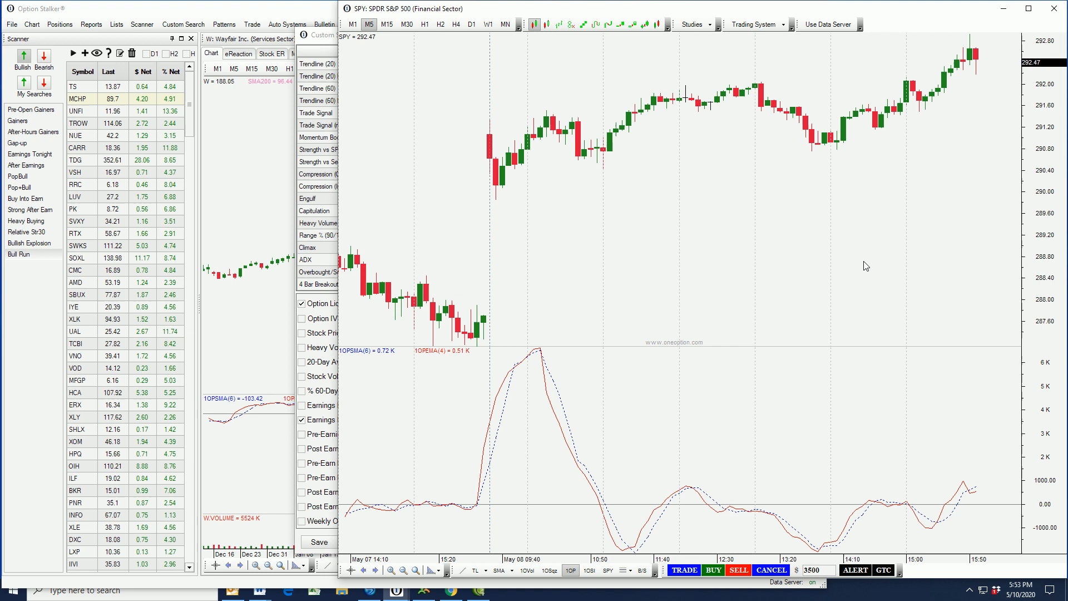
mouse_move(468, 23)
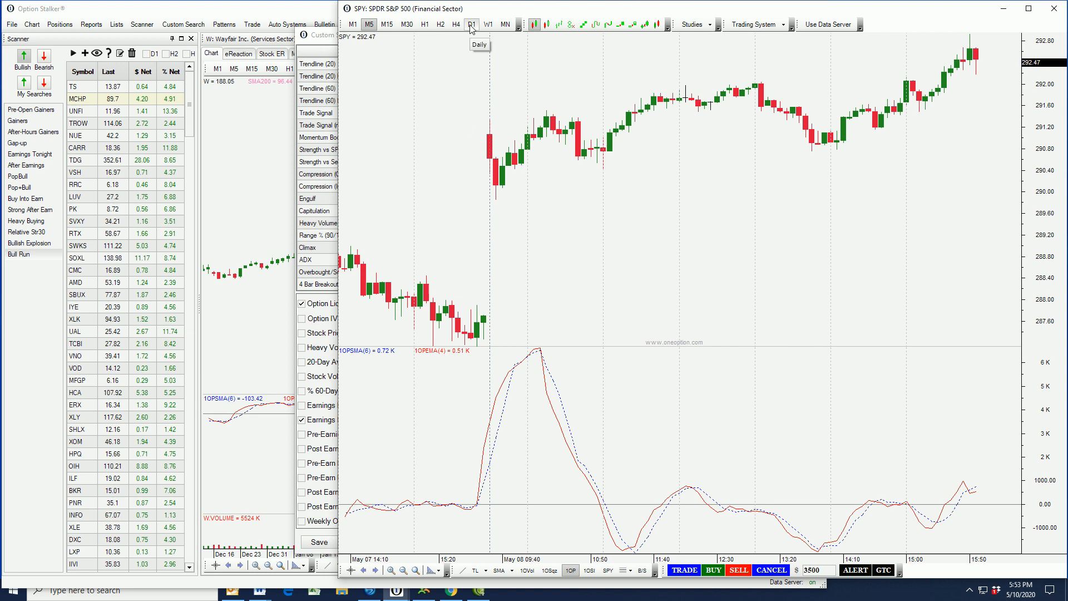
Switch the SPY chart to daily bars, showing the March low and rising trend line
click(472, 24)
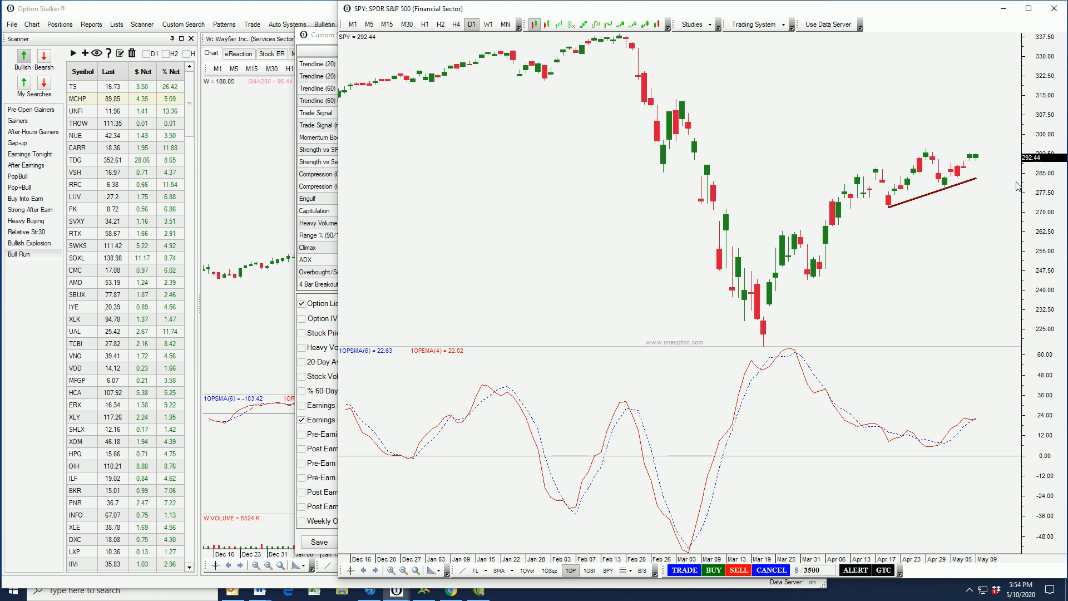
mouse_move(988, 183)
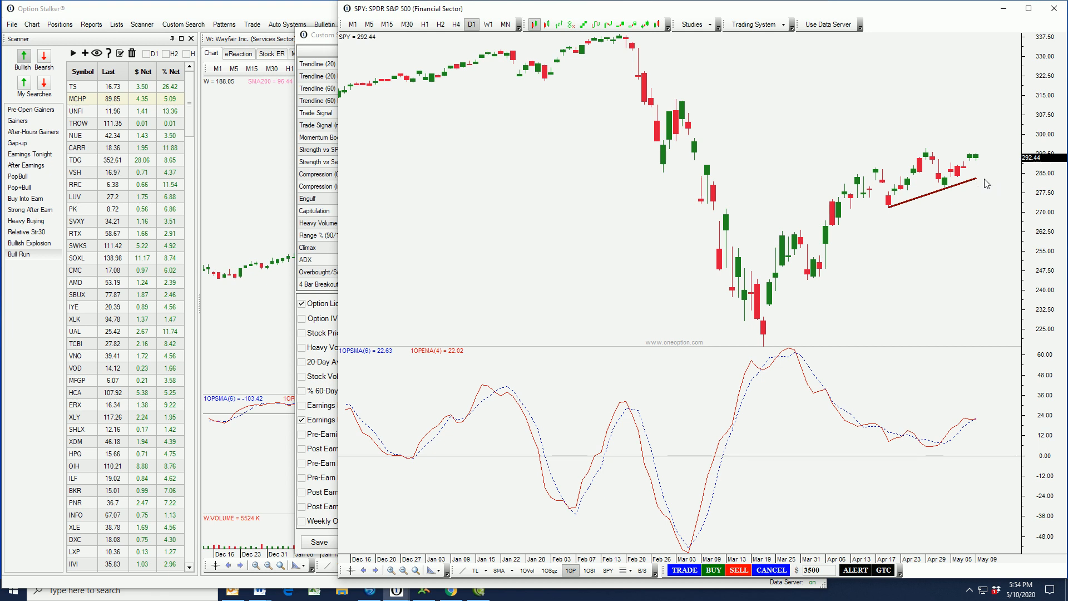
mouse_move(910, 152)
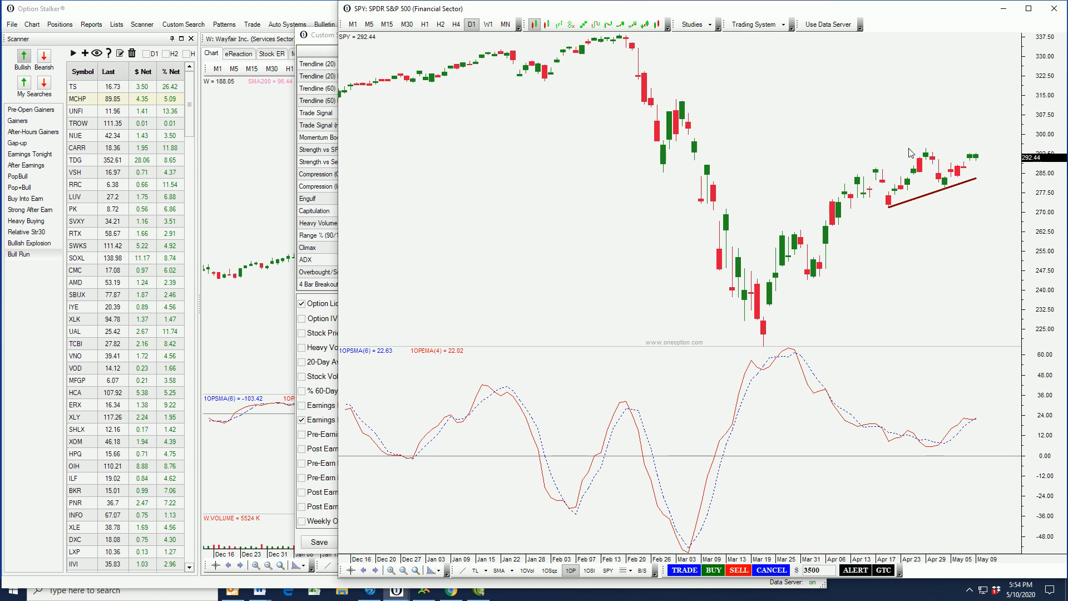
mouse_move(993, 170)
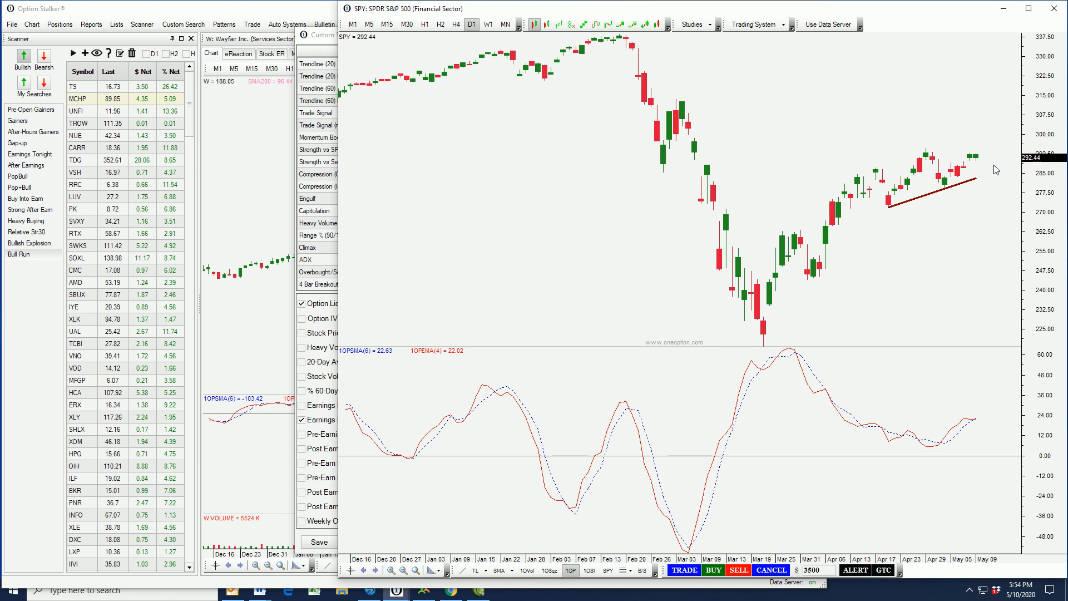
mouse_move(980, 202)
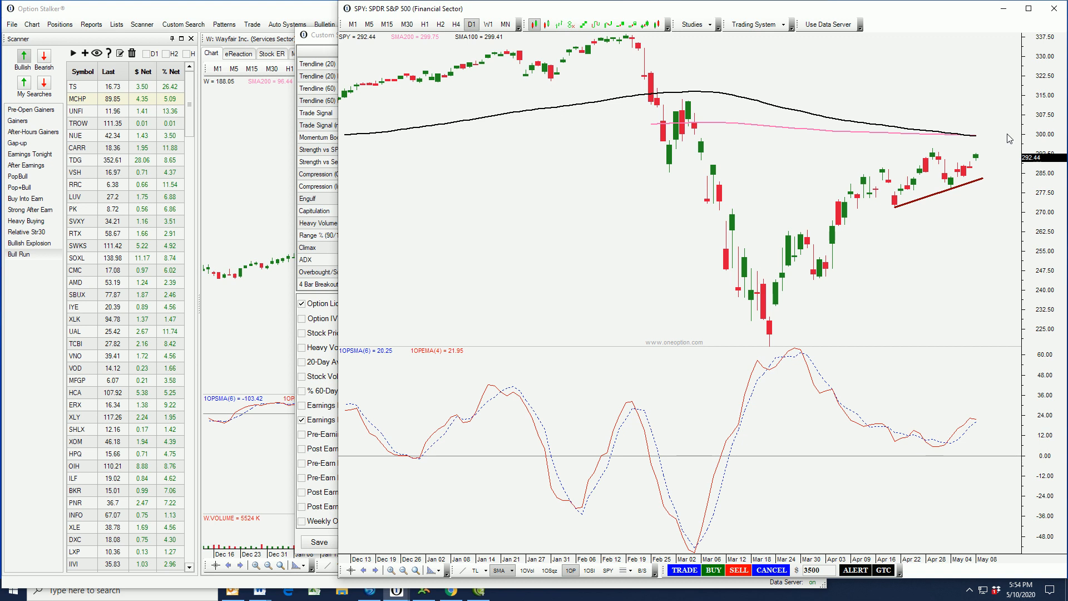
mouse_move(991, 162)
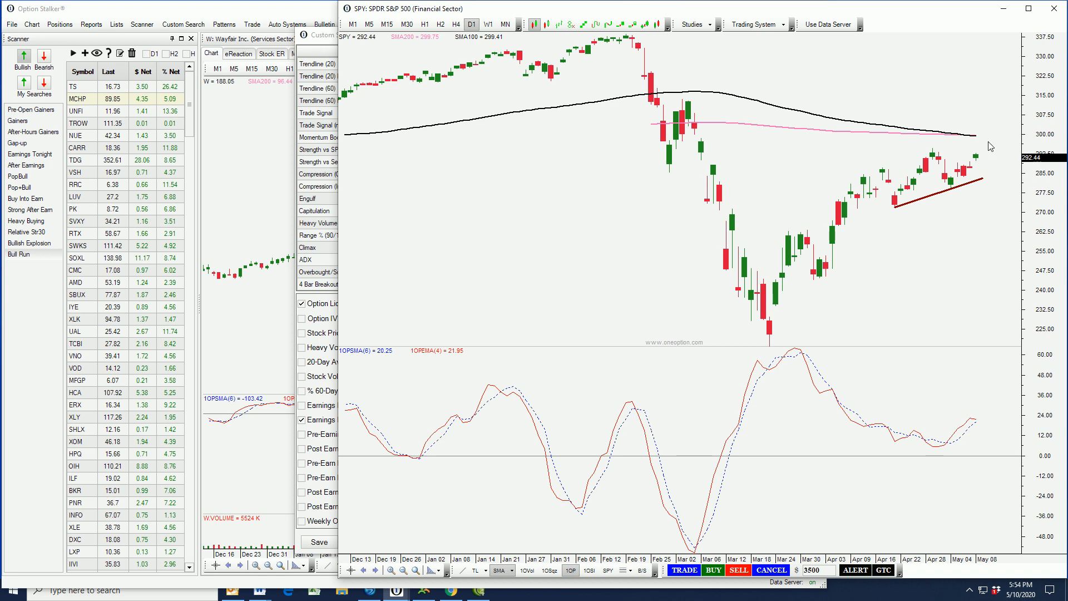